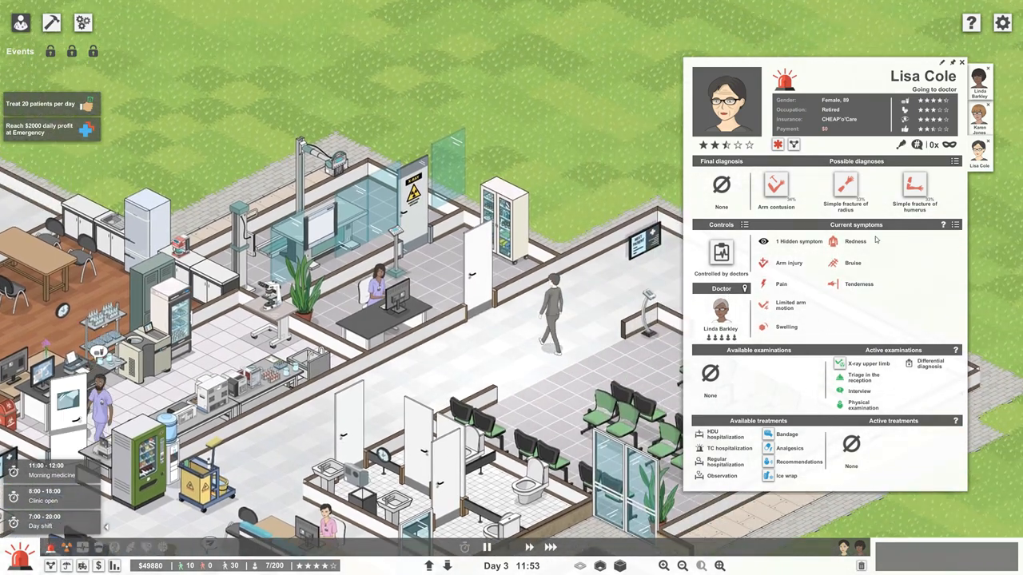
Dismiss the patient details and pan the map toward the front-left doctor's offices.
{"action": "left_click", "coordinate": [961, 58]}
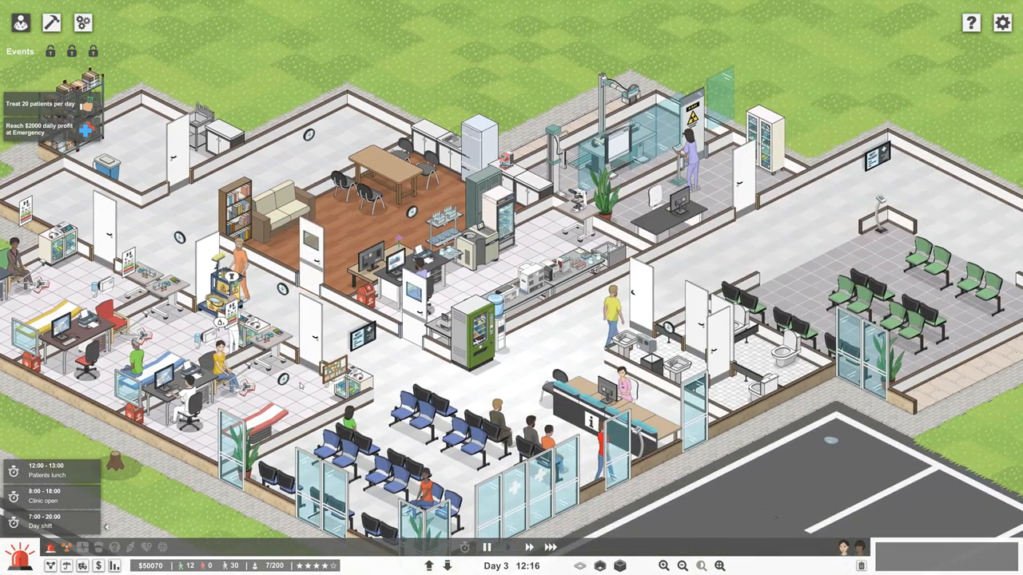
{"action": "left_click_drag", "start_coordinate": [512, 240], "coordinate": [511, 352]}
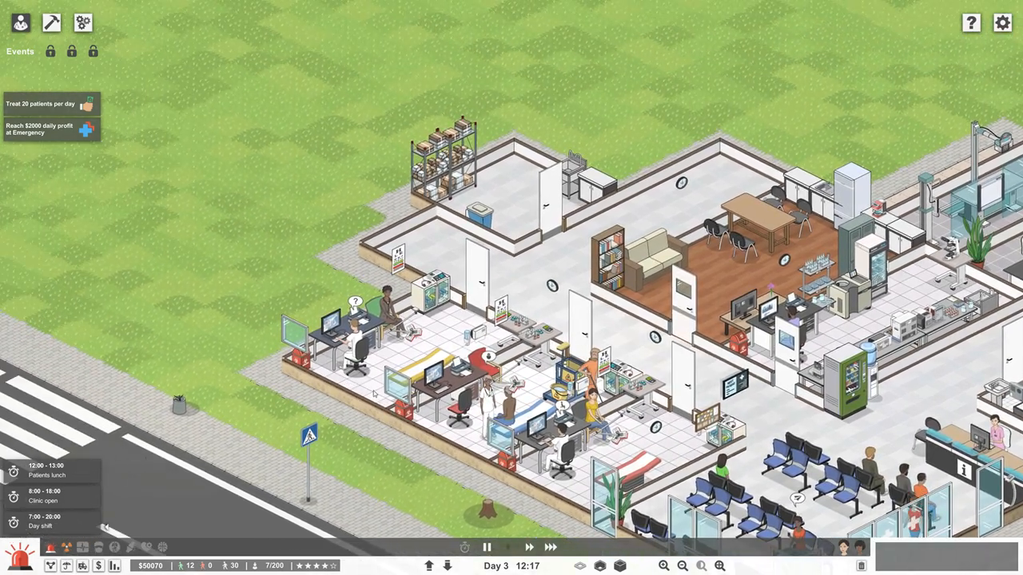
Mark out a rectangular foundation strip on the grass beside the doctor's offices in Build mode.
{"action": "left_click", "coordinate": [49, 20]}
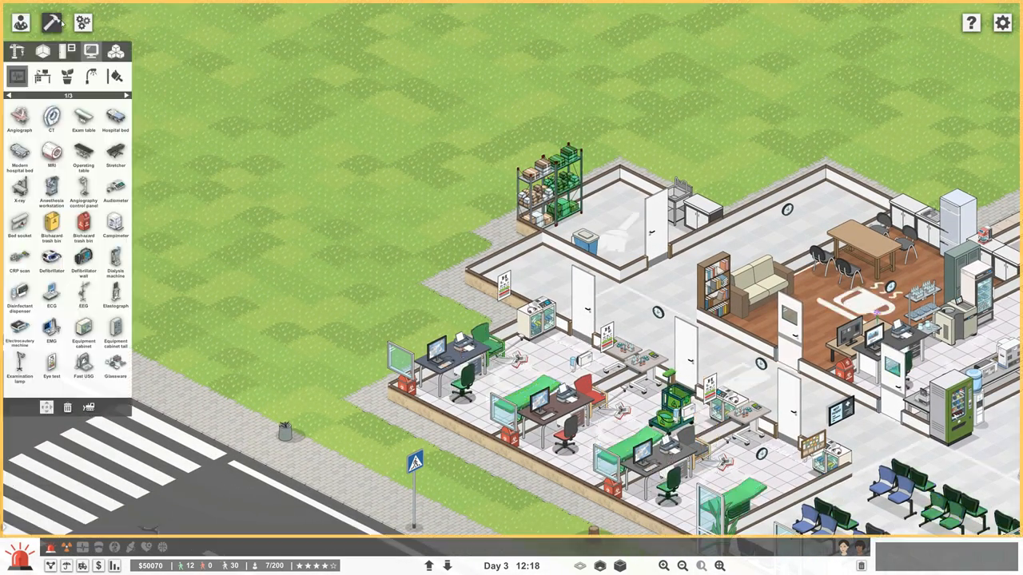
{"action": "left_click", "coordinate": [51, 20]}
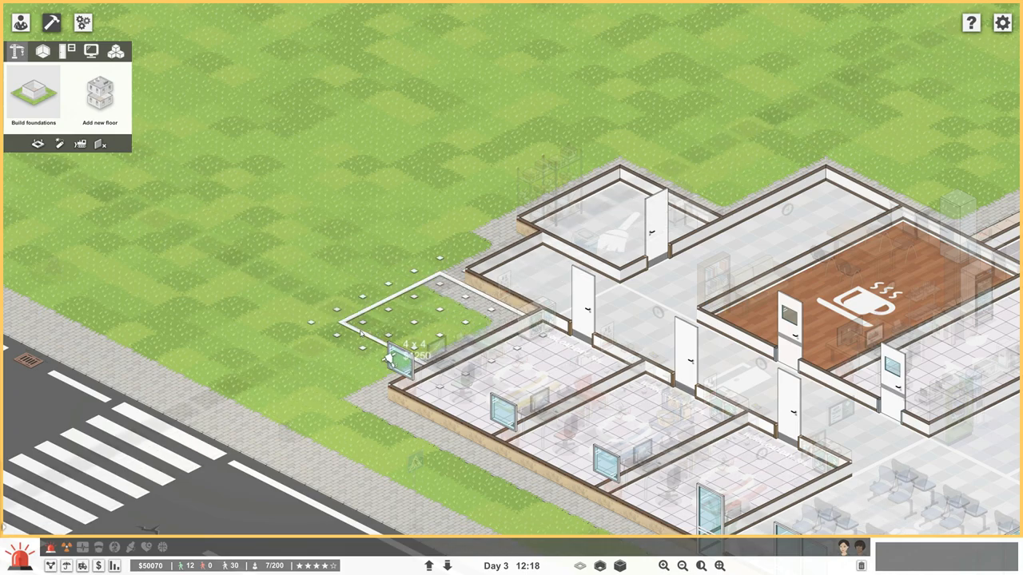
{"action": "left_click", "coordinate": [388, 352]}
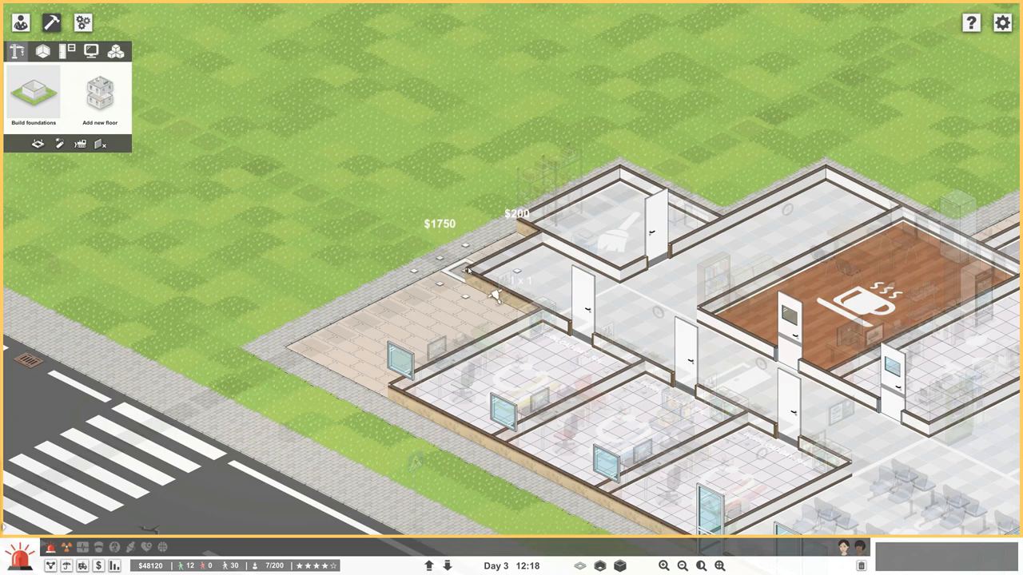
{"action": "left_click", "coordinate": [38, 51]}
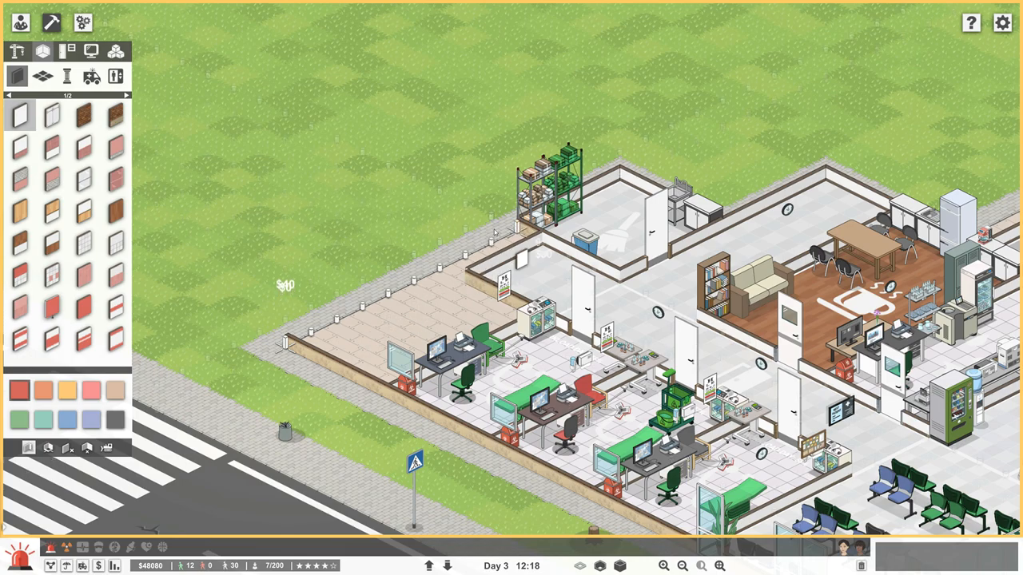
Choose walls to enclose the new extension as another doctor's office.
{"action": "left_click", "coordinate": [440, 264]}
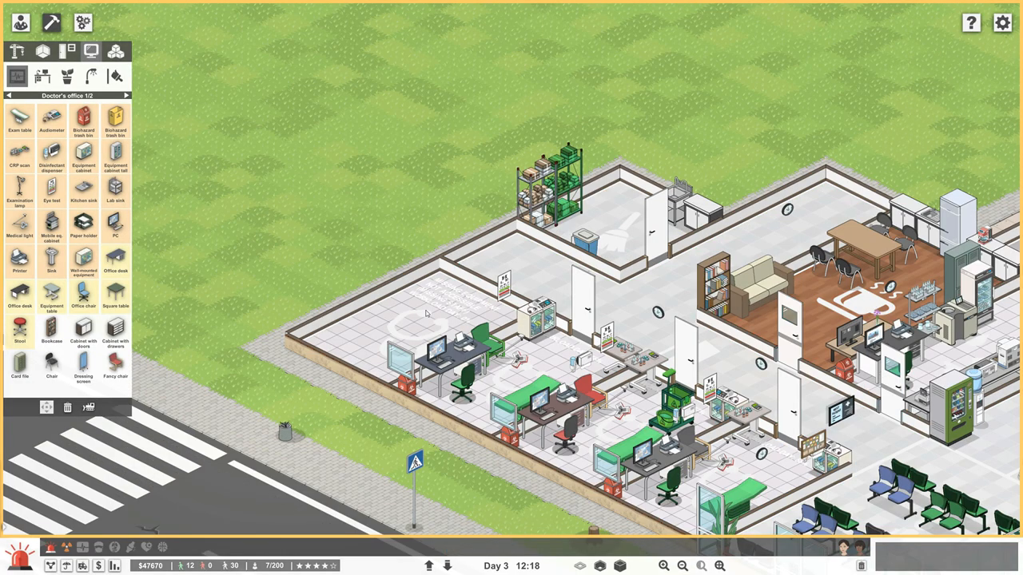
{"action": "mouse_move", "coordinate": [155, 197]}
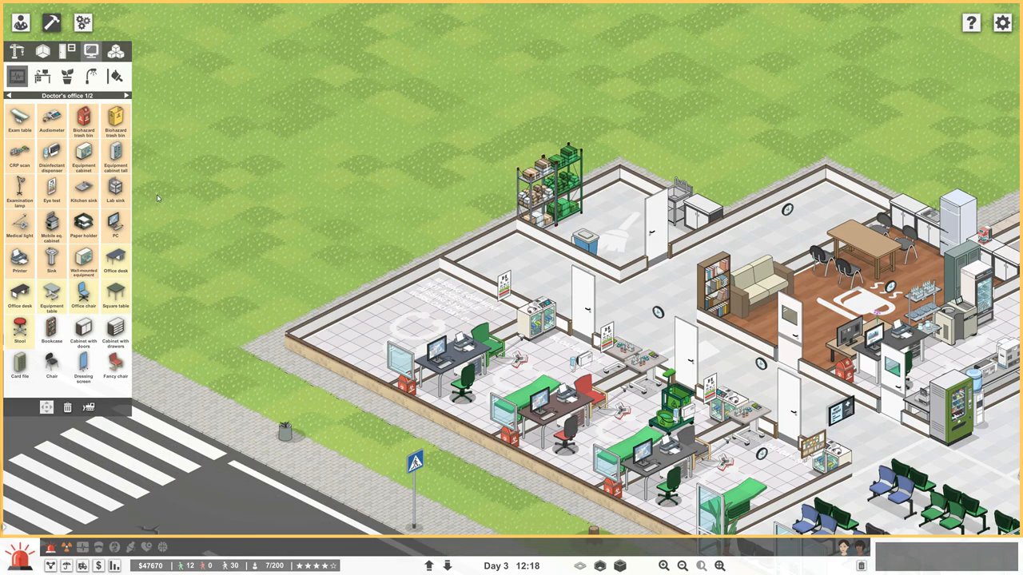
{"action": "mouse_move", "coordinate": [173, 190]}
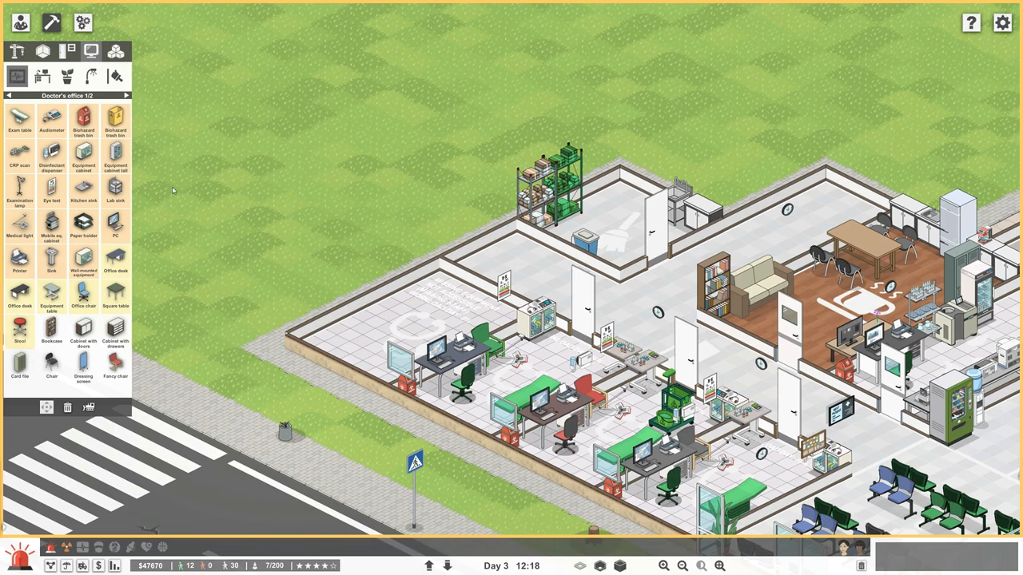
Place an exam table and a printer in the new doctor's office.
{"action": "left_click", "coordinate": [20, 121]}
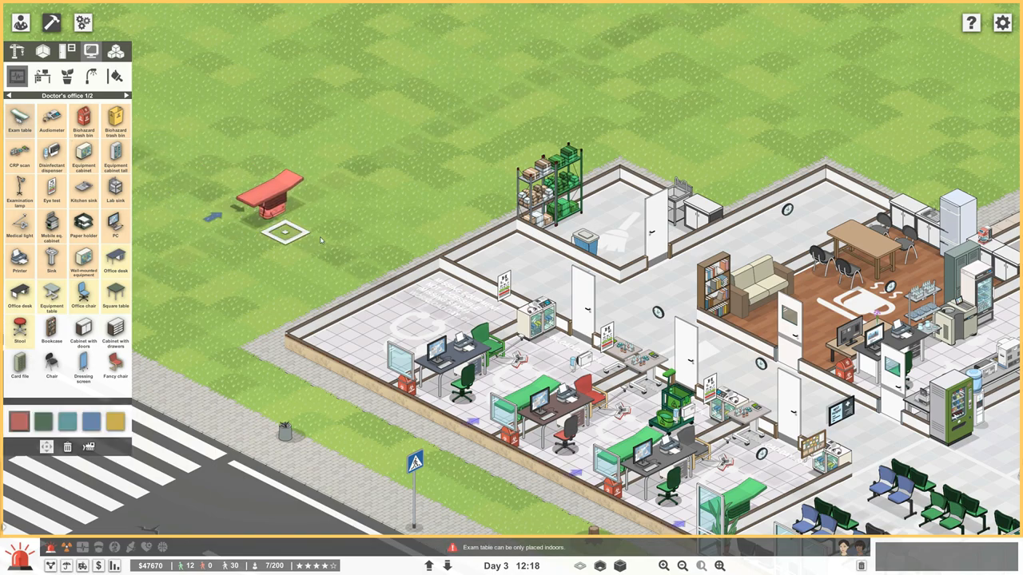
{"action": "mouse_move", "coordinate": [439, 320]}
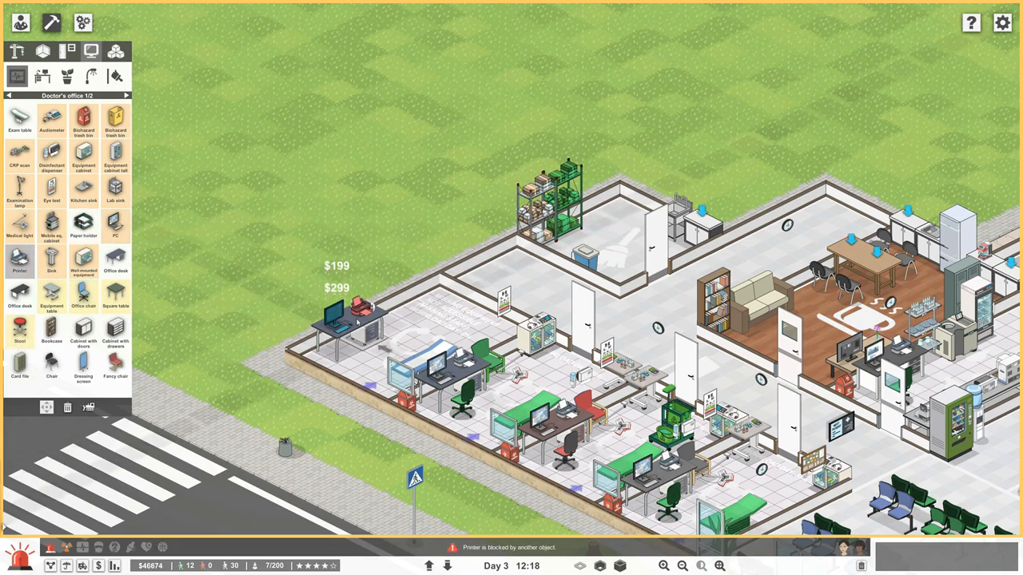
{"action": "left_click", "coordinate": [79, 303]}
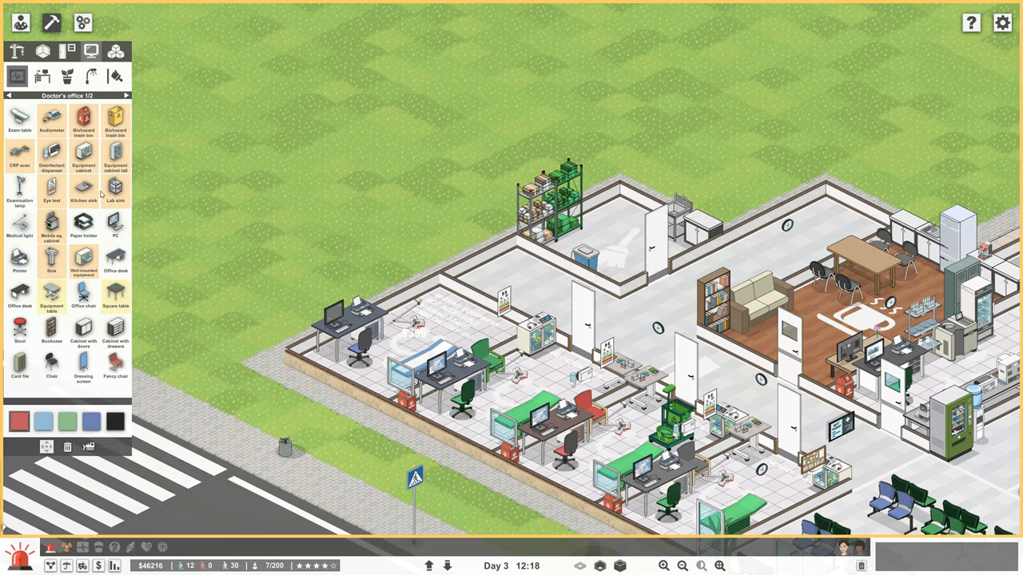
Add a biohazard bin, patient chair and wall-mounted eye test chart to the new office.
{"action": "left_click", "coordinate": [83, 122]}
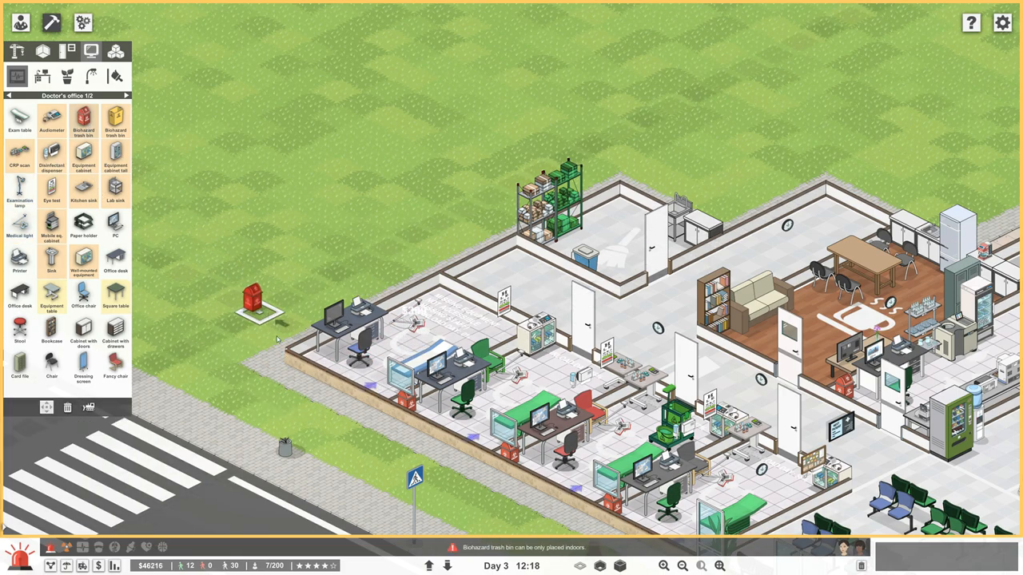
{"action": "left_click", "coordinate": [256, 308]}
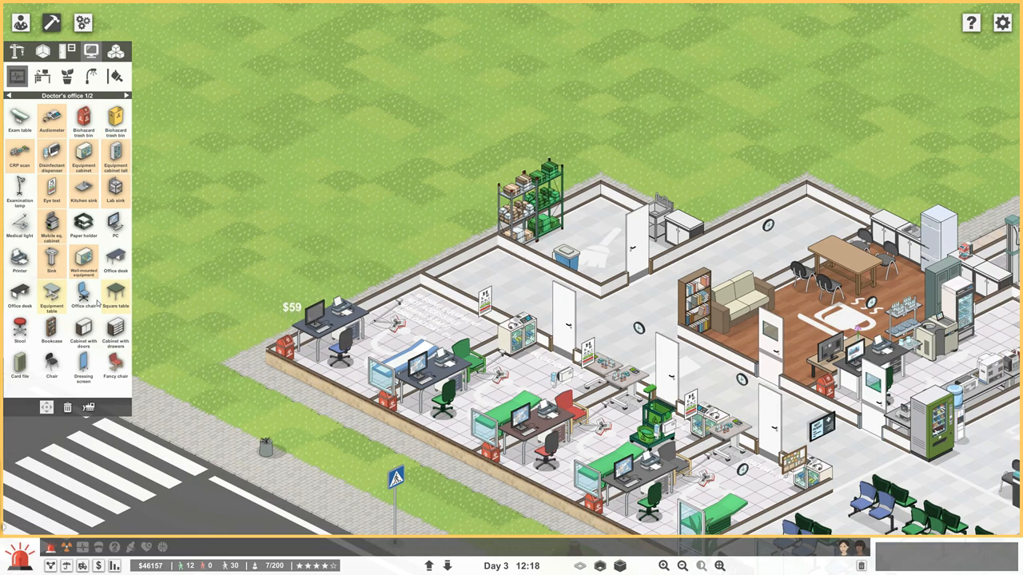
{"action": "left_click", "coordinate": [115, 367]}
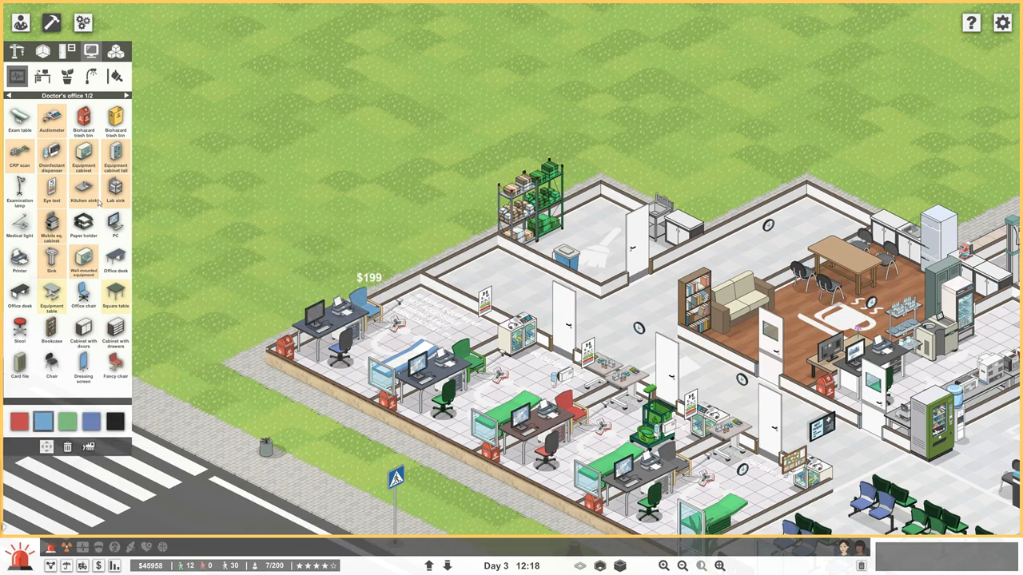
{"action": "left_click", "coordinate": [51, 194]}
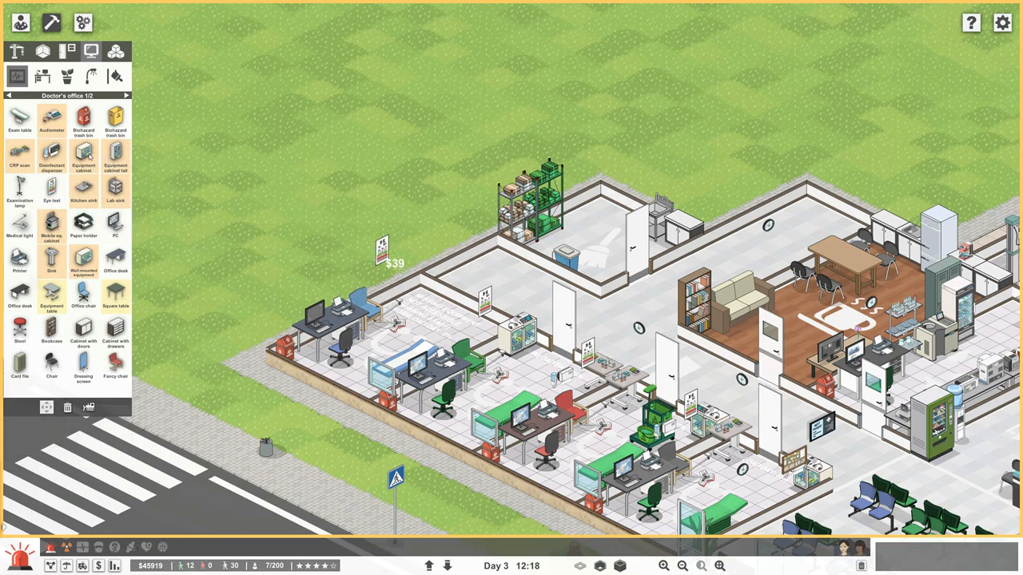
Add a tall equipment cabinet and an equipment table holding an audiometer.
{"action": "left_click", "coordinate": [114, 157]}
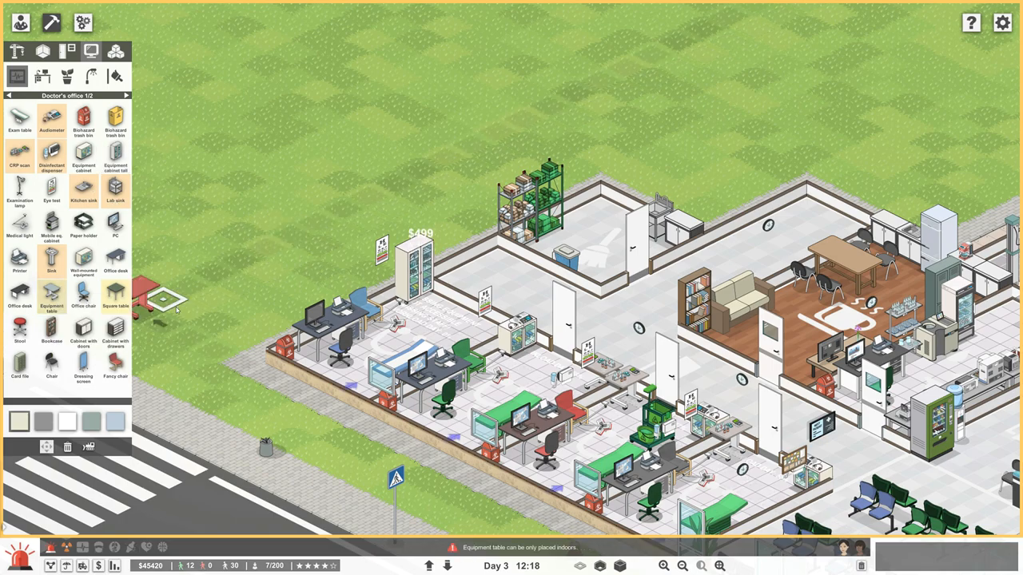
{"action": "mouse_move", "coordinate": [451, 304]}
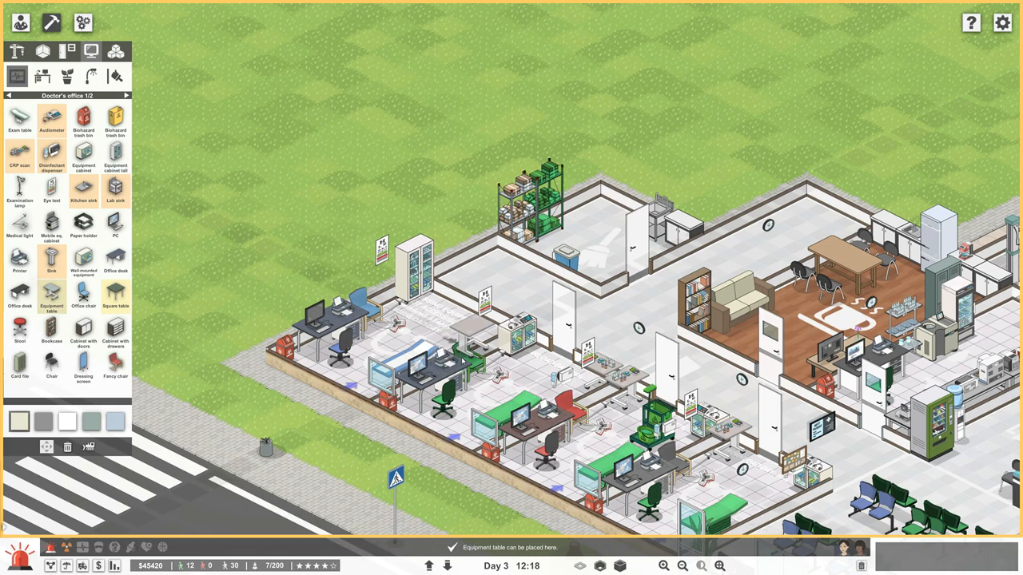
{"action": "left_click", "coordinate": [292, 272]}
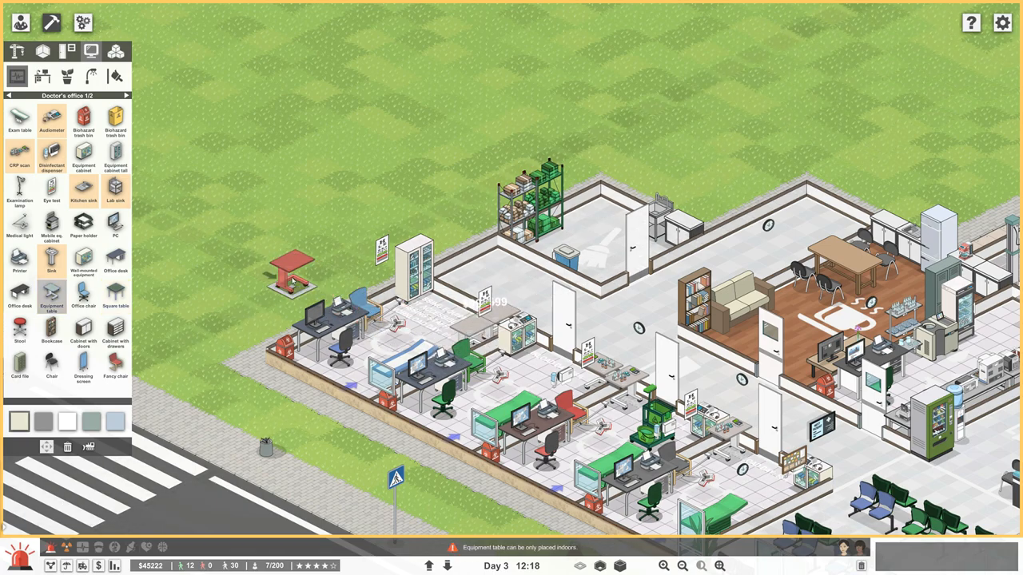
{"action": "mouse_move", "coordinate": [50, 153]}
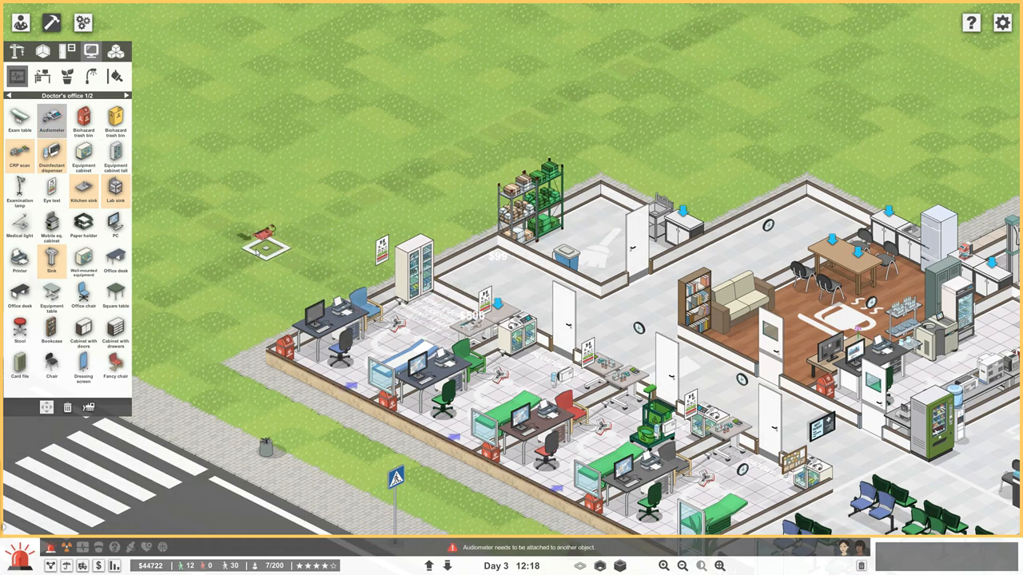
{"action": "left_click", "coordinate": [16, 156]}
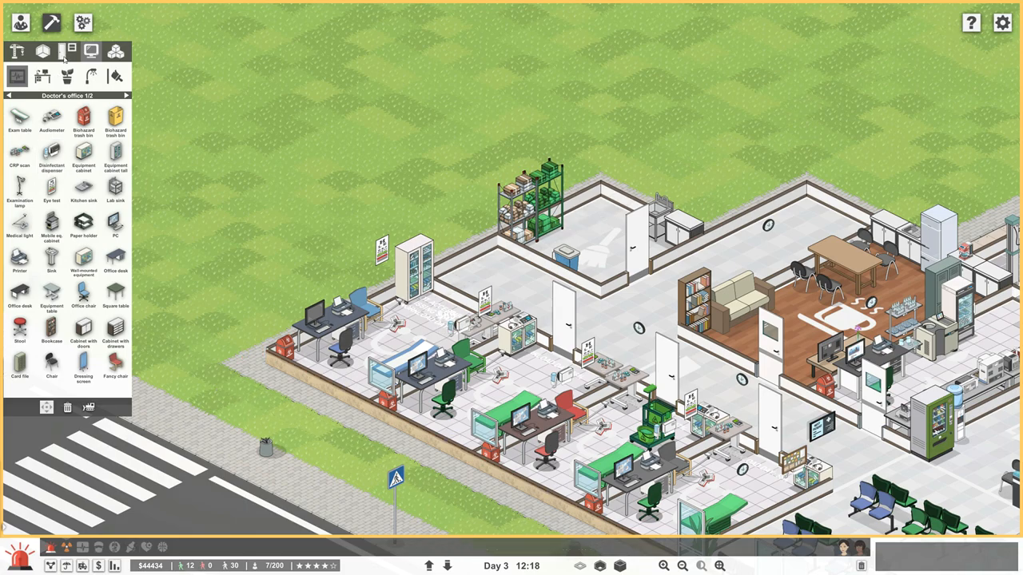
Switch to Doors & windows to add a white door to the new office wall.
{"action": "left_click", "coordinate": [61, 49]}
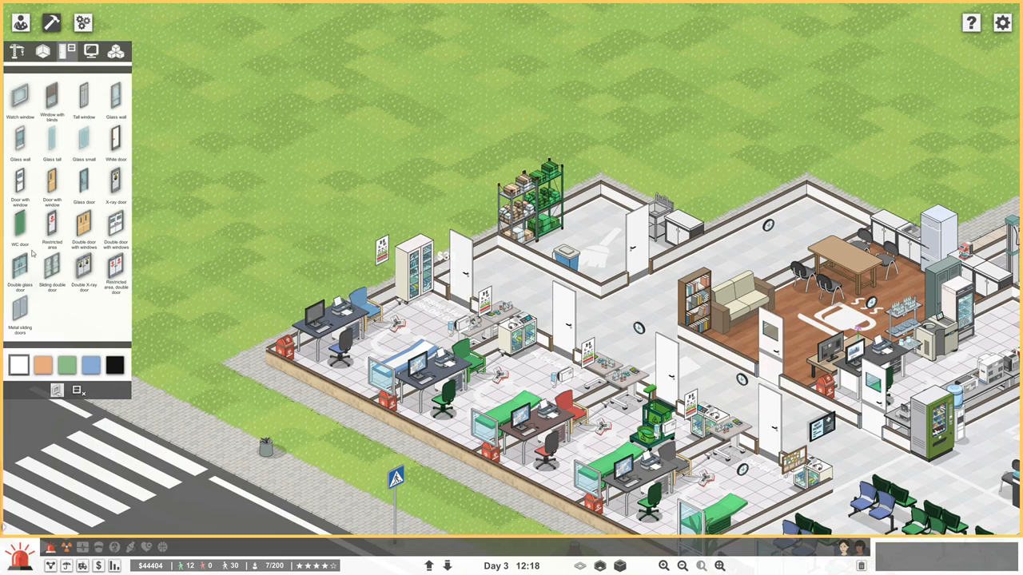
{"action": "mouse_move", "coordinate": [114, 103]}
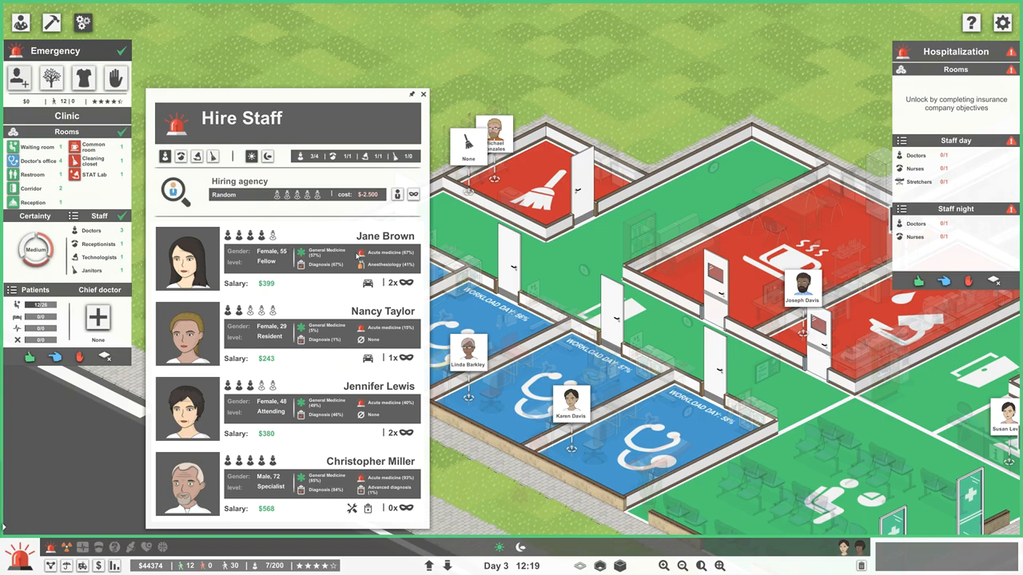
{"action": "mouse_move", "coordinate": [316, 252]}
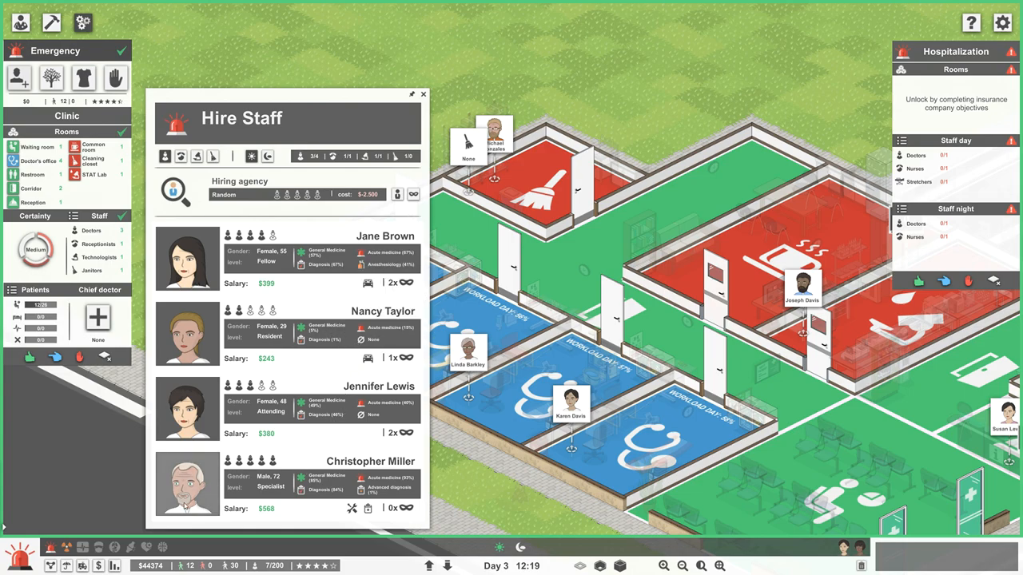
Hire the 72-year-old specialist general-medicine doctor from the candidate list.
{"action": "left_click", "coordinate": [423, 93]}
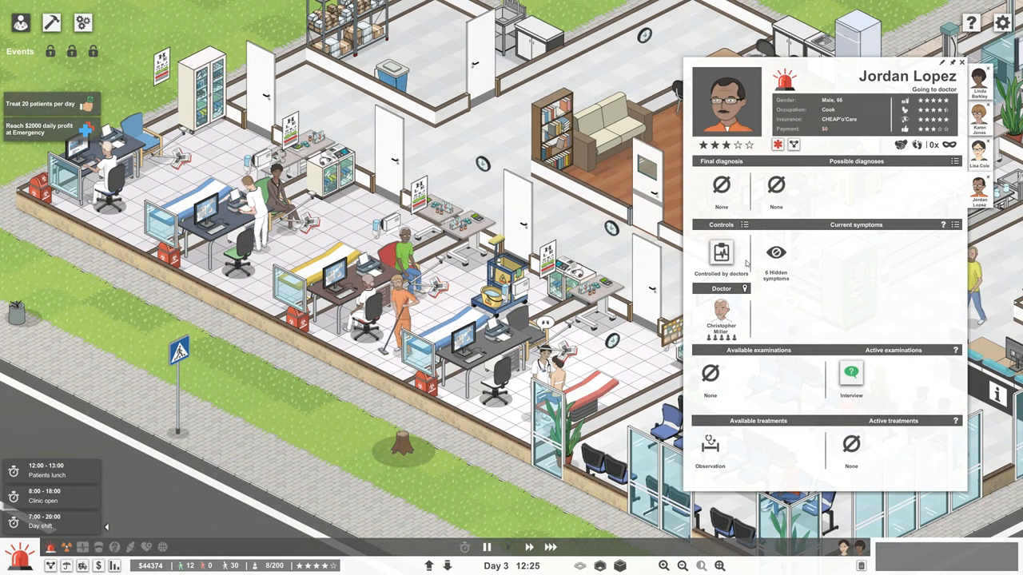
Take manual control of Christopher Allen's care and dismiss the procedures-finished notice.
{"action": "left_click", "coordinate": [720, 254]}
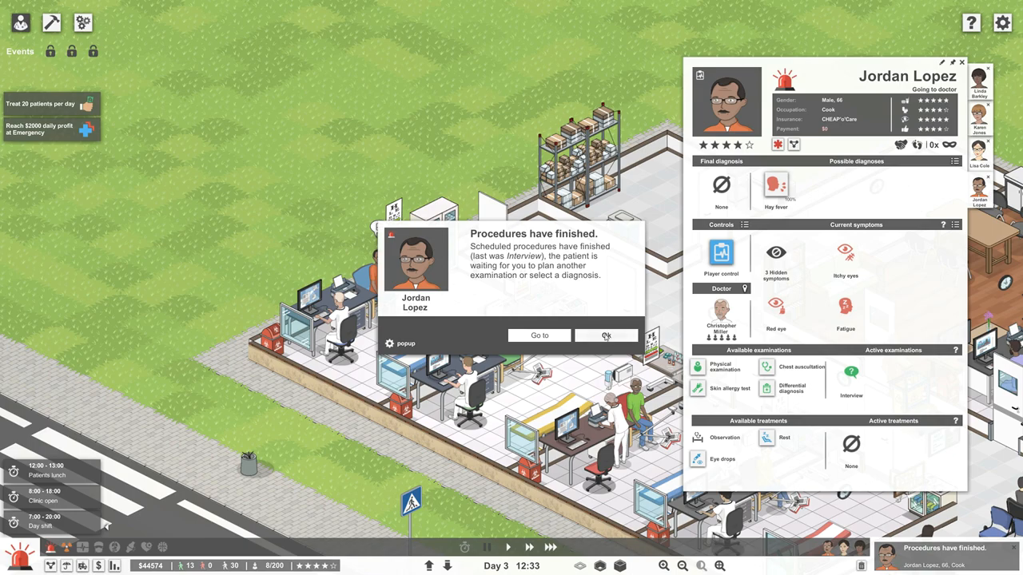
{"action": "mouse_move", "coordinate": [775, 188]}
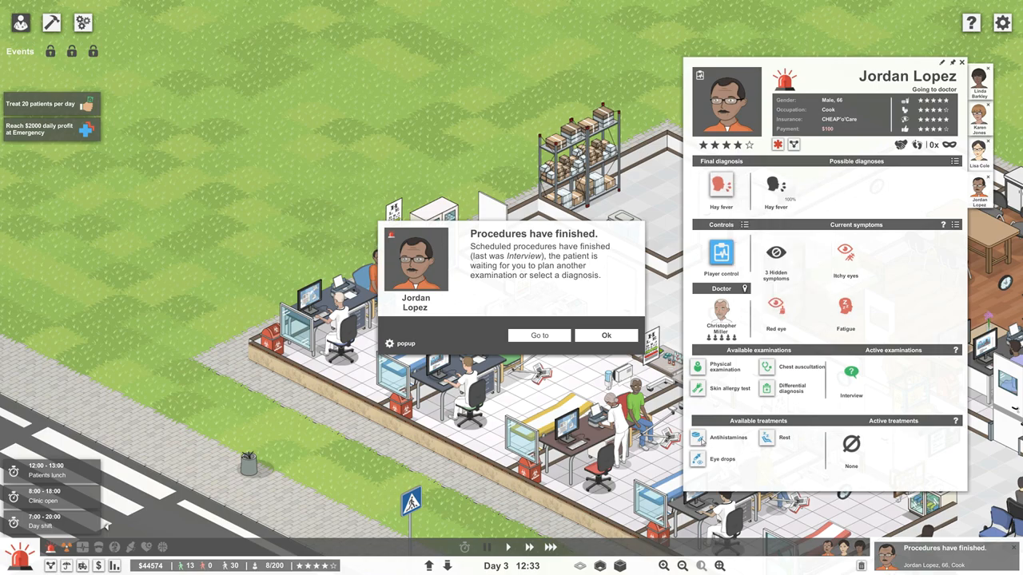
{"action": "left_click", "coordinate": [605, 335]}
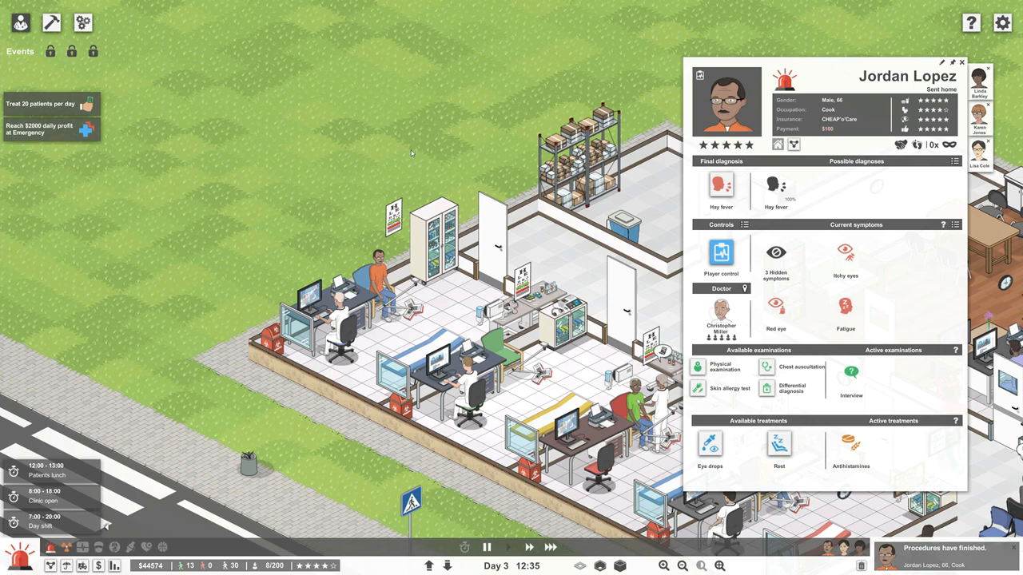
{"action": "left_click", "coordinate": [963, 61]}
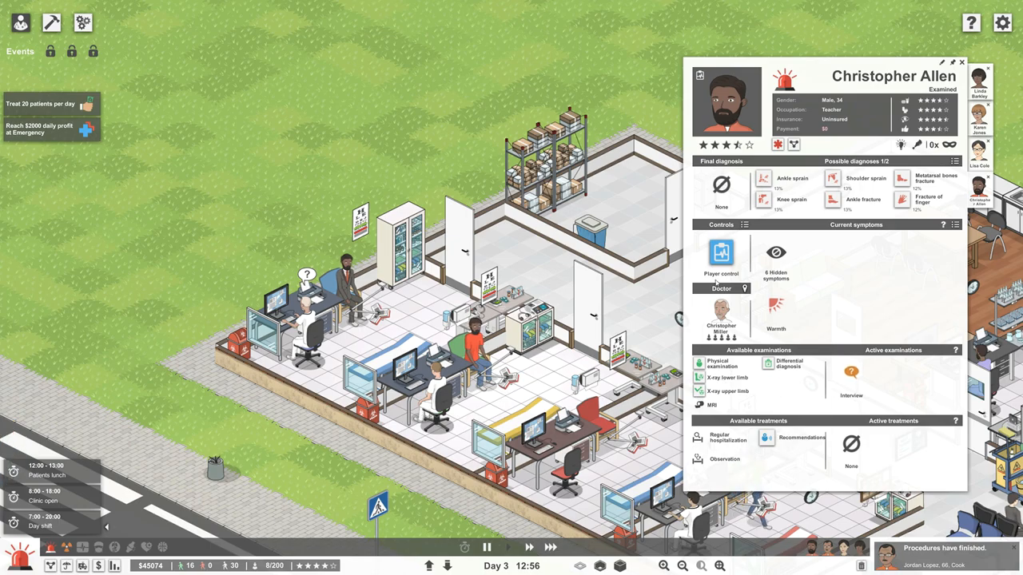
{"action": "mouse_move", "coordinate": [769, 314]}
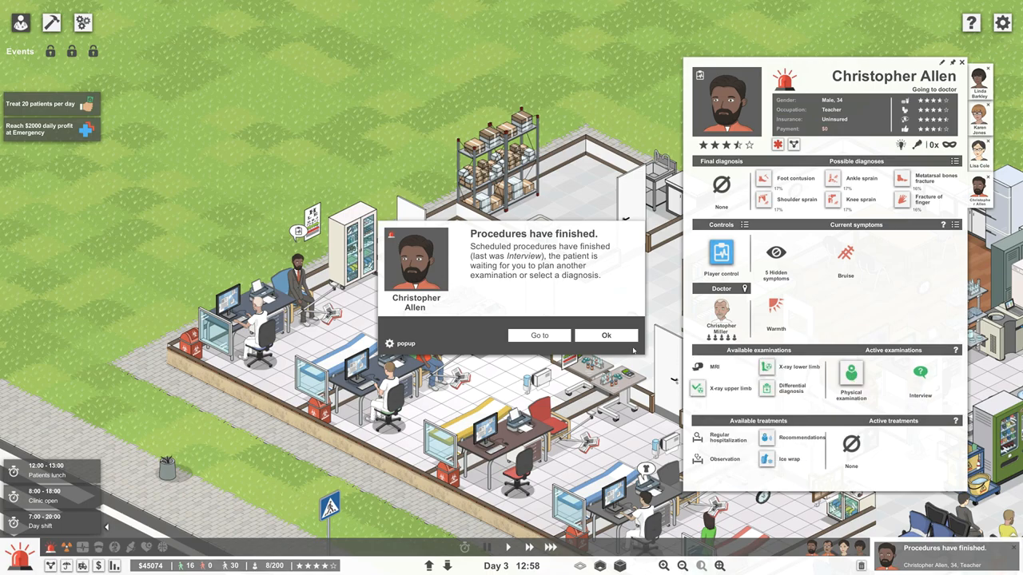
Dismiss the interview, physical-examination and new-symptom notices as the examinations finish.
{"action": "left_click", "coordinate": [605, 335]}
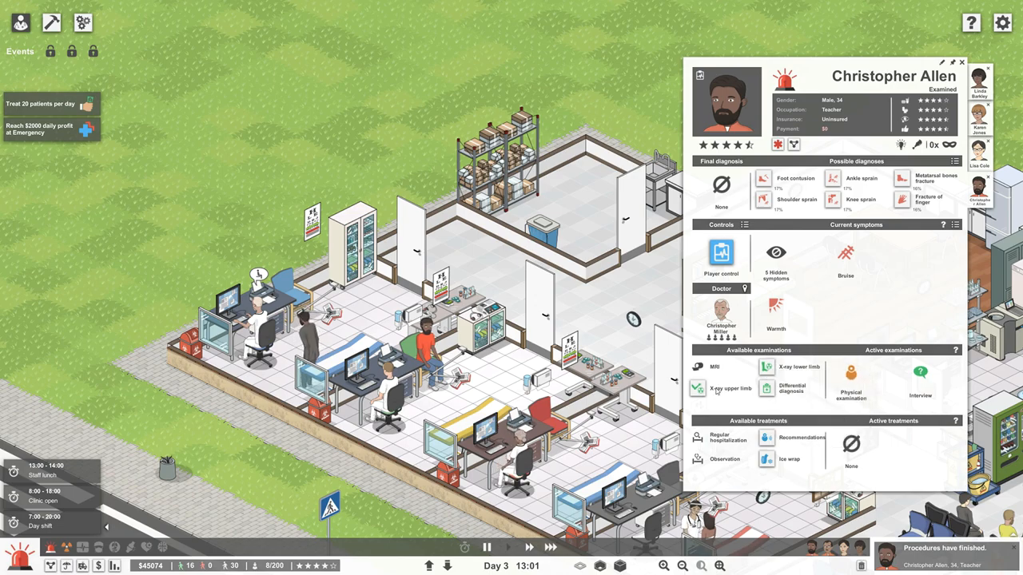
{"action": "mouse_move", "coordinate": [715, 388]}
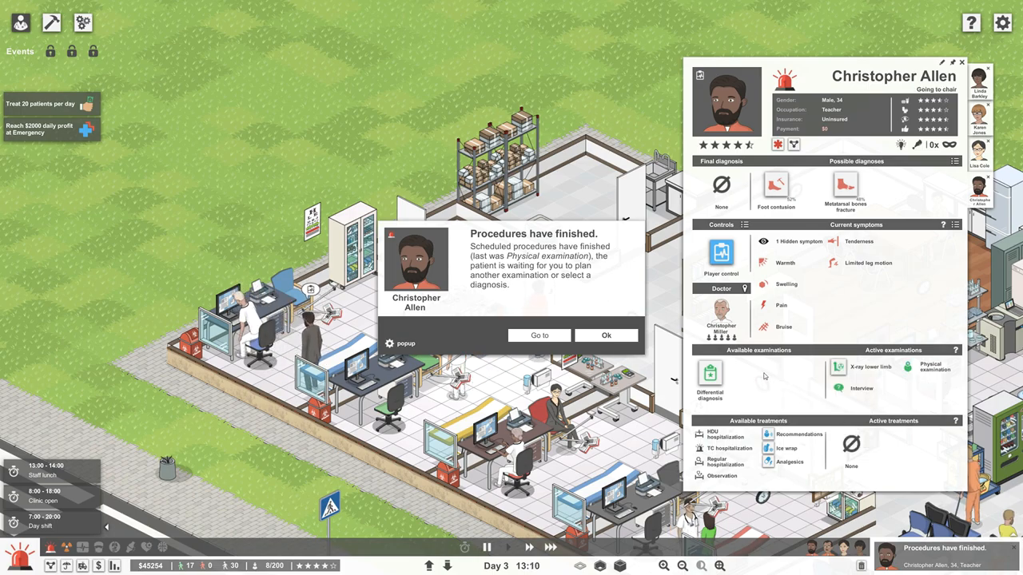
{"action": "left_click", "coordinate": [606, 335]}
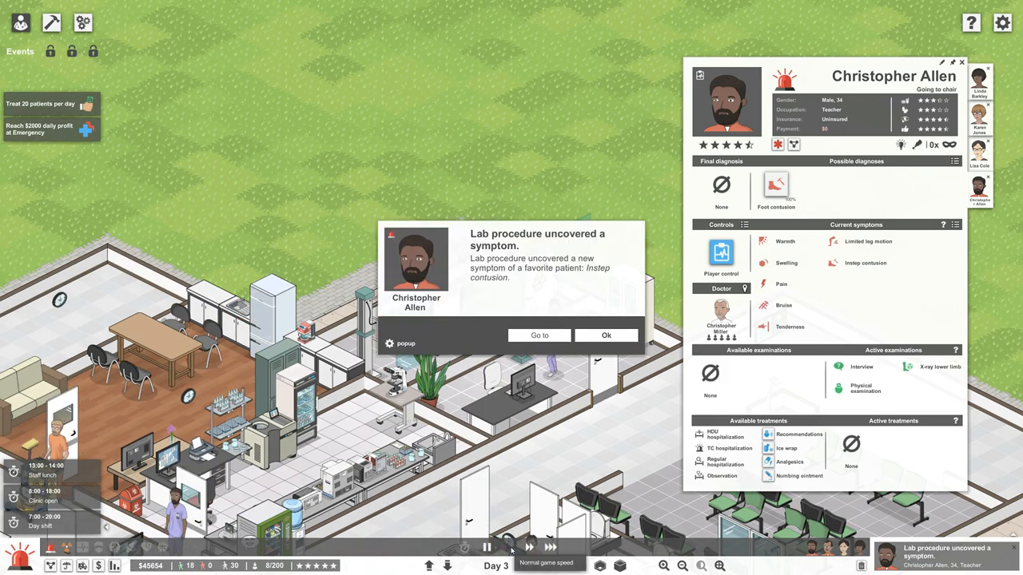
{"action": "mouse_move", "coordinate": [772, 188]}
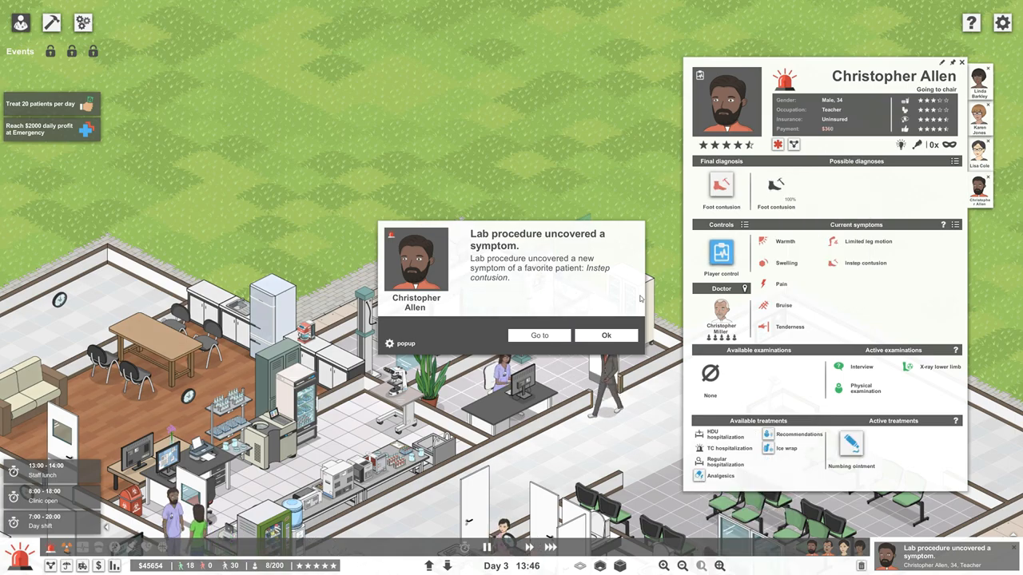
{"action": "left_click", "coordinate": [606, 335]}
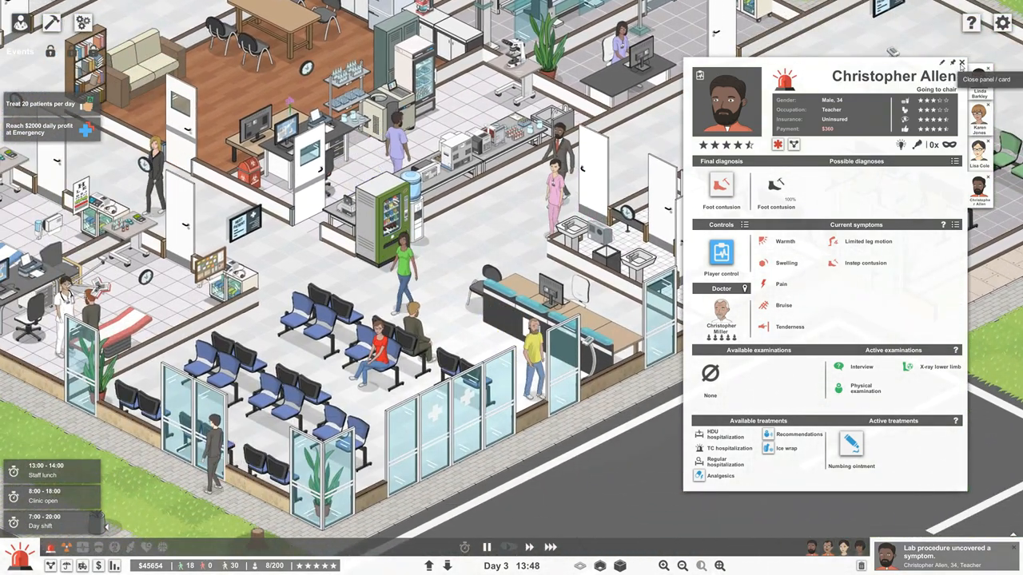
Close Christopher Allen's card and accept the Treat 20 patients per day grant reward.
{"action": "left_click", "coordinate": [938, 68]}
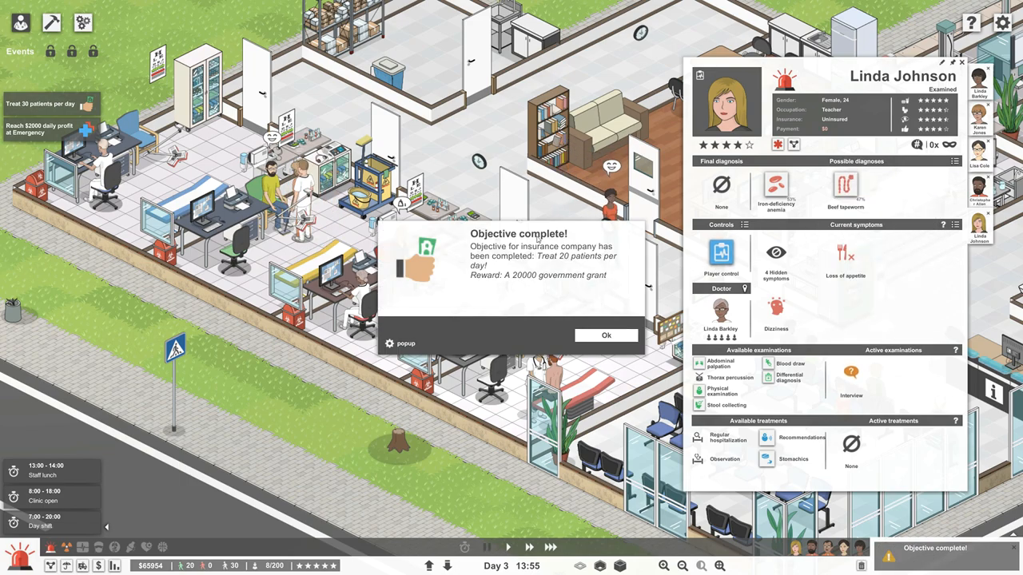
{"action": "mouse_move", "coordinate": [606, 336]}
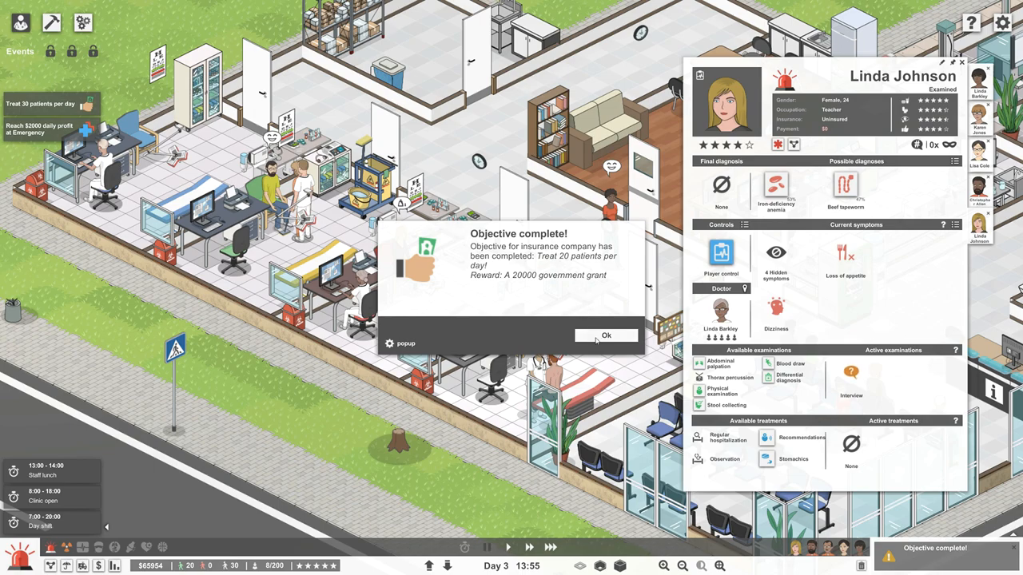
{"action": "left_click", "coordinate": [606, 335]}
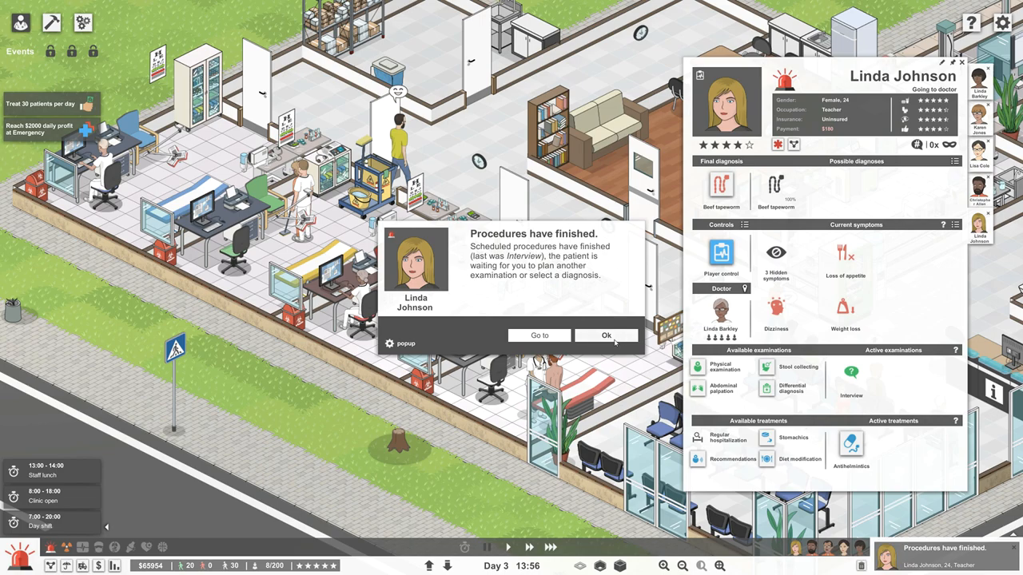
{"action": "left_click", "coordinate": [605, 335]}
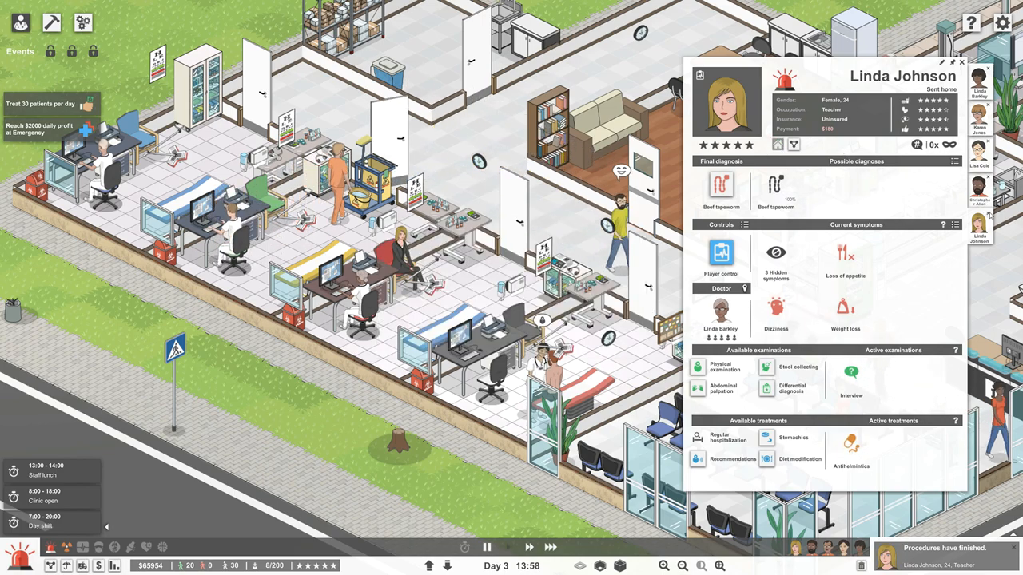
{"action": "left_click", "coordinate": [961, 64]}
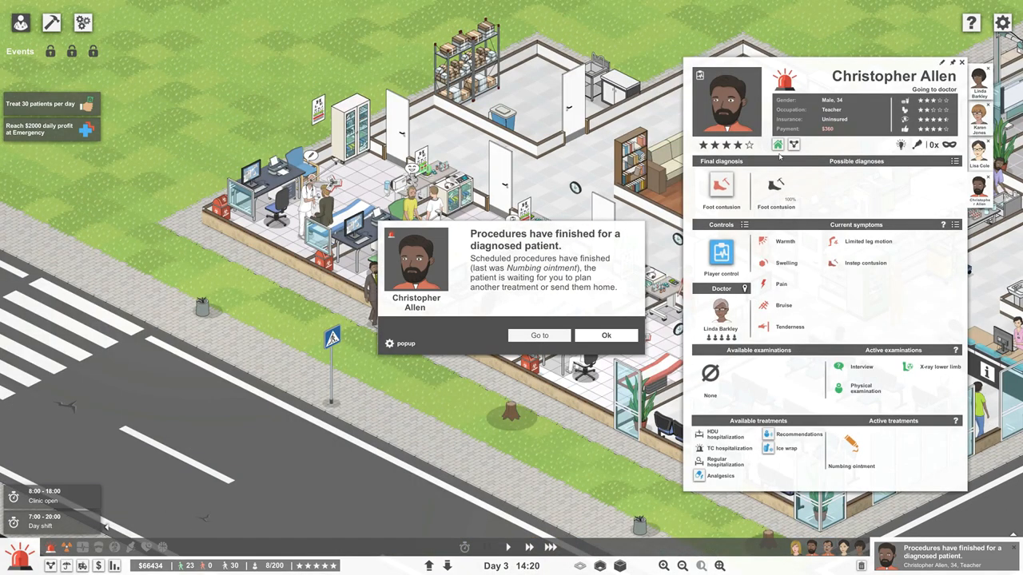
{"action": "mouse_move", "coordinate": [722, 188]}
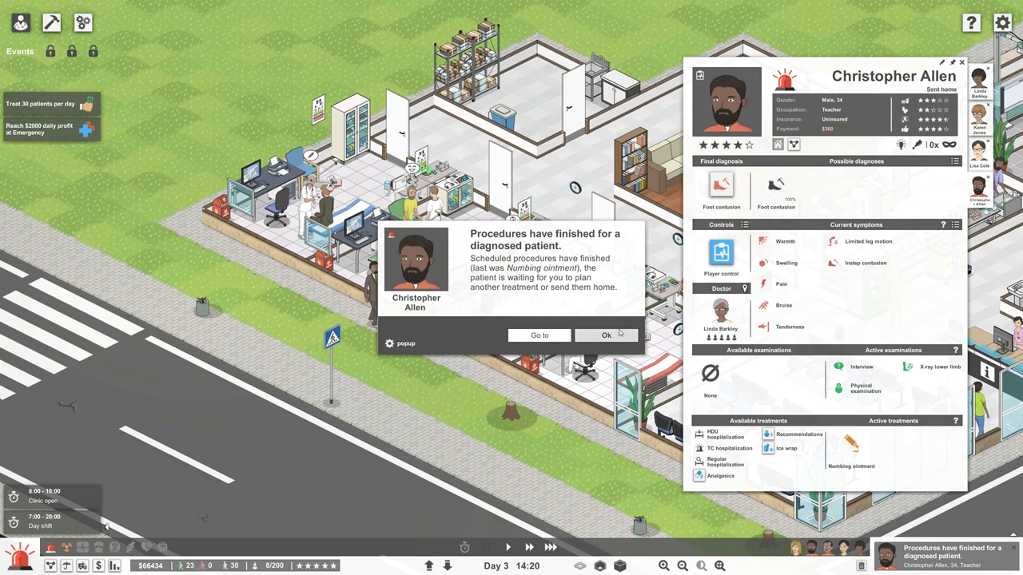
Dismiss Christopher Allen's treatment-finished notice and close his card to send him home.
{"action": "left_click", "coordinate": [607, 335]}
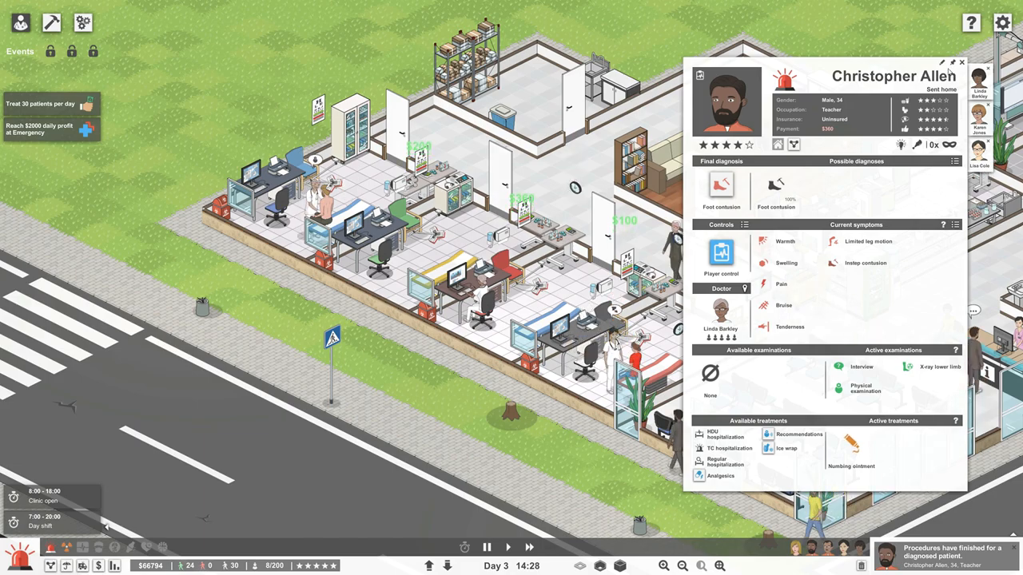
{"action": "left_click", "coordinate": [963, 65]}
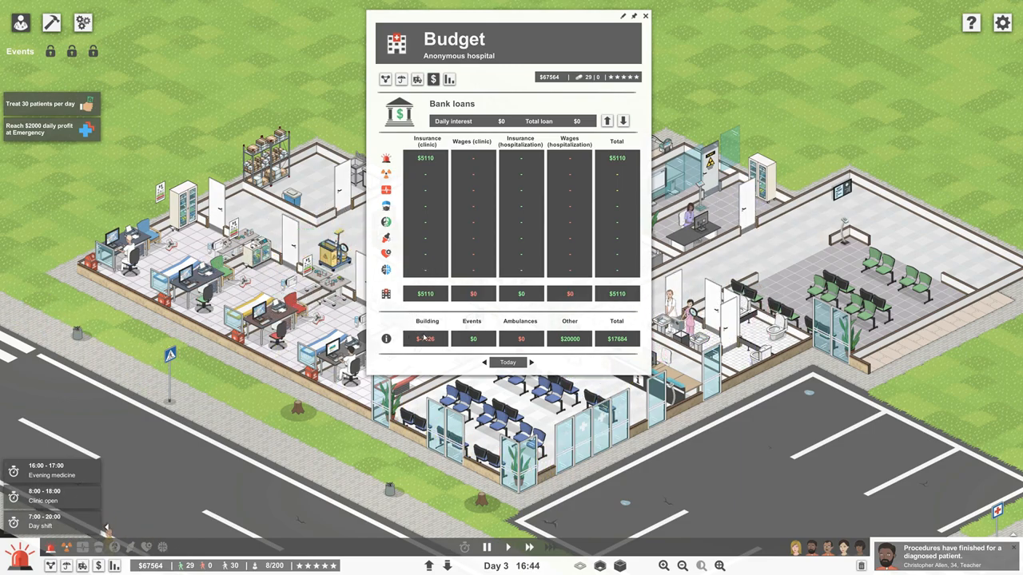
{"action": "left_click", "coordinate": [653, 17]}
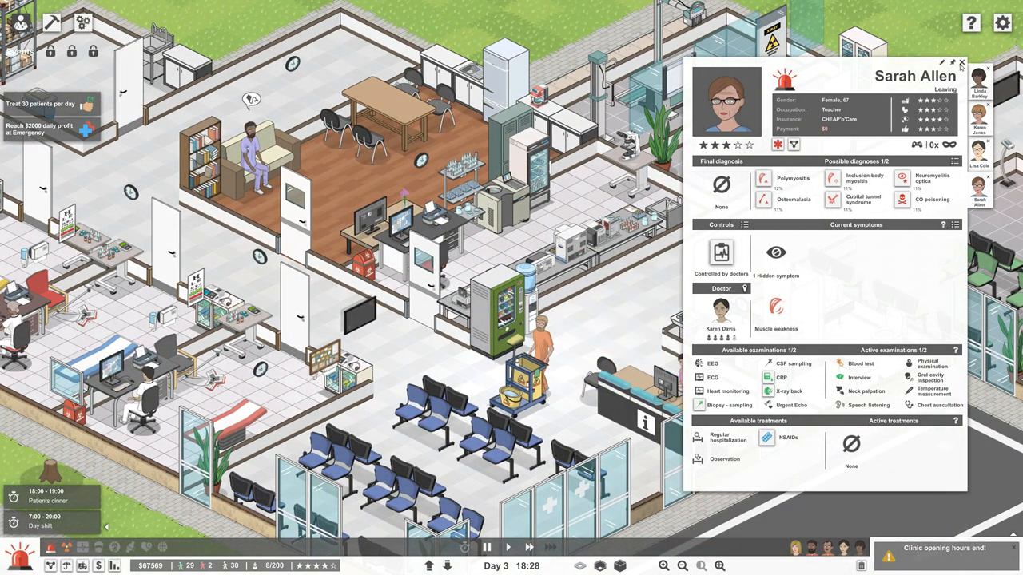
{"action": "left_click", "coordinate": [980, 64]}
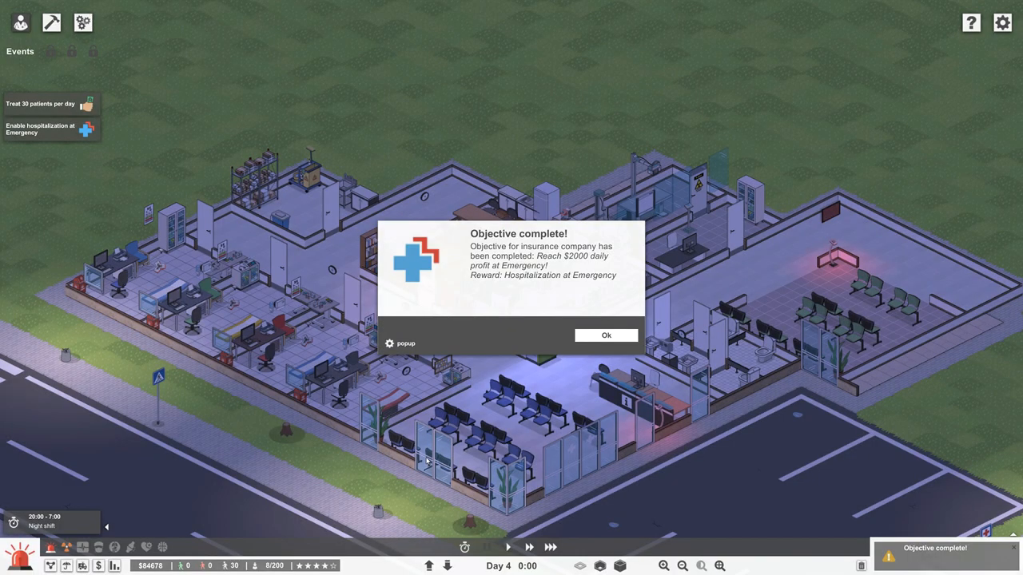
{"action": "mouse_move", "coordinate": [574, 262]}
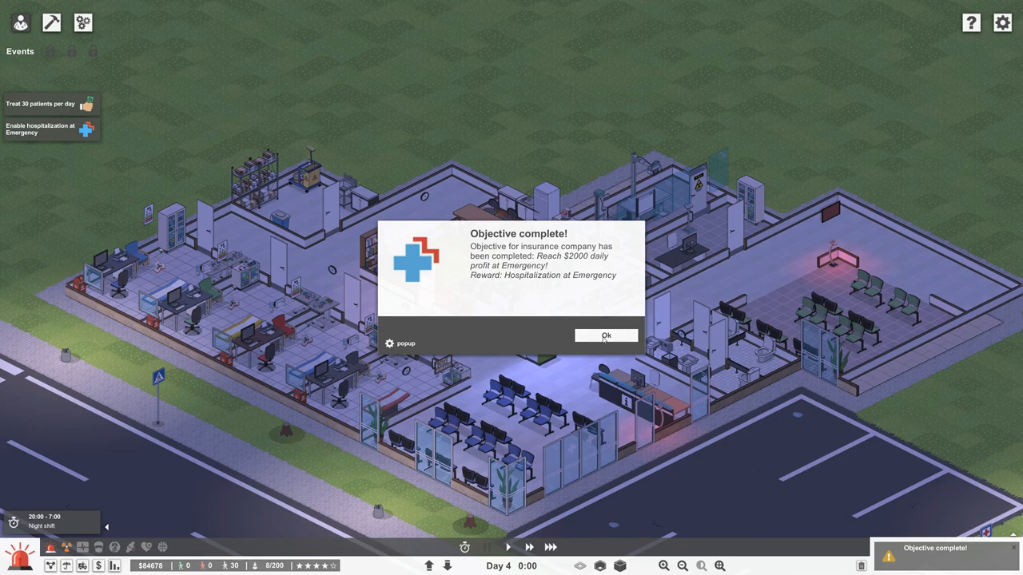
Accept the daily profit, Treat 25 patients and 70% prestige objective rewards.
{"action": "left_click", "coordinate": [606, 336]}
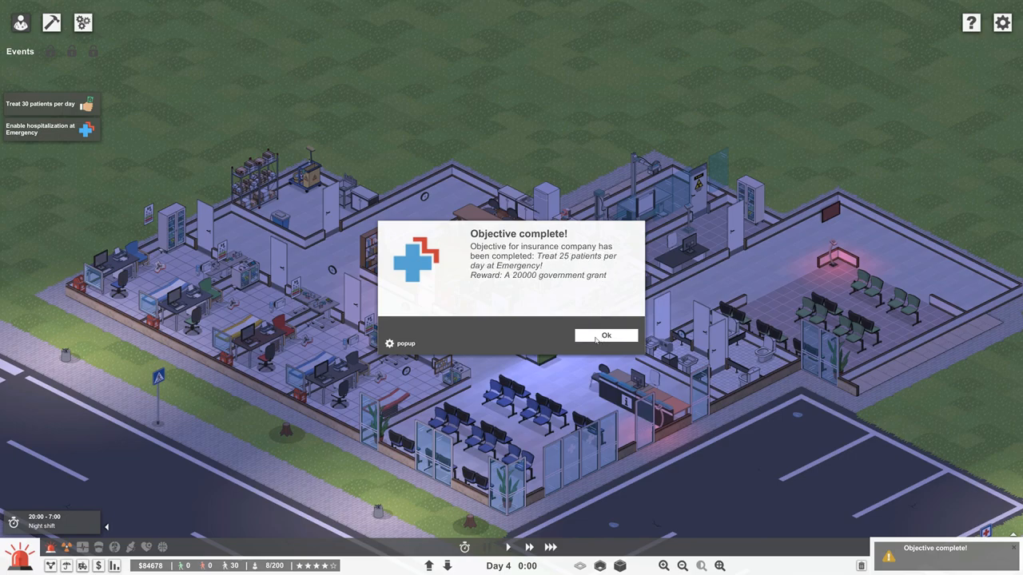
{"action": "mouse_move", "coordinate": [600, 263]}
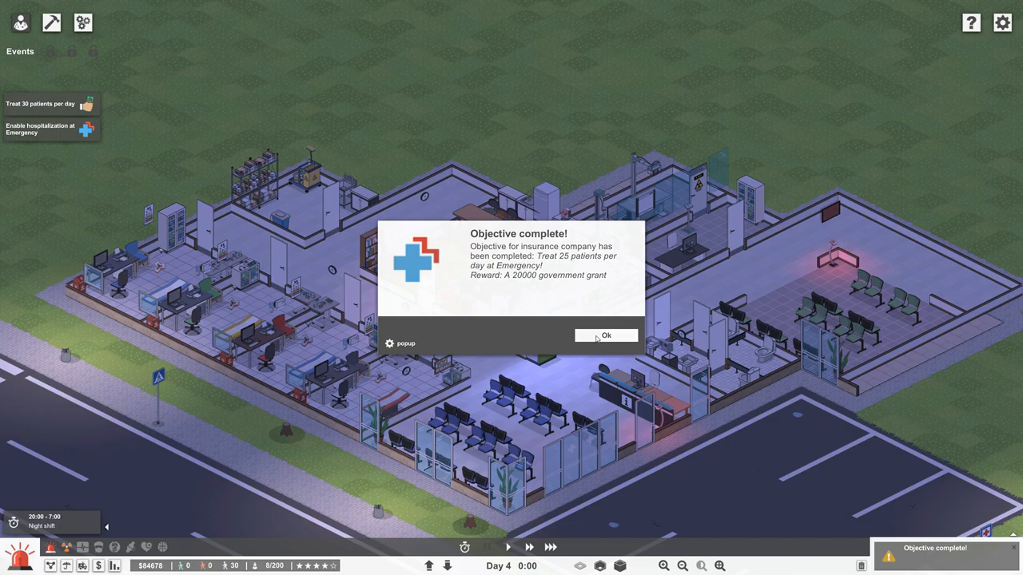
{"action": "left_click", "coordinate": [606, 336]}
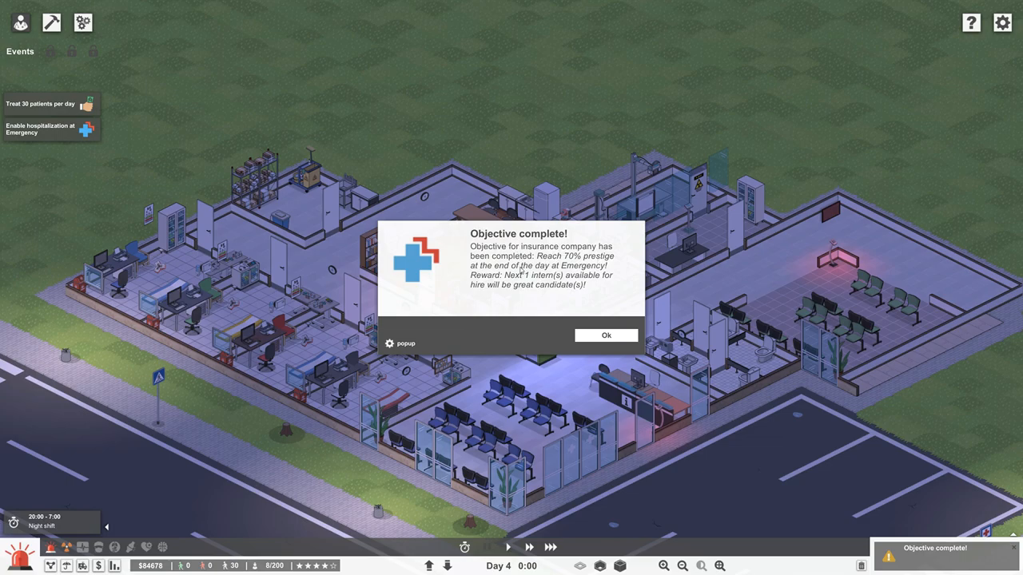
{"action": "left_click", "coordinate": [605, 335]}
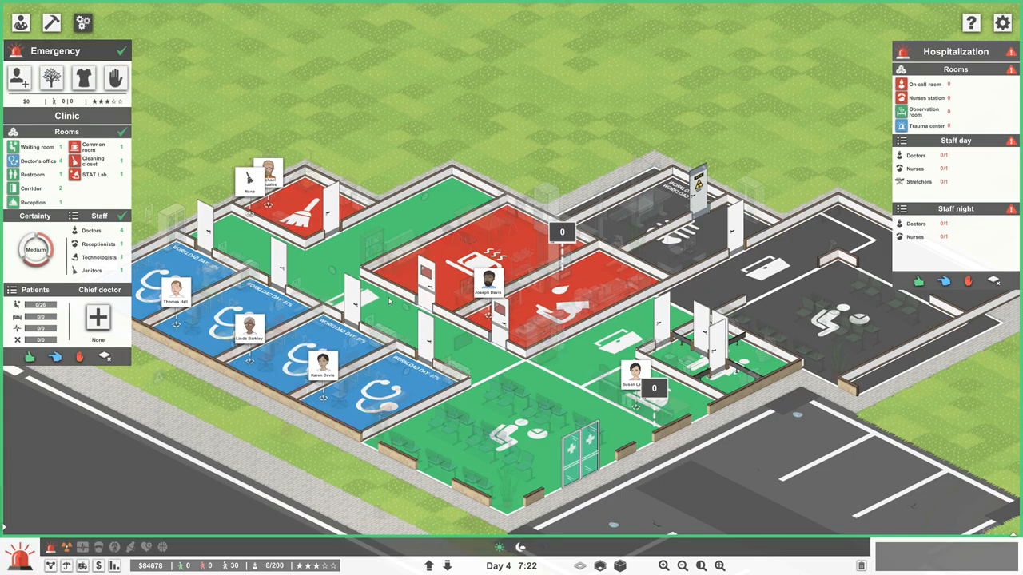
{"action": "mouse_move", "coordinate": [404, 288]}
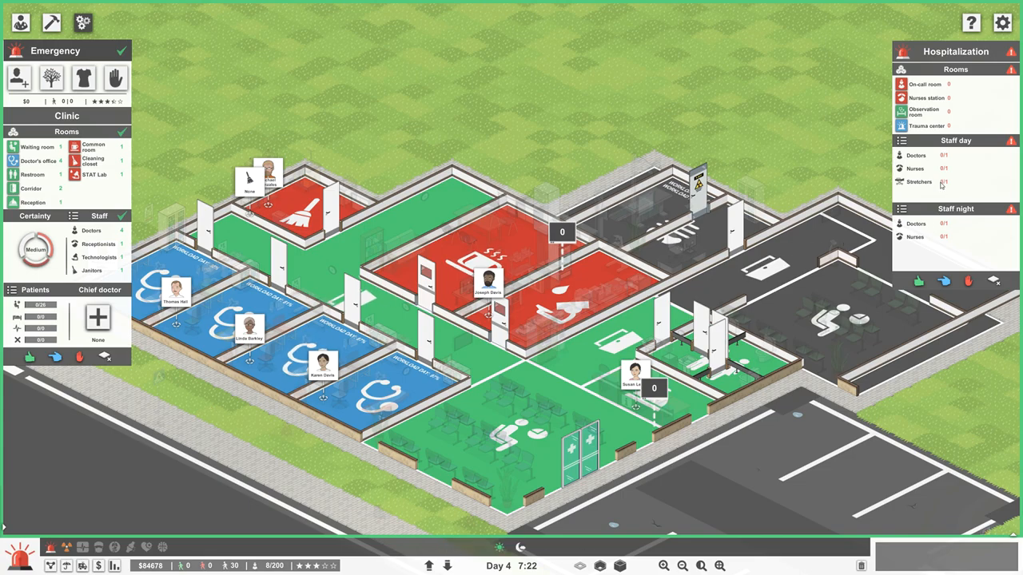
{"action": "mouse_move", "coordinate": [913, 114]}
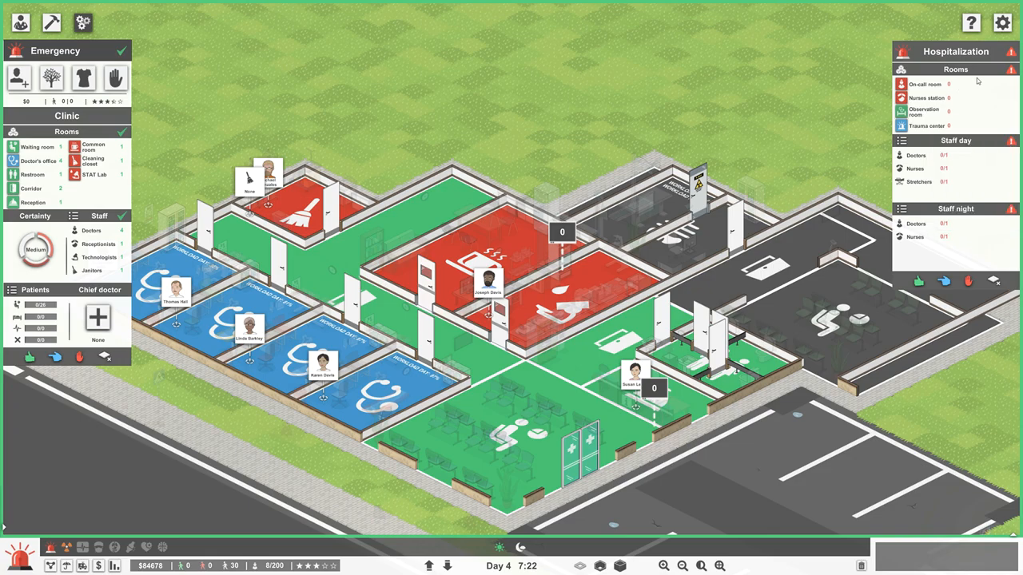
{"action": "mouse_move", "coordinate": [1009, 49]}
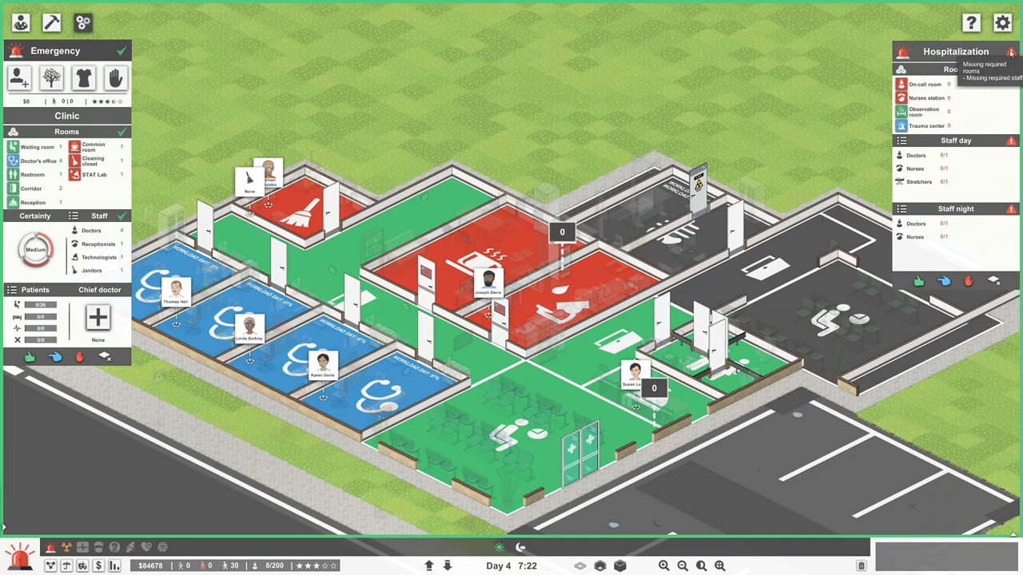
{"action": "mouse_move", "coordinate": [980, 70]}
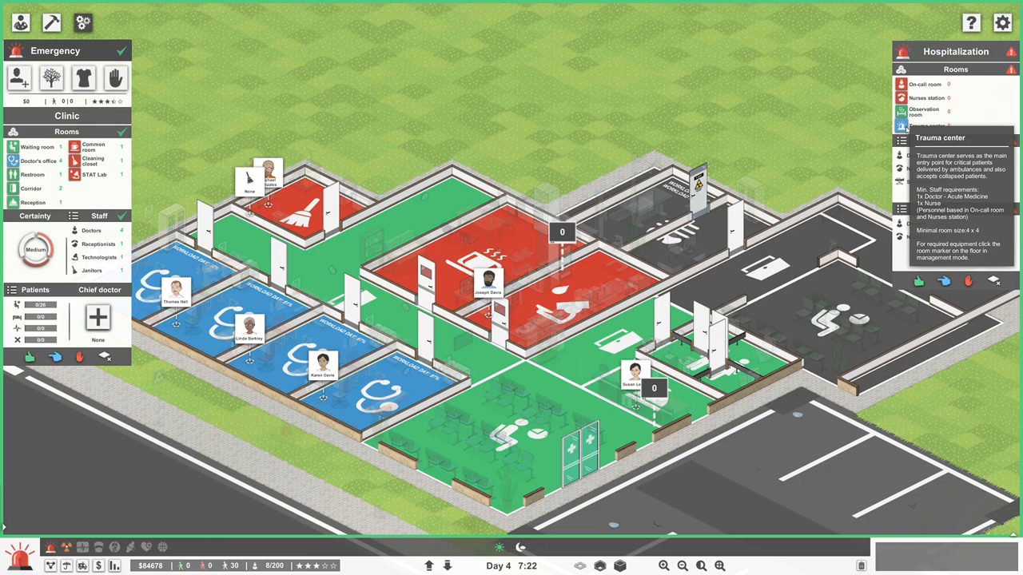
{"action": "mouse_move", "coordinate": [922, 111]}
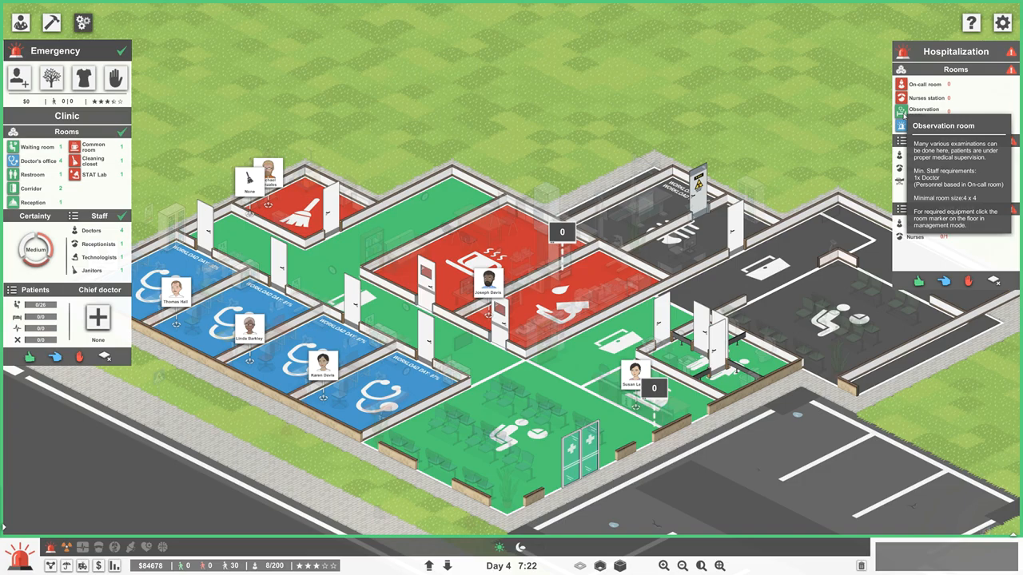
{"action": "mouse_move", "coordinate": [901, 140]}
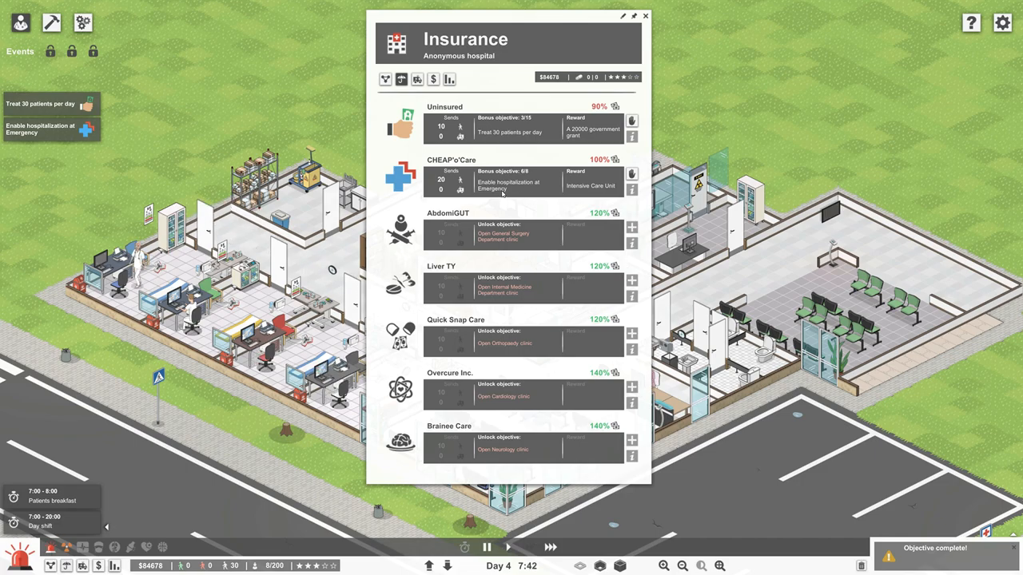
Close the insurance objectives overview, leaving the empty grassland beside the building in view.
{"action": "left_click", "coordinate": [654, 16]}
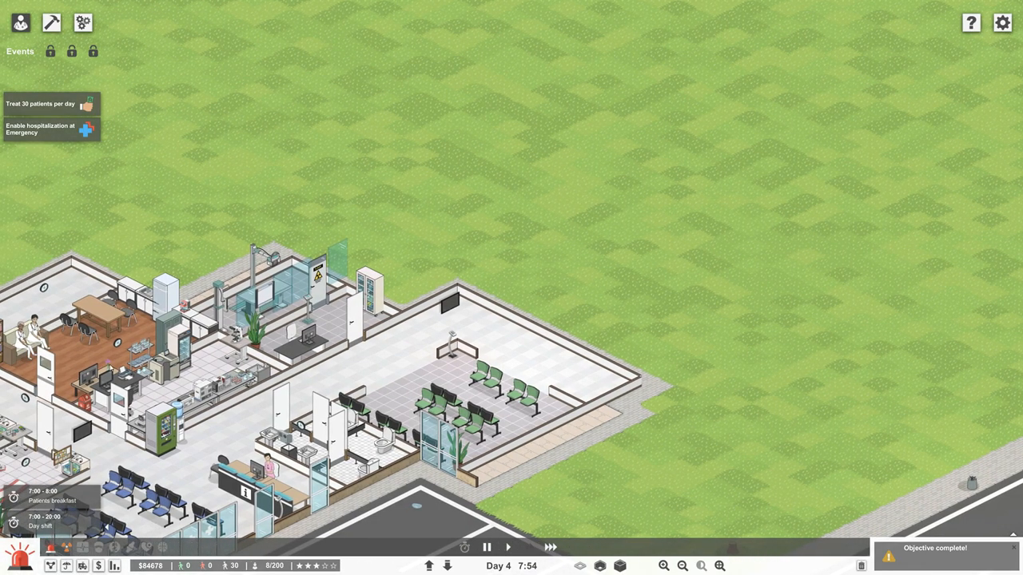
Lay a 5 by 3 foundation beside the entrance waiting area and wall it in.
{"action": "left_click", "coordinate": [50, 15]}
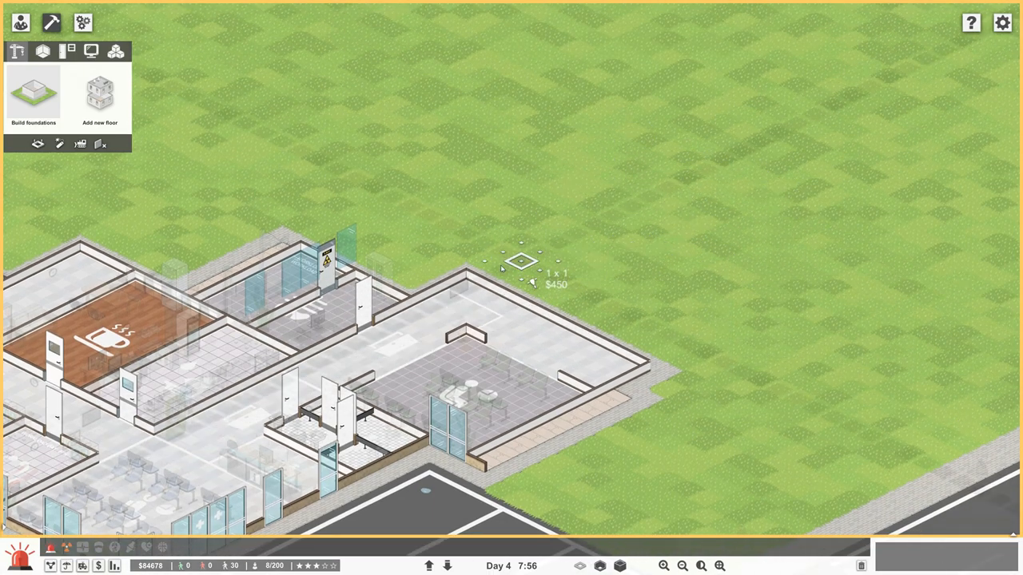
{"action": "left_click_drag", "start_coordinate": [519, 260], "coordinate": [560, 299]}
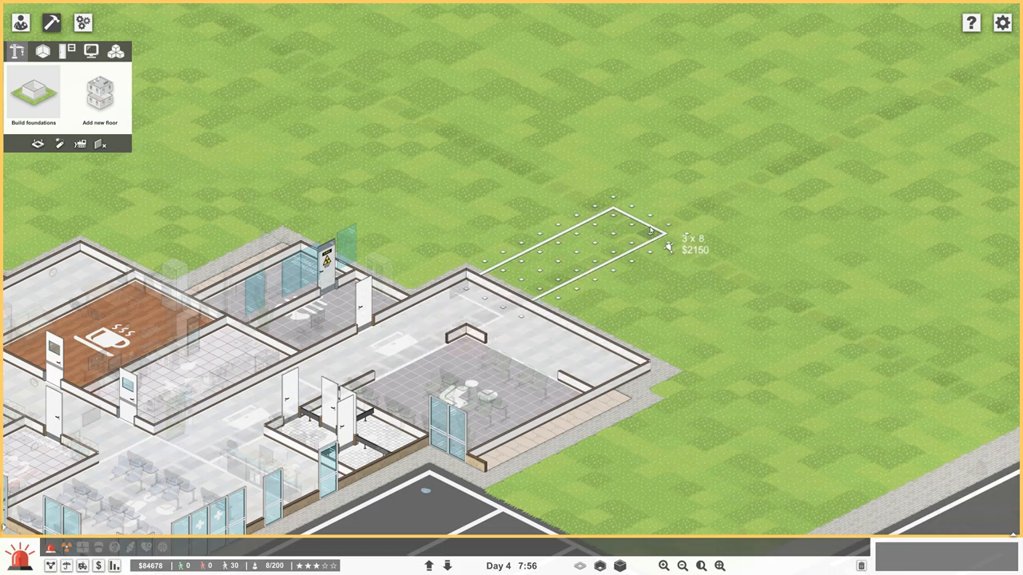
{"action": "left_click", "coordinate": [665, 250]}
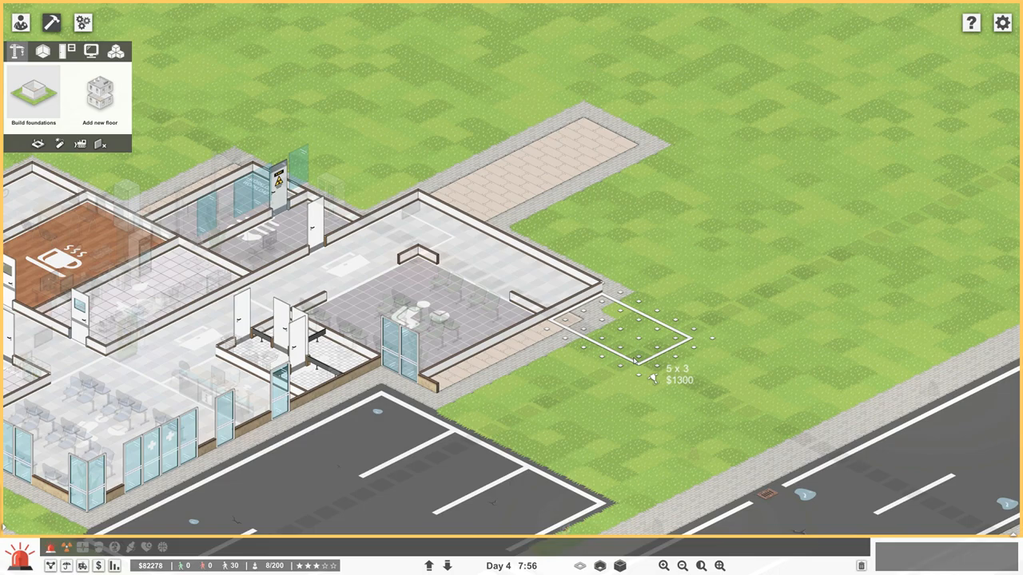
{"action": "left_click_drag", "start_coordinate": [635, 360], "coordinate": [543, 388]}
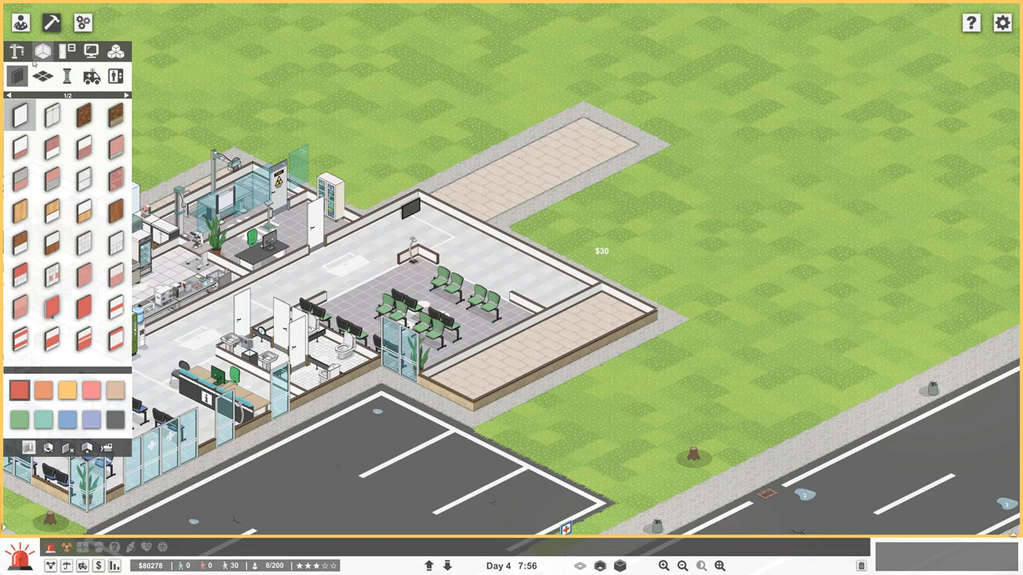
{"action": "mouse_move", "coordinate": [71, 446]}
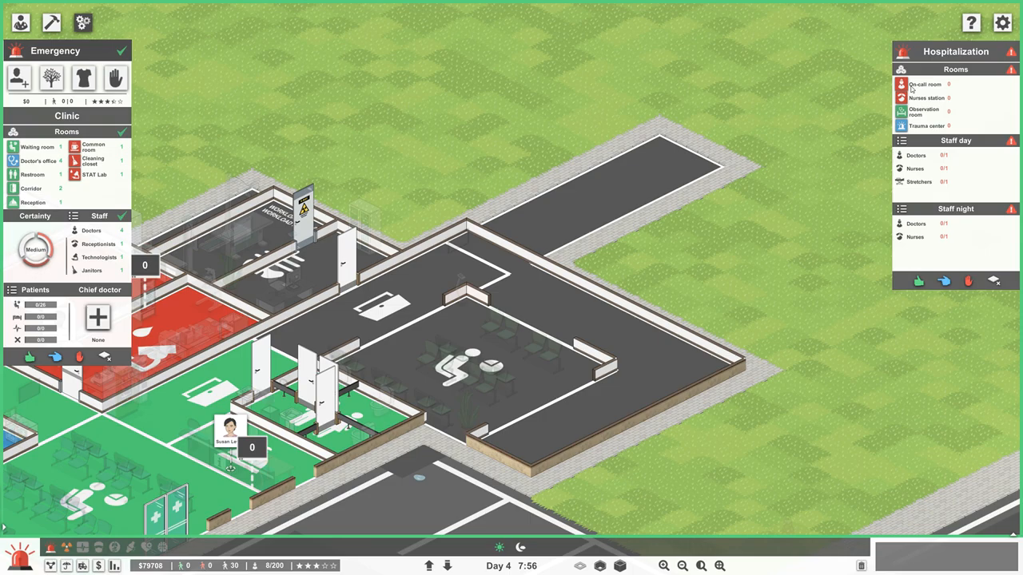
{"action": "mouse_move", "coordinate": [922, 84]}
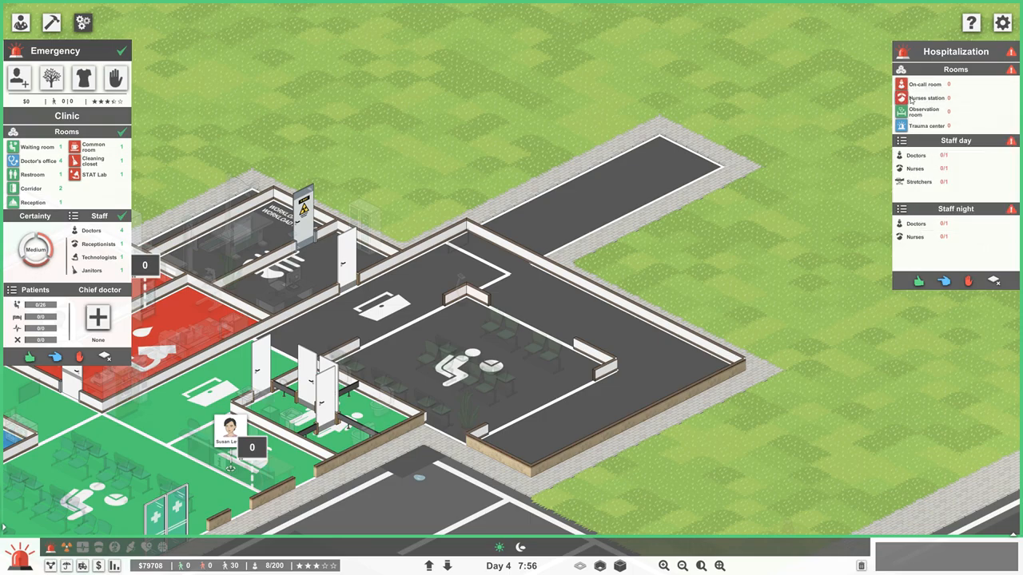
{"action": "mouse_move", "coordinate": [923, 99]}
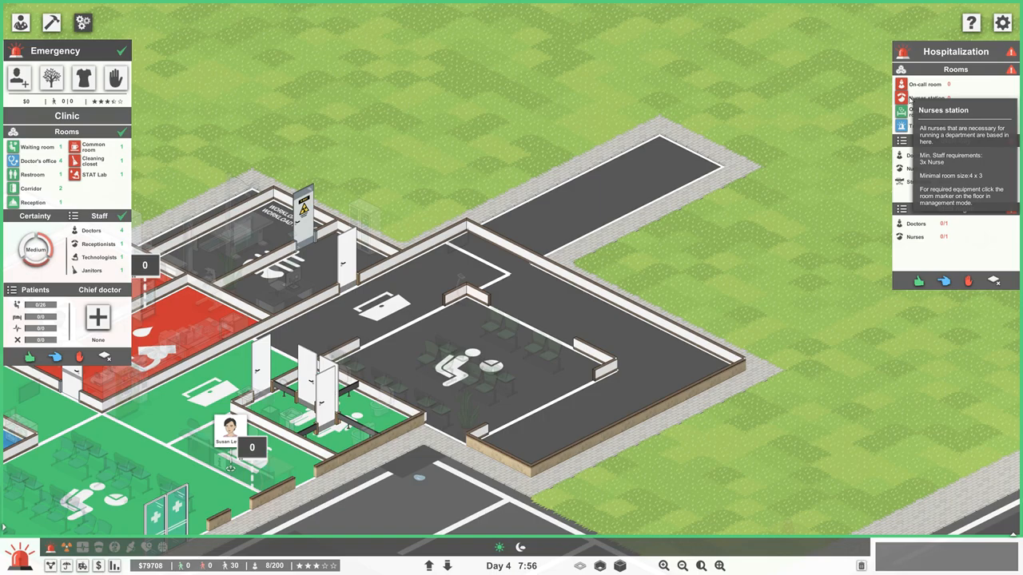
{"action": "mouse_move", "coordinate": [927, 129]}
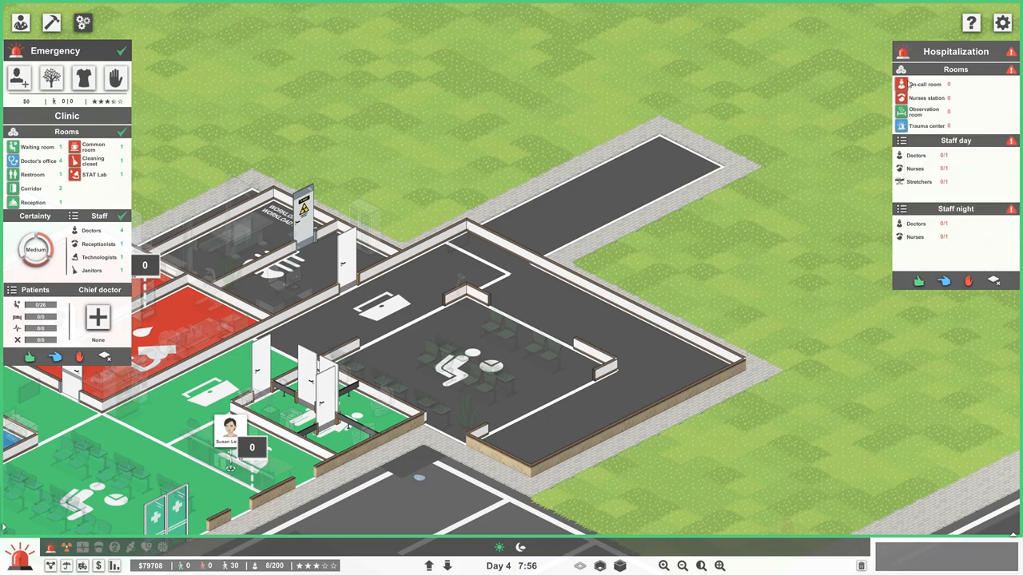
{"action": "mouse_move", "coordinate": [927, 110]}
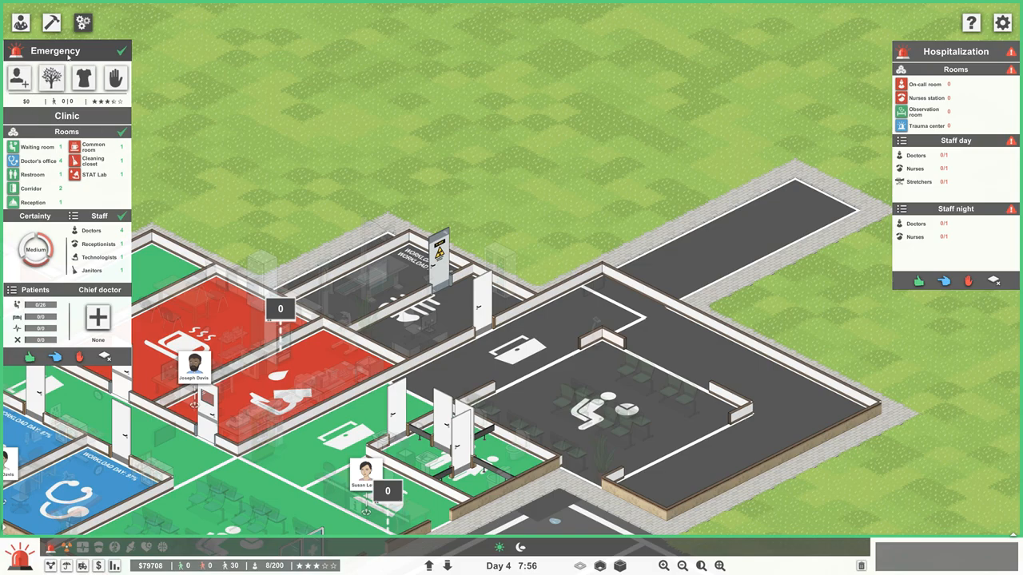
Place a foundation patch behind the staff lounge and bring up the Departments overview.
{"action": "left_click", "coordinate": [52, 20]}
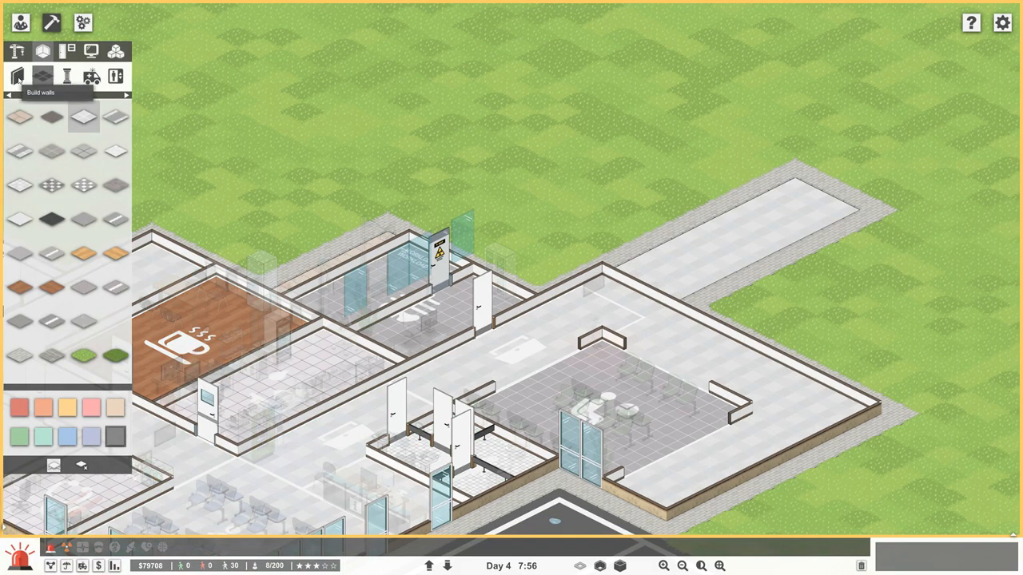
{"action": "left_click", "coordinate": [19, 50]}
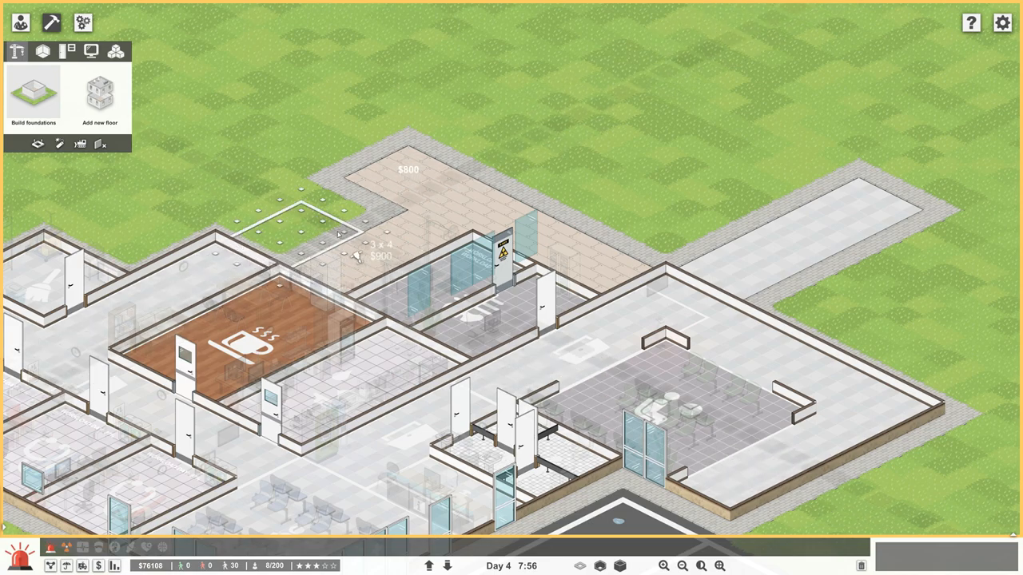
{"action": "left_click", "coordinate": [360, 252]}
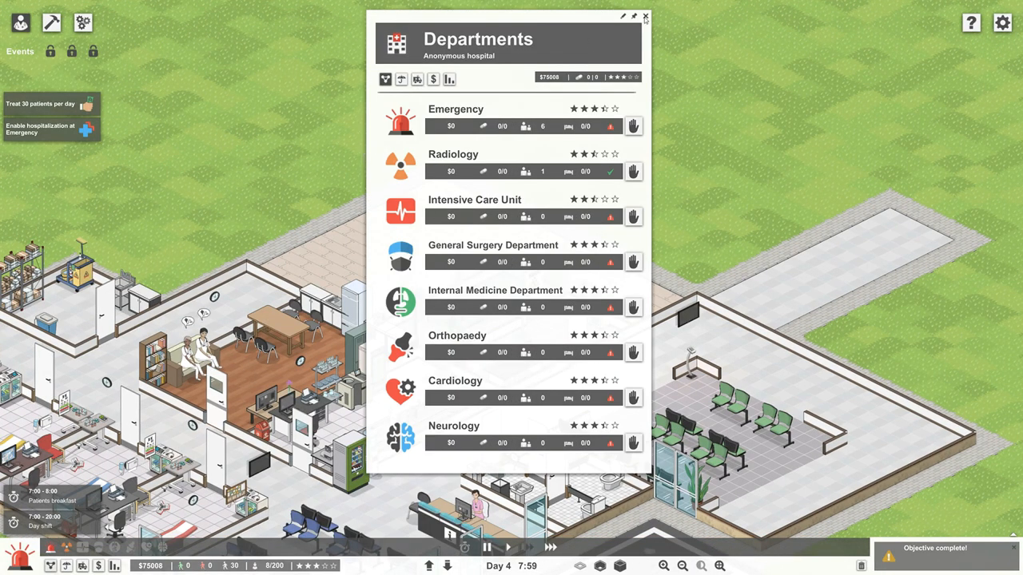
Close the Departments overview and build walls around the new back foundation.
{"action": "left_click", "coordinate": [643, 16]}
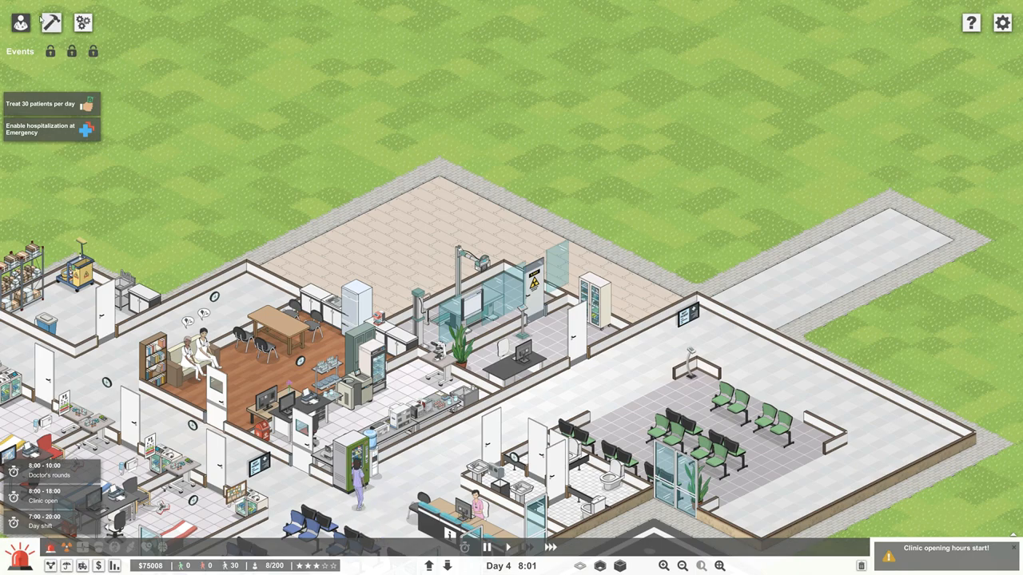
{"action": "left_click", "coordinate": [51, 18]}
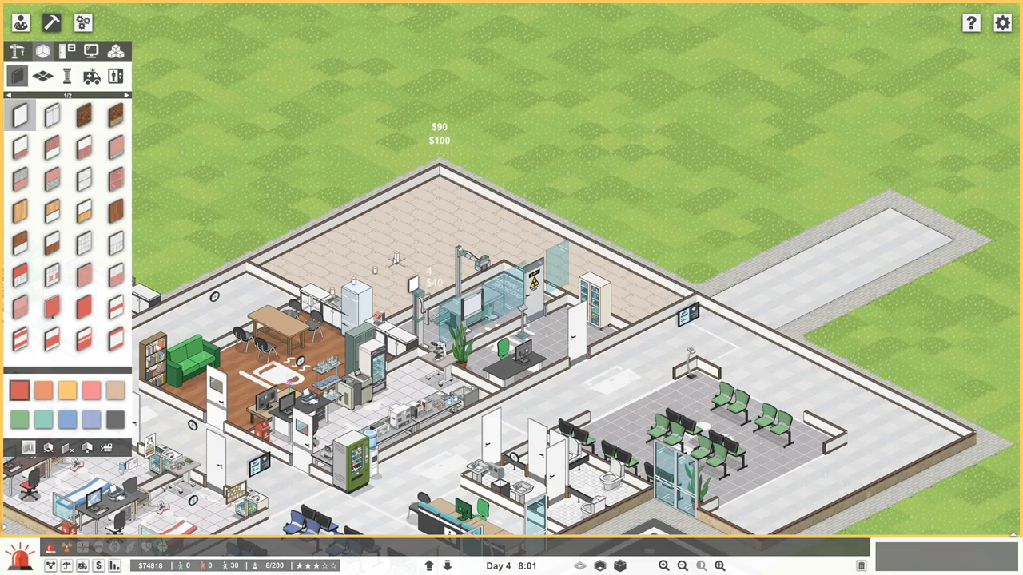
{"action": "left_click", "coordinate": [433, 239]}
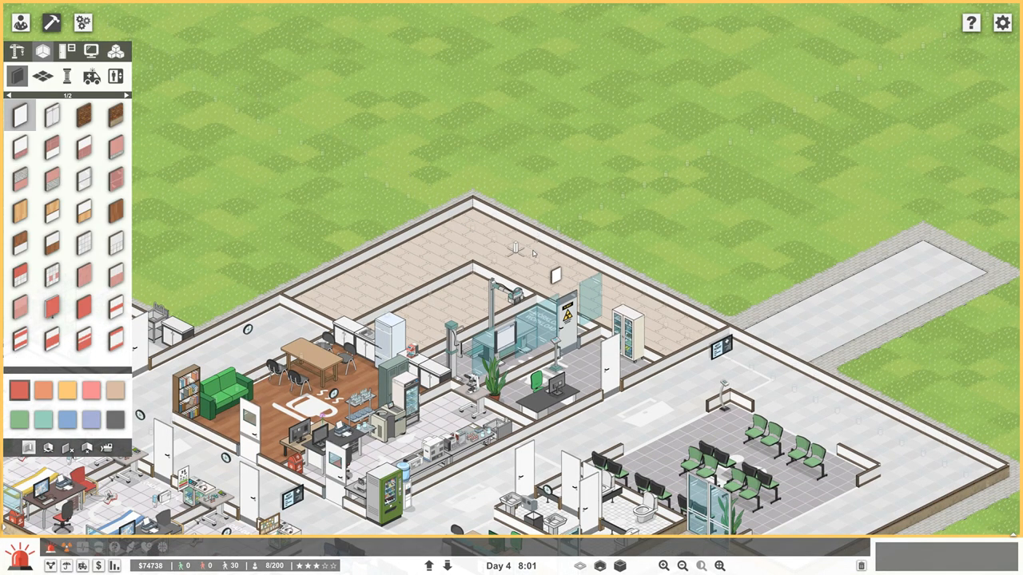
{"action": "mouse_move", "coordinate": [445, 293]}
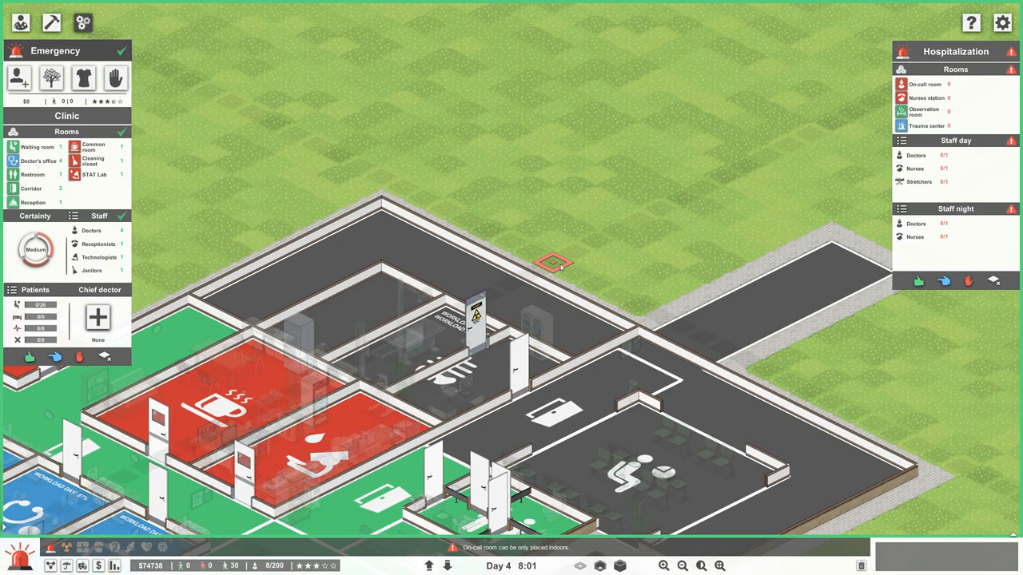
{"action": "mouse_move", "coordinate": [285, 90]}
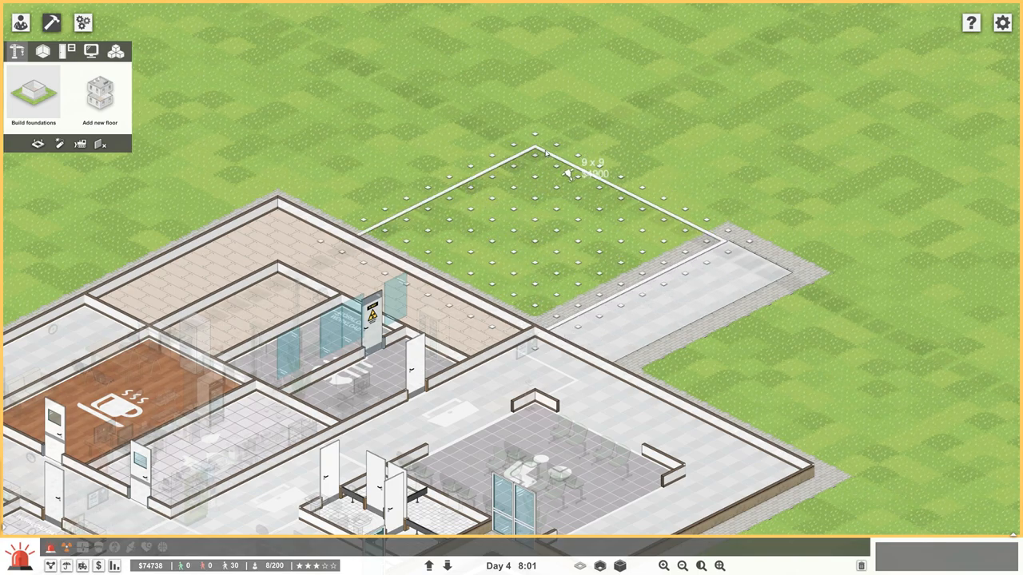
Lay a 9 by 9 foundation on the grass beyond the walled back area for $4900.
{"action": "left_click", "coordinate": [548, 164]}
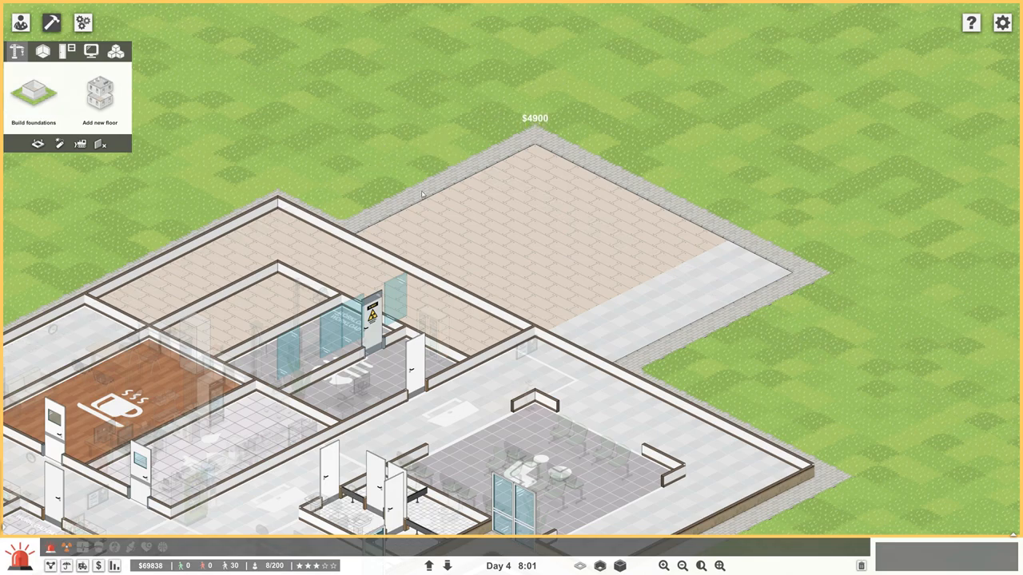
{"action": "mouse_move", "coordinate": [196, 361]}
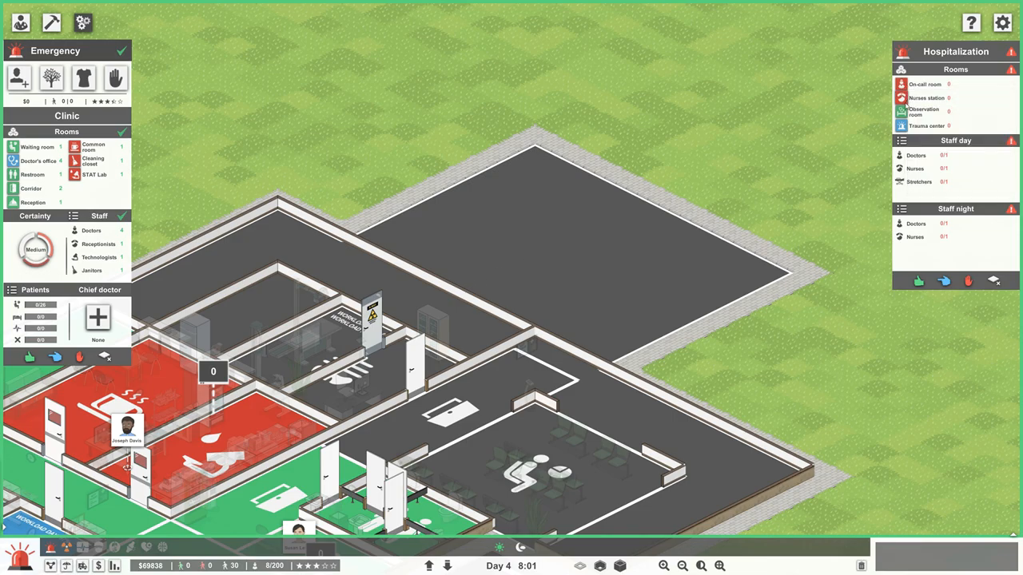
{"action": "mouse_move", "coordinate": [926, 83]}
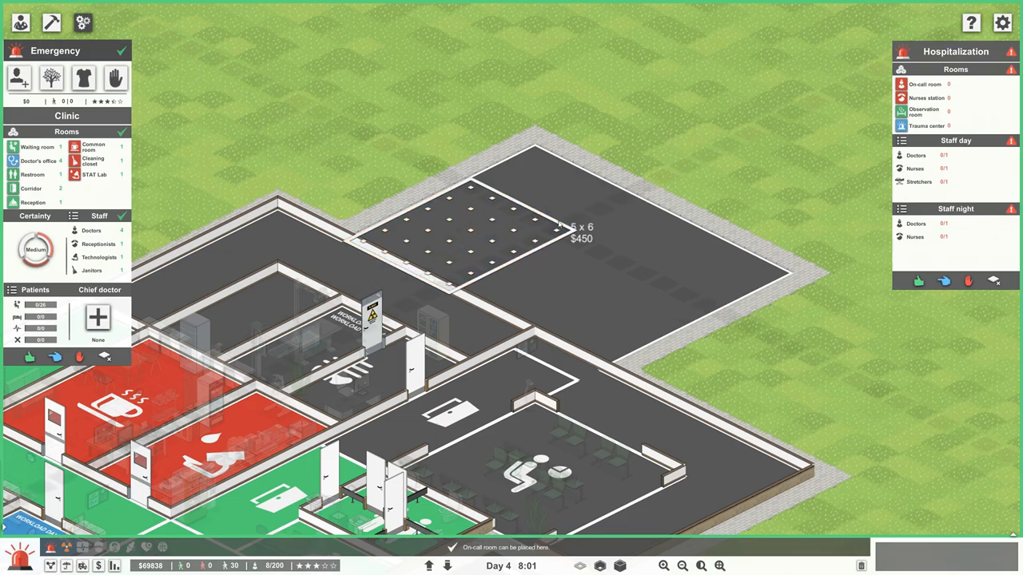
Mark out a 6 by 6 on-call room and a nurses station beside it on the new foundation.
{"action": "left_click_drag", "start_coordinate": [551, 228], "coordinate": [544, 216]}
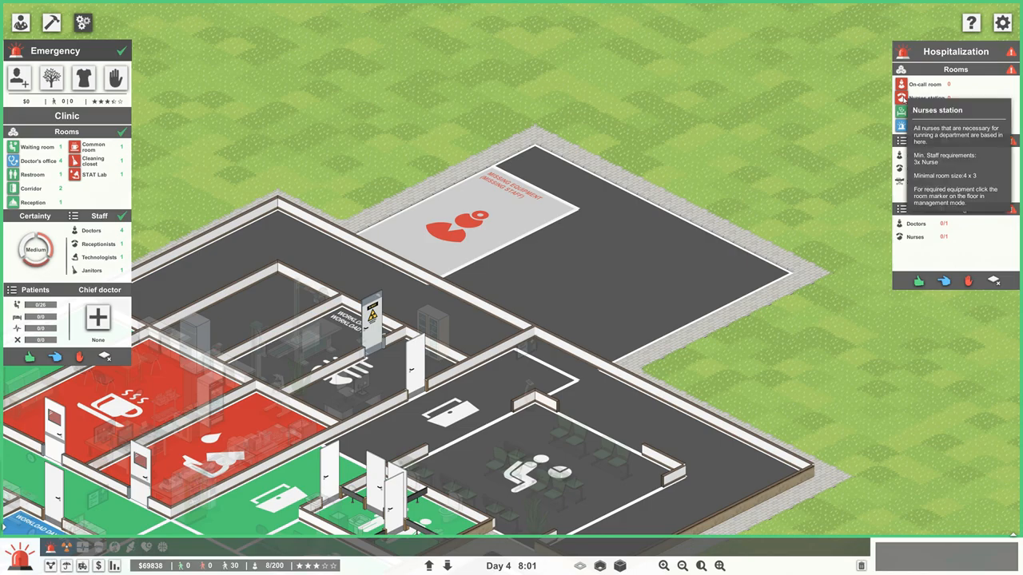
{"action": "left_click", "coordinate": [936, 93]}
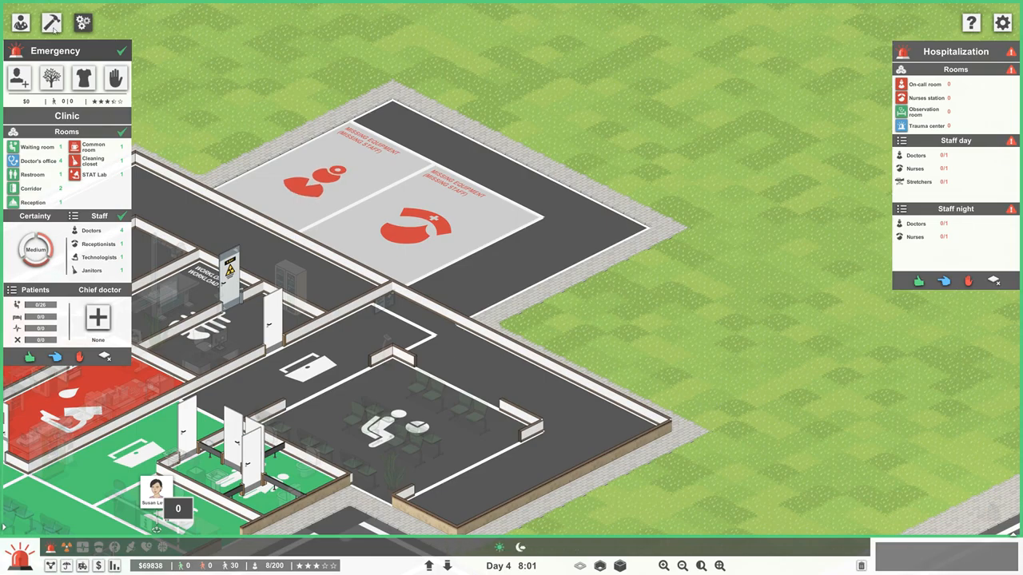
{"action": "left_click", "coordinate": [50, 17]}
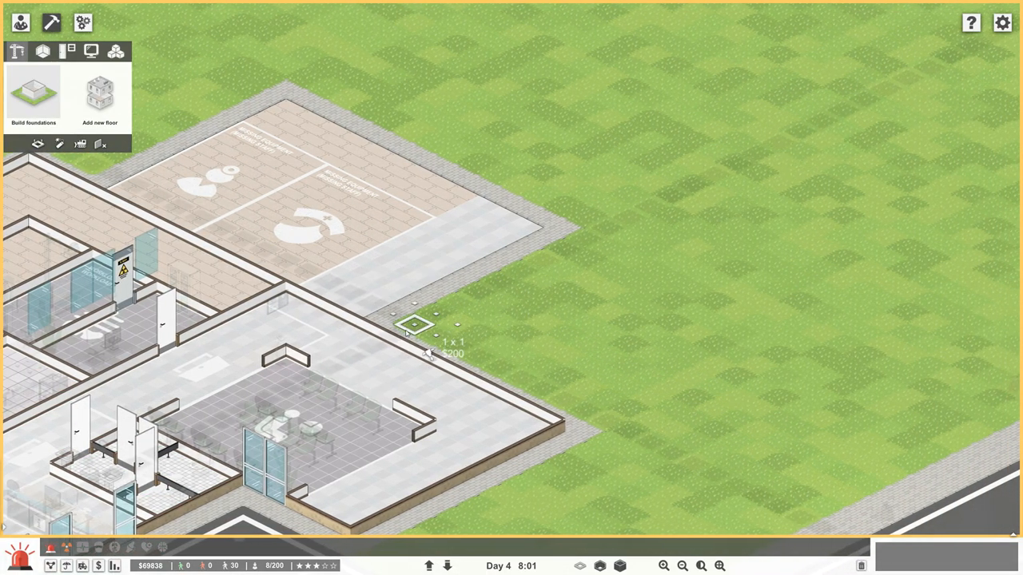
Lay a 10 by 7 foundation extension and mark out observation room areas on it.
{"action": "left_click_drag", "start_coordinate": [415, 323], "coordinate": [559, 319]}
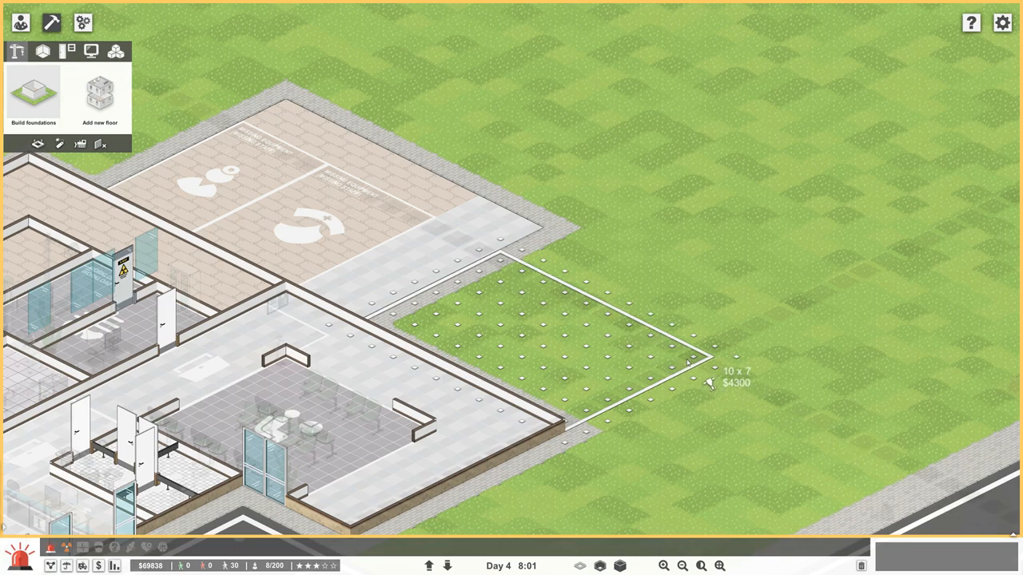
{"action": "left_click", "coordinate": [707, 368]}
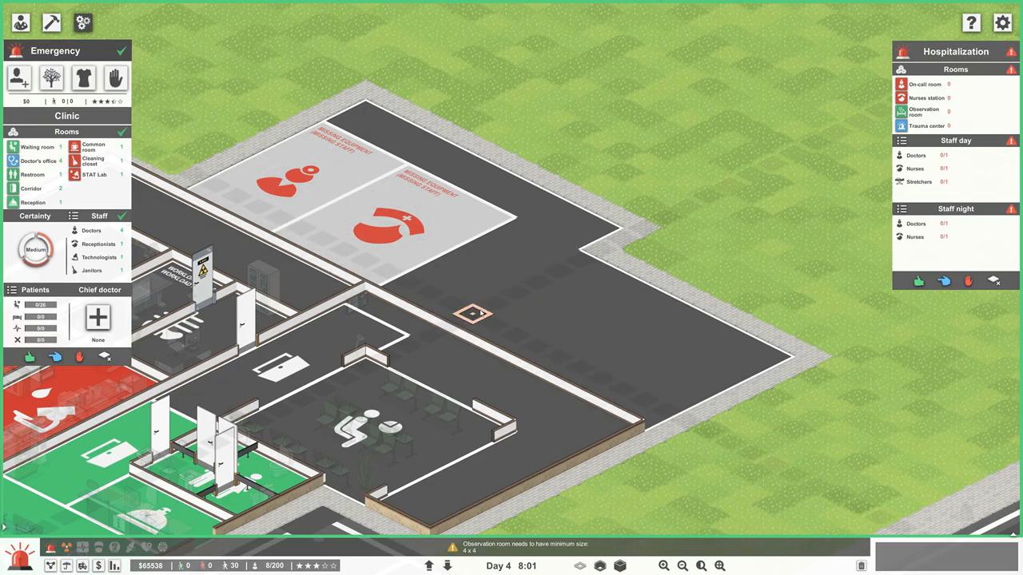
{"action": "left_click_drag", "start_coordinate": [476, 314], "coordinate": [543, 287]}
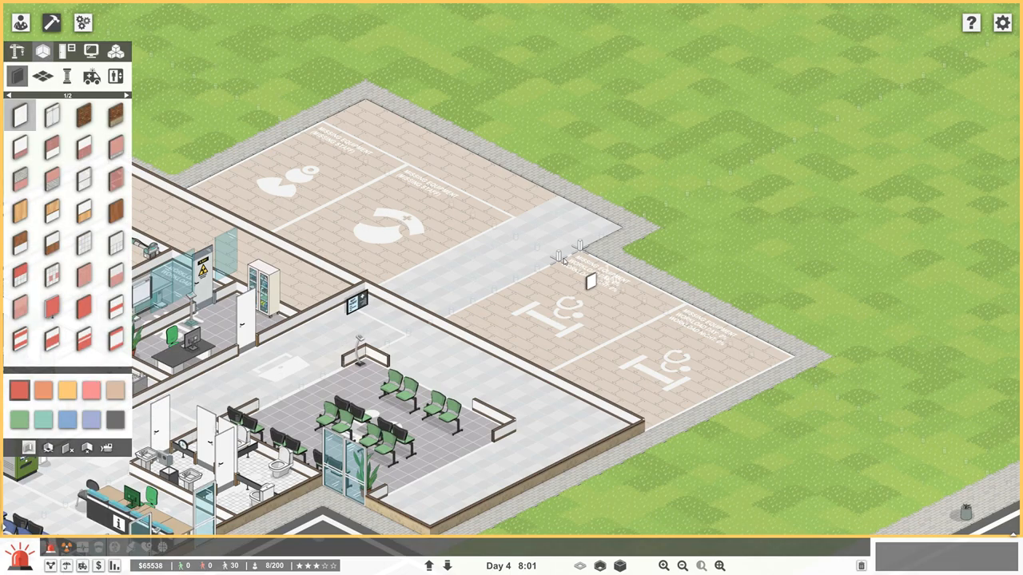
Finish the walls enclosing the on-call room, nurses station and both observation rooms.
{"action": "left_click", "coordinate": [573, 248]}
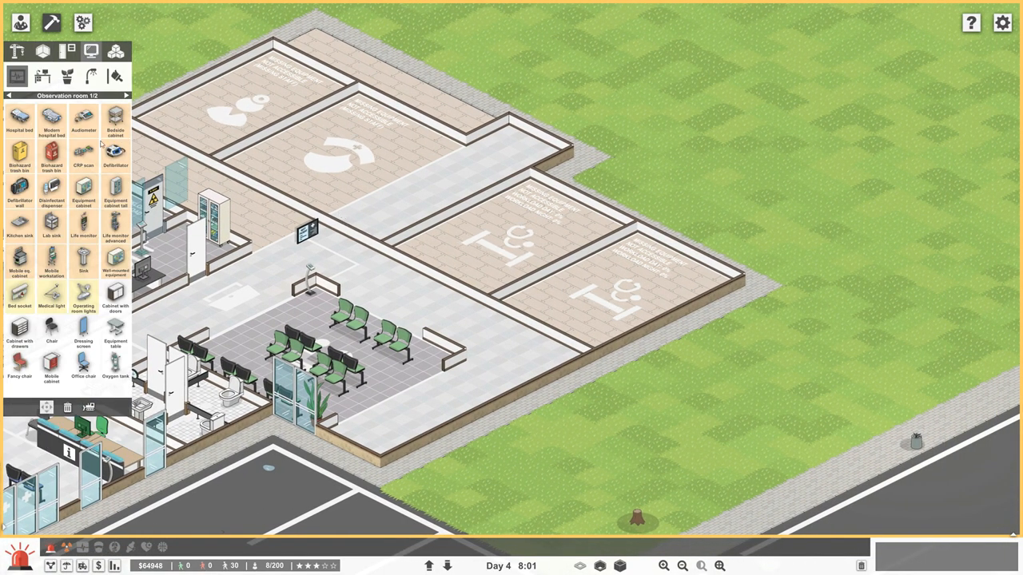
{"action": "mouse_move", "coordinate": [52, 129]}
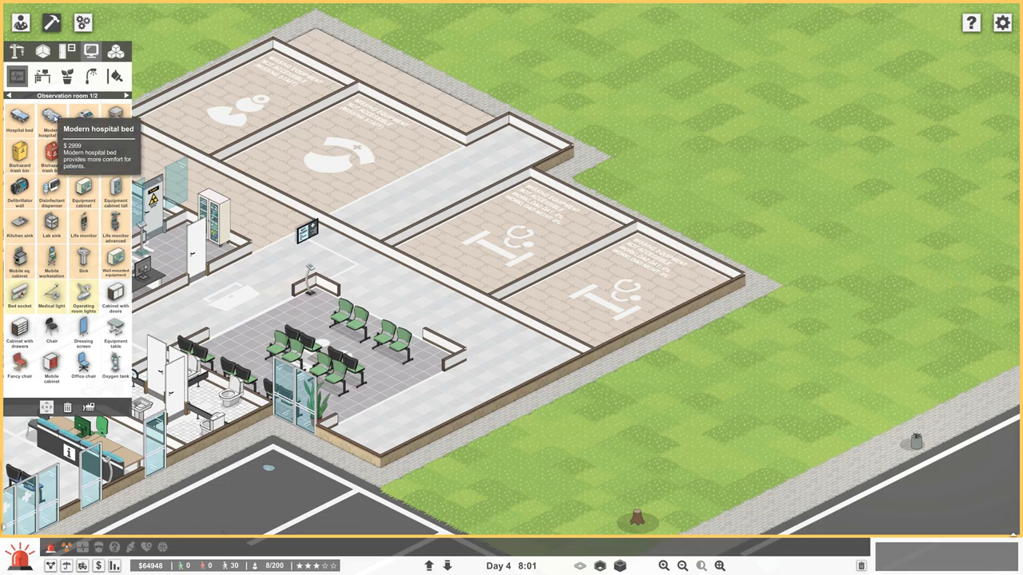
{"action": "mouse_move", "coordinate": [16, 126]}
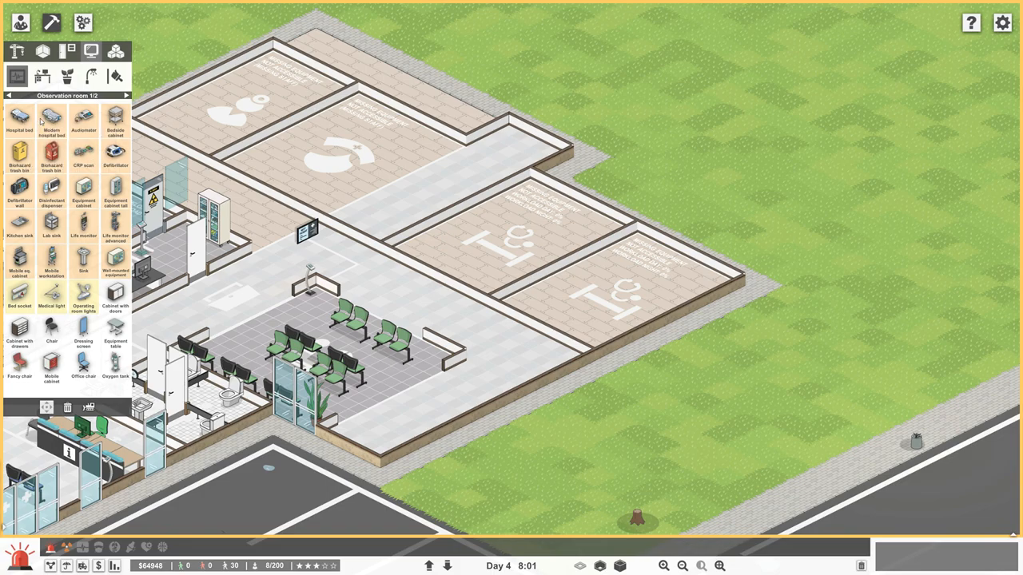
{"action": "mouse_move", "coordinate": [51, 132]}
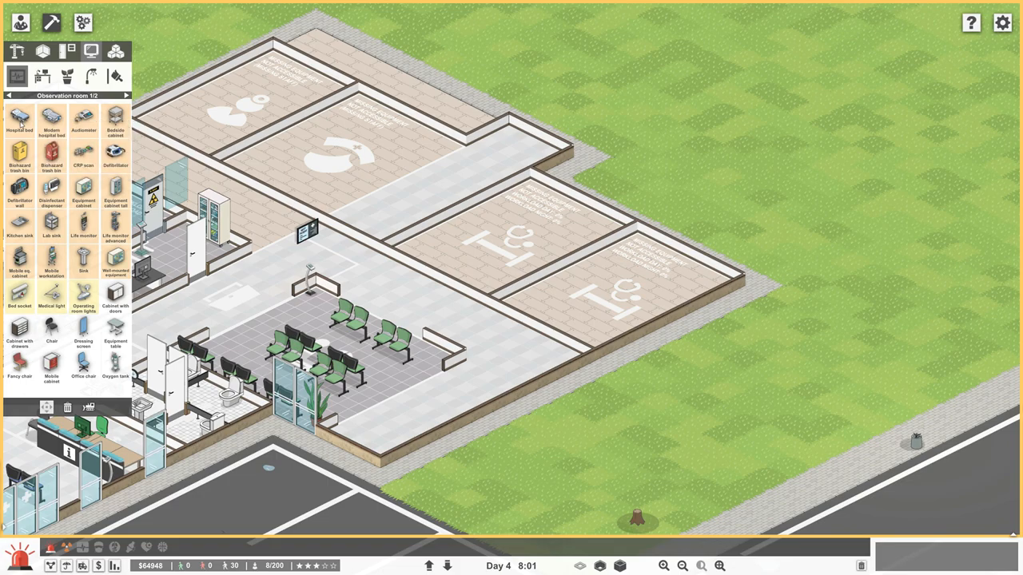
{"action": "mouse_move", "coordinate": [19, 124]}
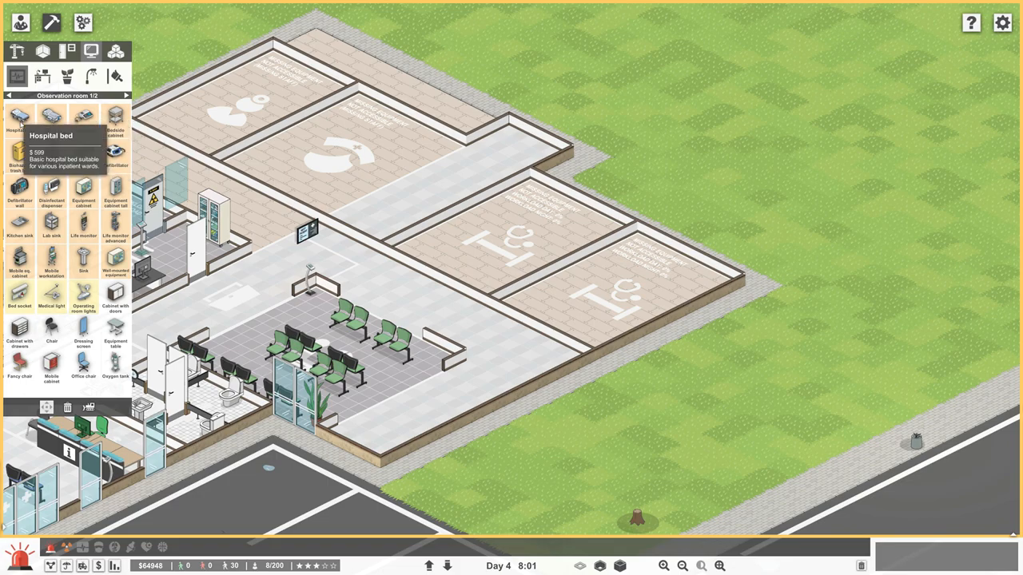
Place a basic hospital bed and an equipment cabinet in the first observation room.
{"action": "left_click", "coordinate": [17, 129]}
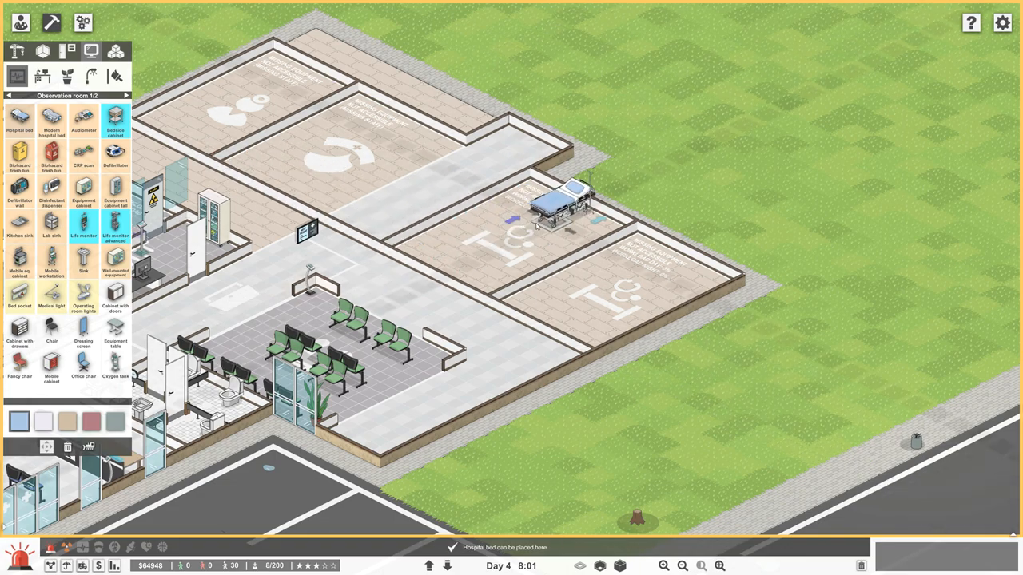
{"action": "left_click", "coordinate": [559, 208]}
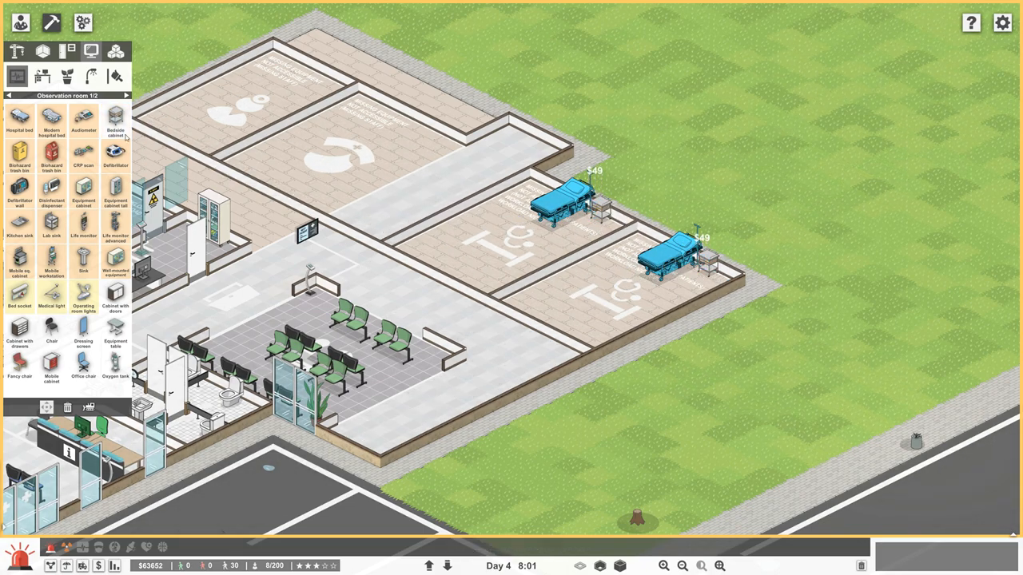
{"action": "mouse_move", "coordinate": [18, 156]}
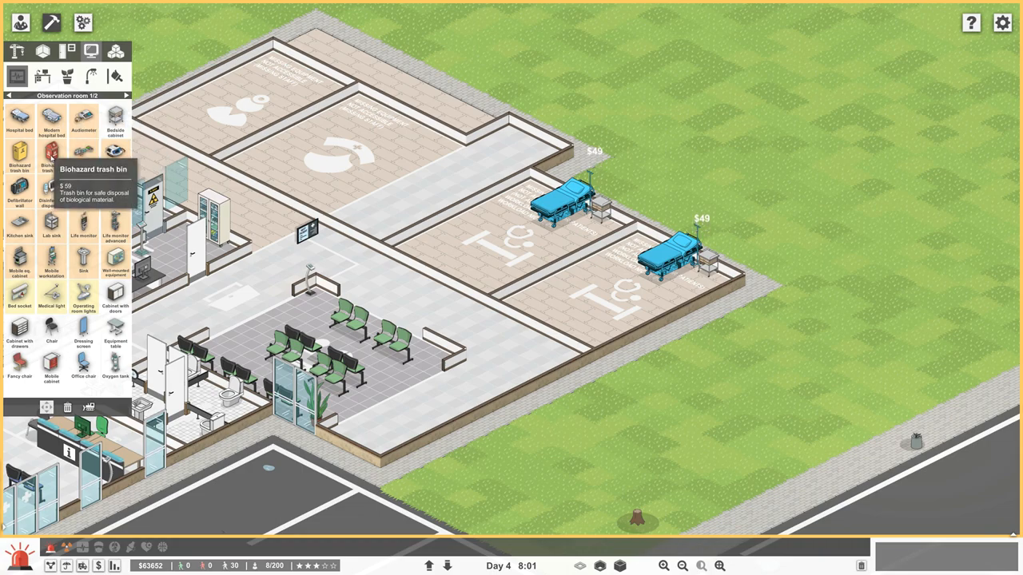
{"action": "mouse_move", "coordinate": [49, 303]}
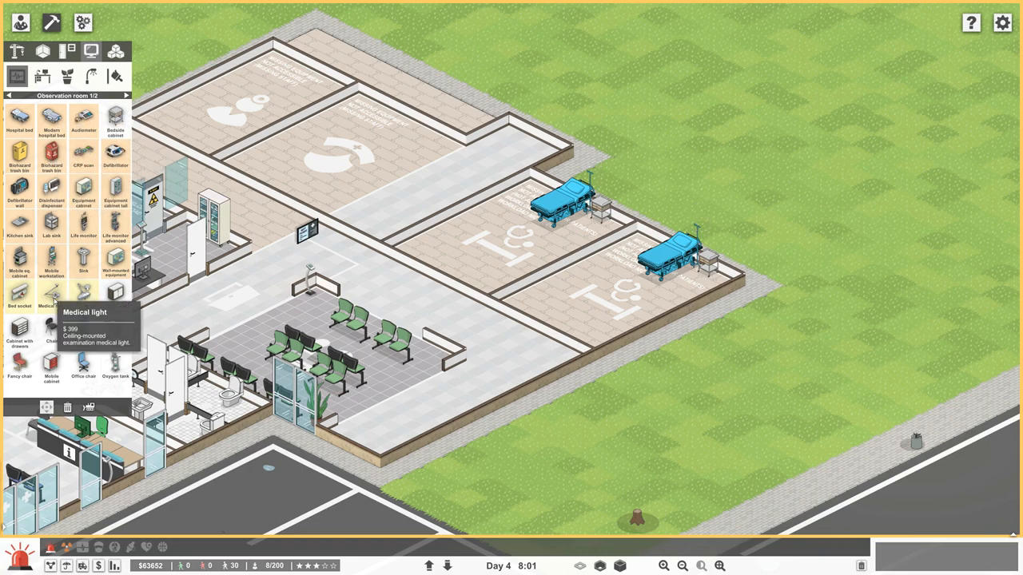
{"action": "left_click", "coordinate": [48, 309]}
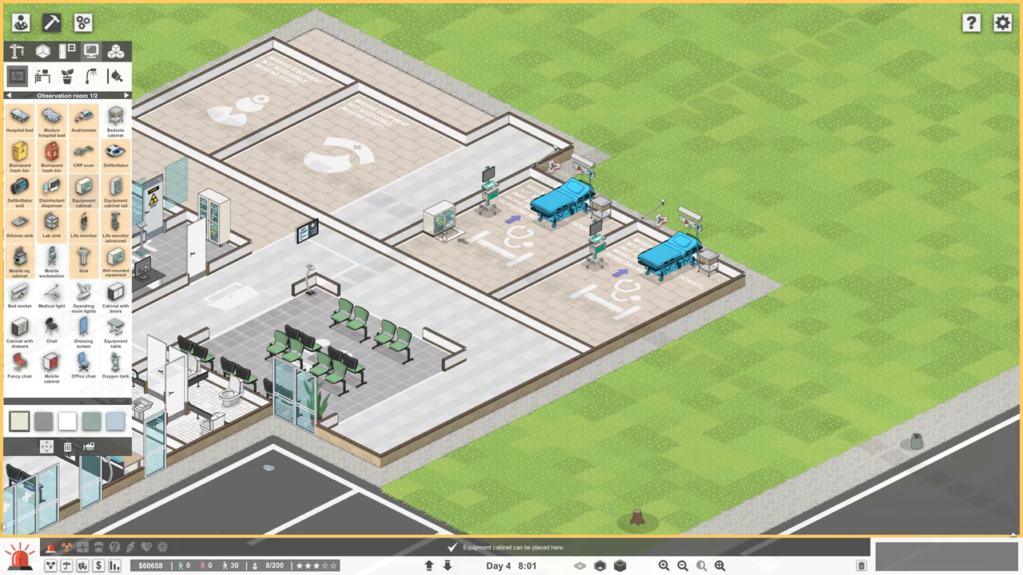
{"action": "left_click", "coordinate": [545, 270]}
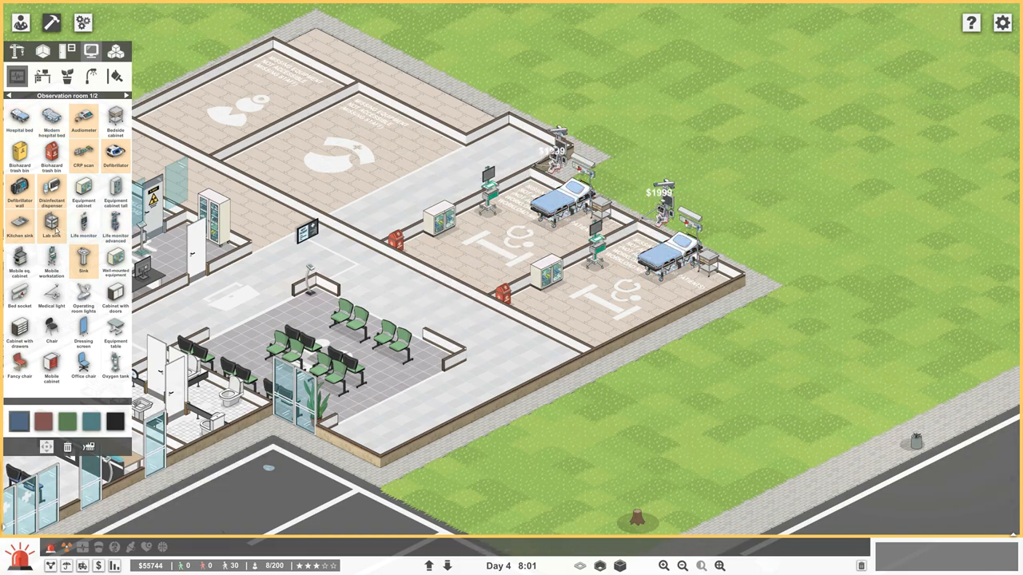
Add a wall-mounted defibrillator and an equipment table to the observation rooms.
{"action": "left_click", "coordinate": [49, 207]}
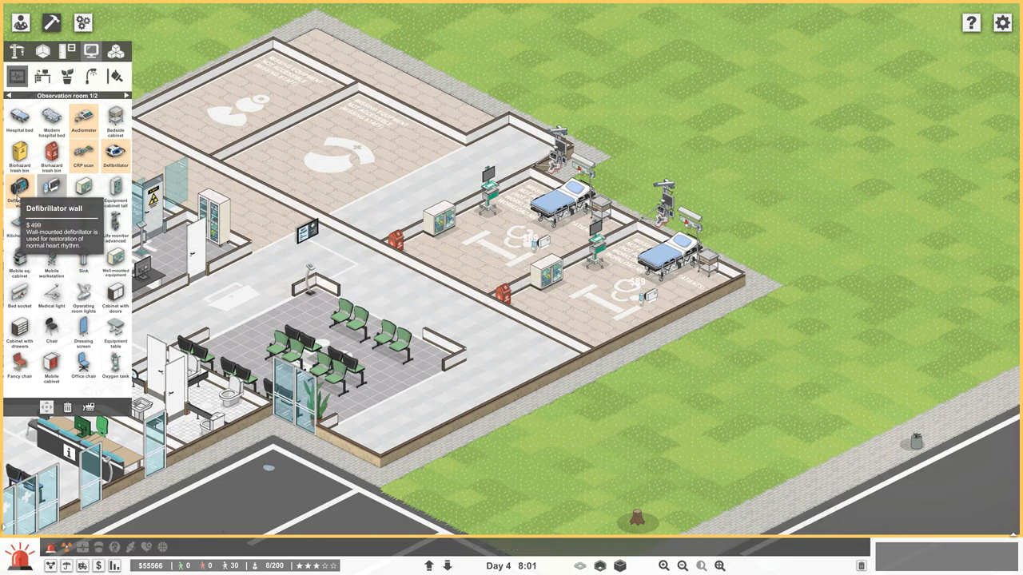
{"action": "left_click", "coordinate": [19, 196]}
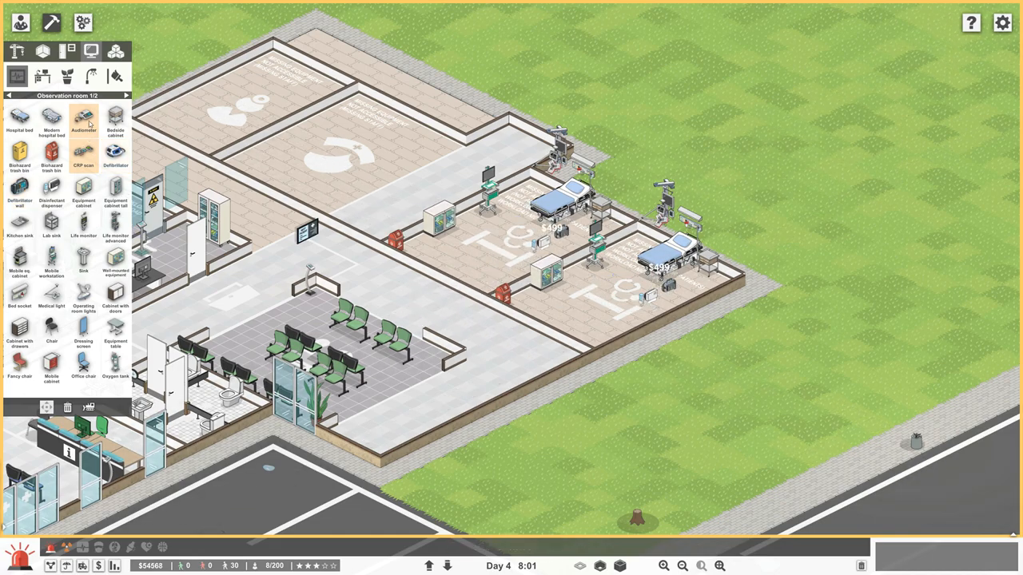
{"action": "left_click", "coordinate": [114, 330]}
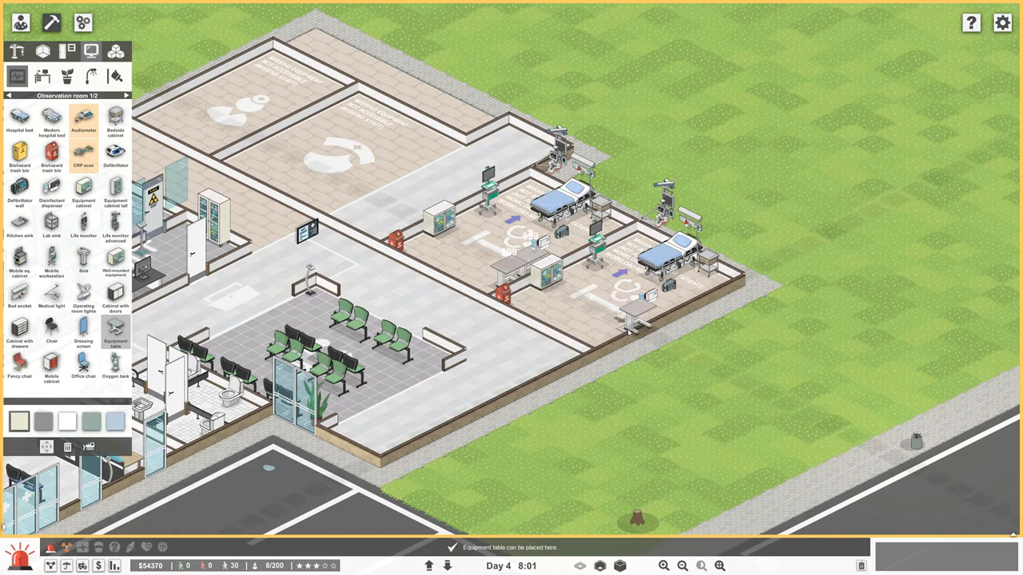
{"action": "left_click", "coordinate": [633, 330]}
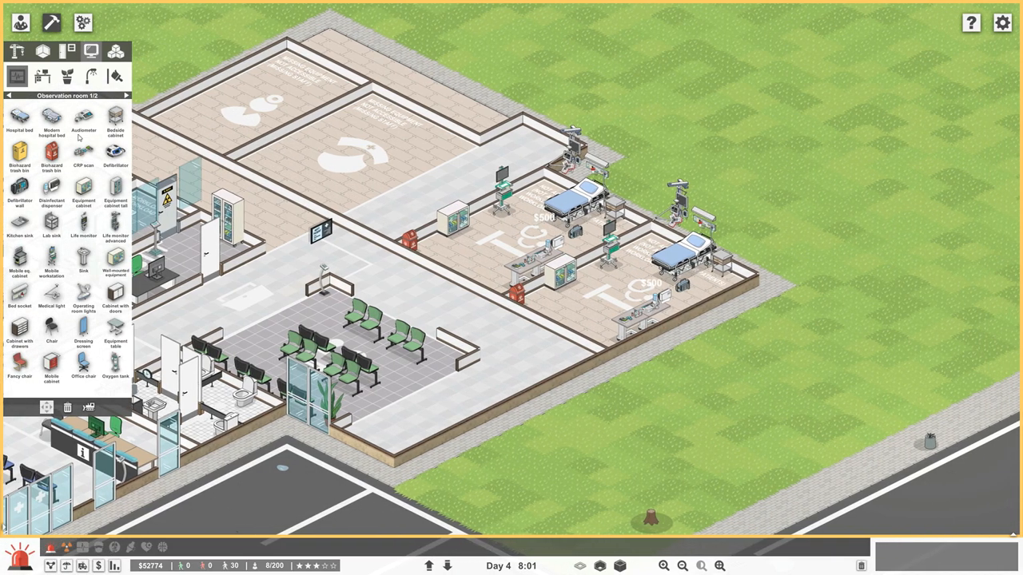
Fit a Door with window on each observation room from the Doors & Windows catalogue.
{"action": "left_click", "coordinate": [61, 50]}
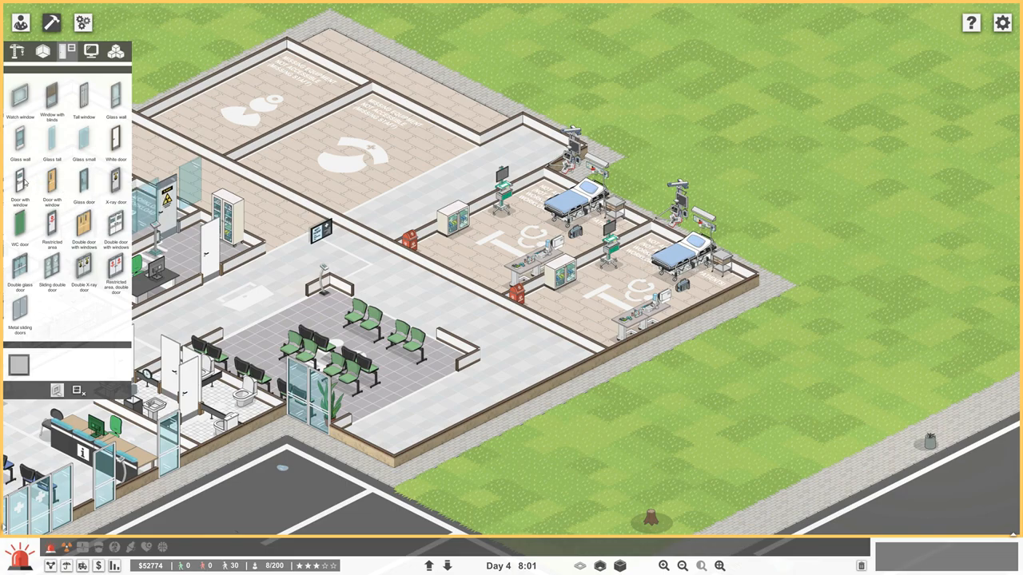
{"action": "mouse_move", "coordinate": [20, 188]}
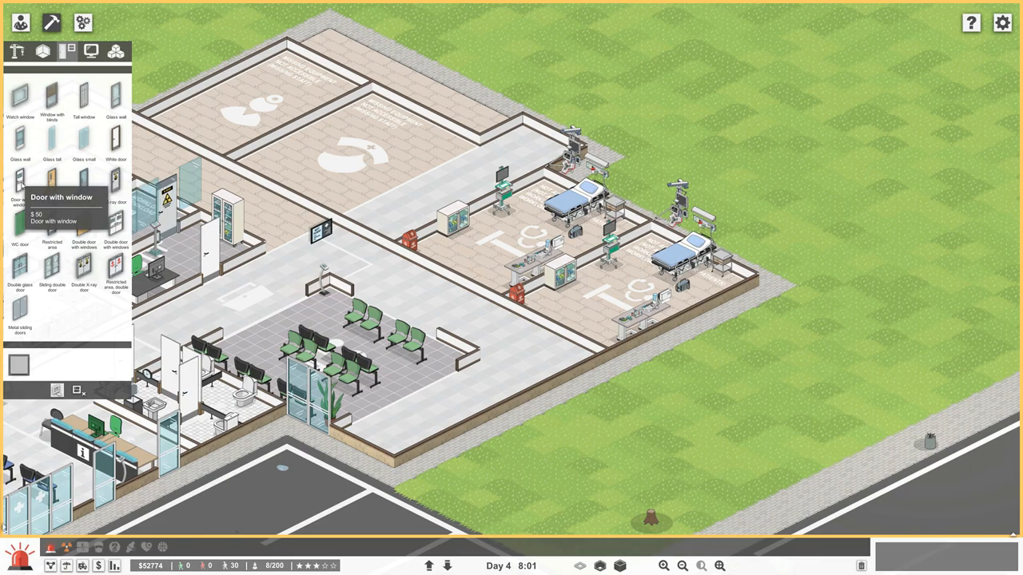
{"action": "left_click", "coordinate": [20, 189]}
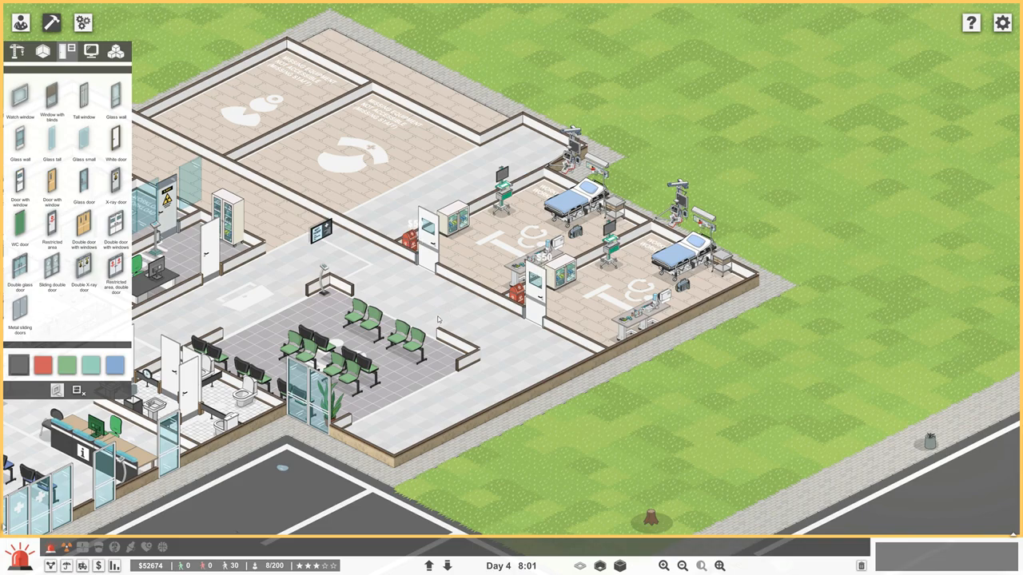
{"action": "left_click", "coordinate": [31, 50]}
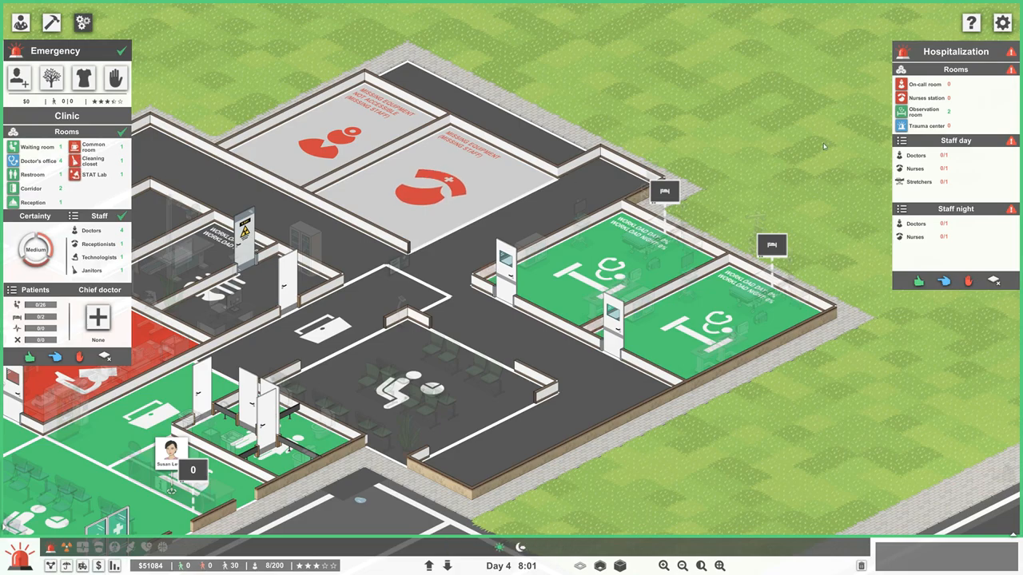
{"action": "mouse_move", "coordinate": [927, 98]}
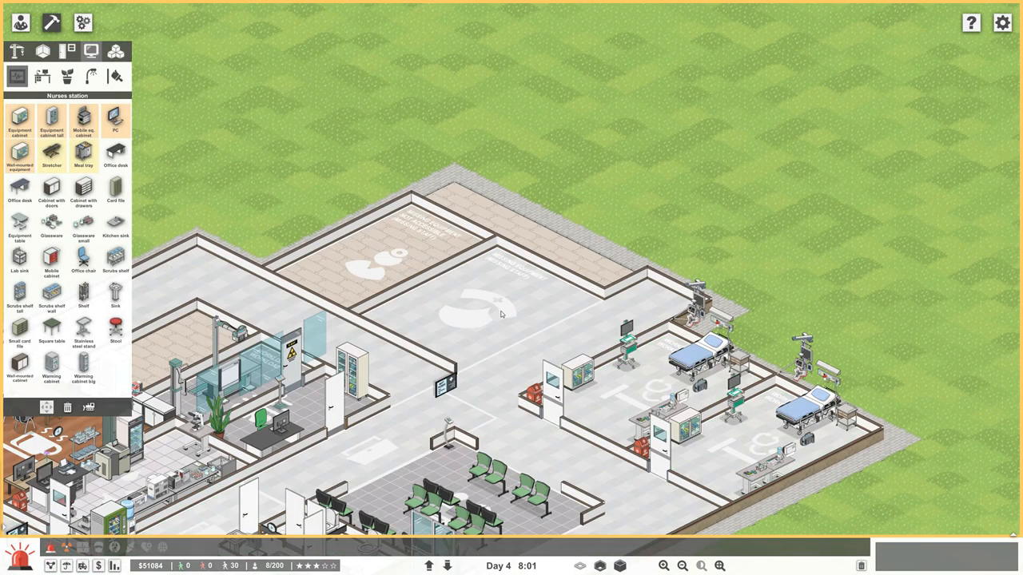
{"action": "mouse_move", "coordinate": [50, 157]}
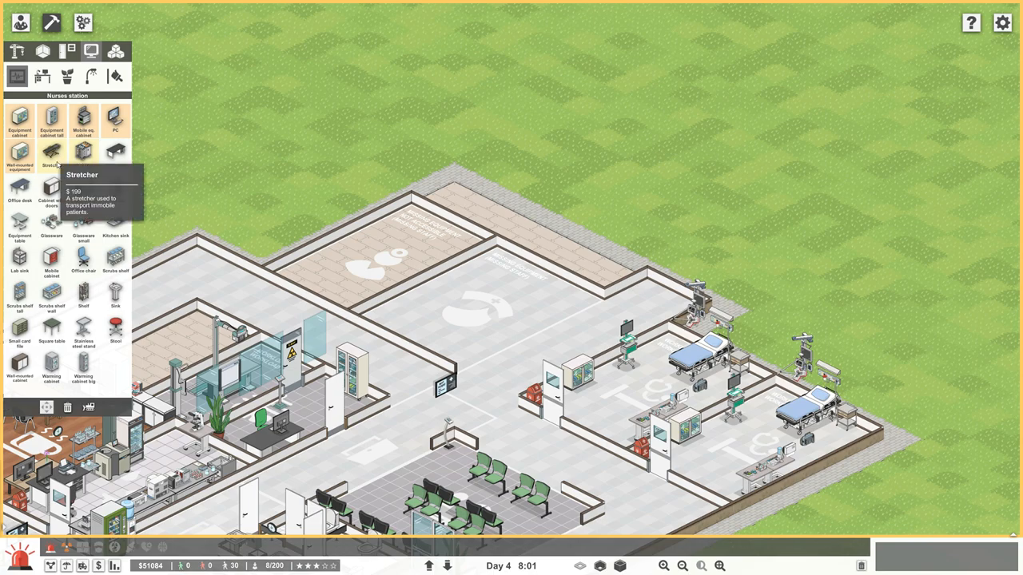
{"action": "mouse_move", "coordinate": [16, 200]}
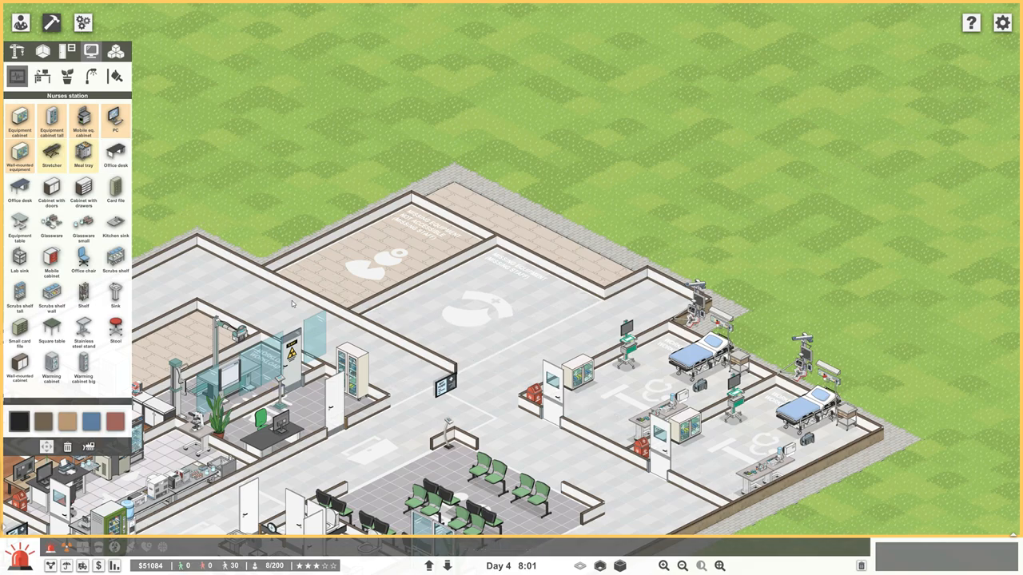
{"action": "mouse_move", "coordinate": [84, 154]}
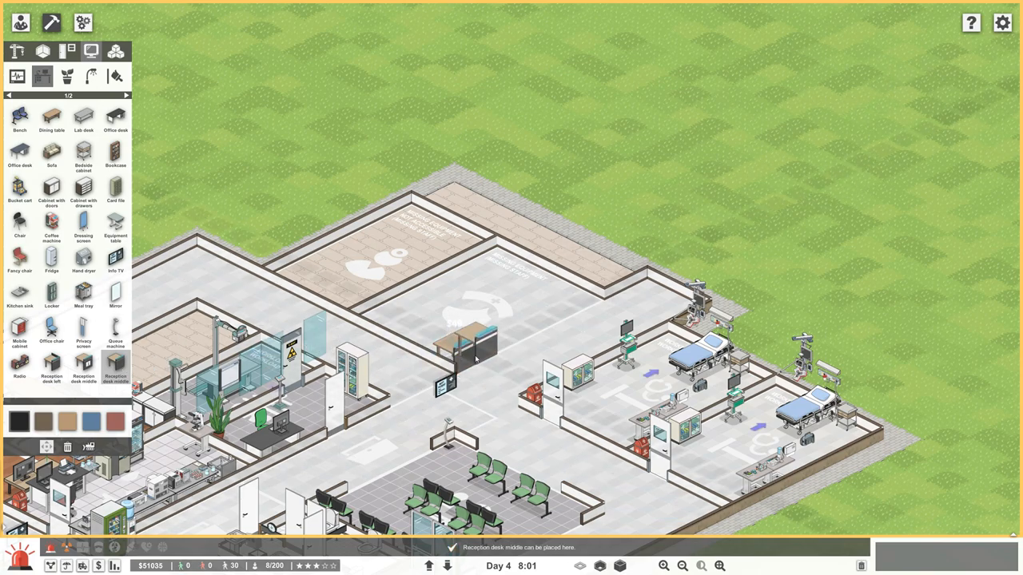
Lay Reception desk middle pieces into a long counter and return to the Nurses station list.
{"action": "left_click", "coordinate": [475, 346]}
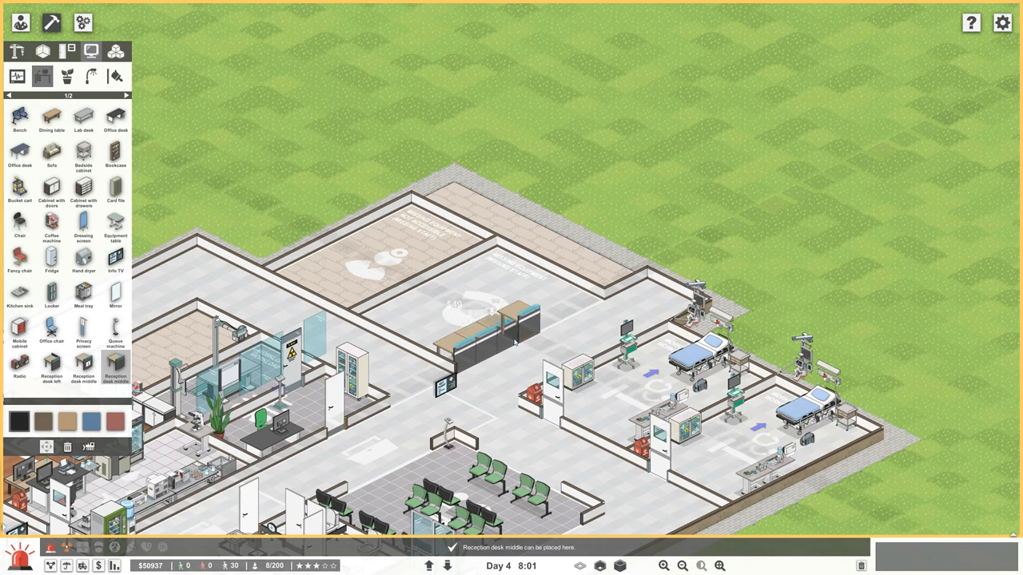
{"action": "left_click", "coordinate": [514, 342]}
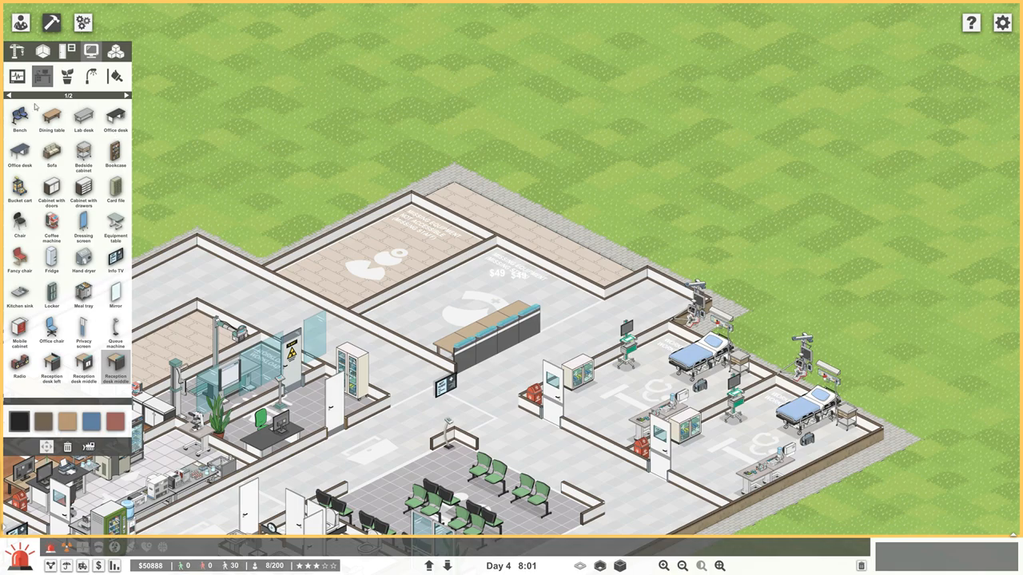
{"action": "left_click", "coordinate": [15, 74]}
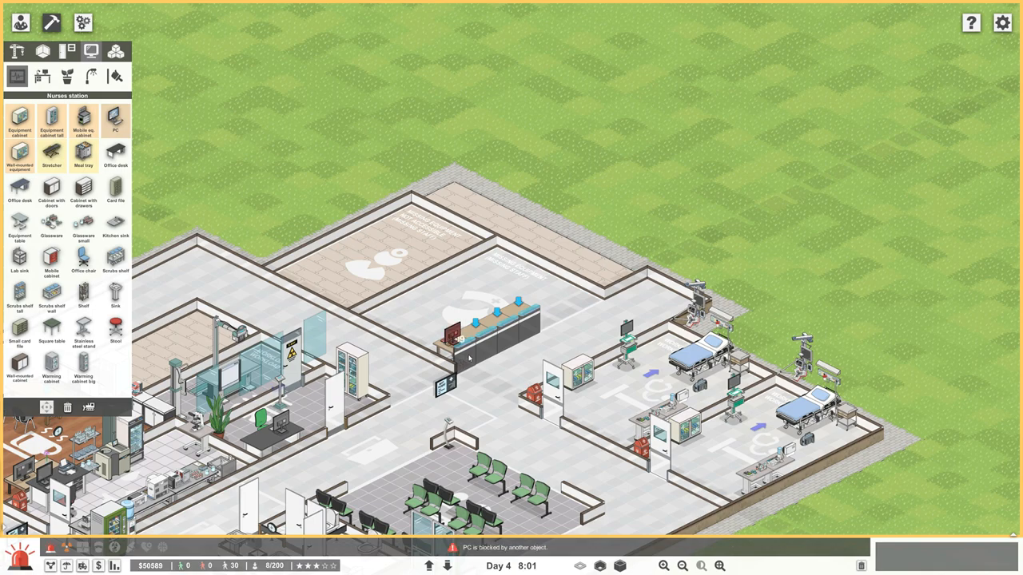
{"action": "mouse_move", "coordinate": [479, 368]}
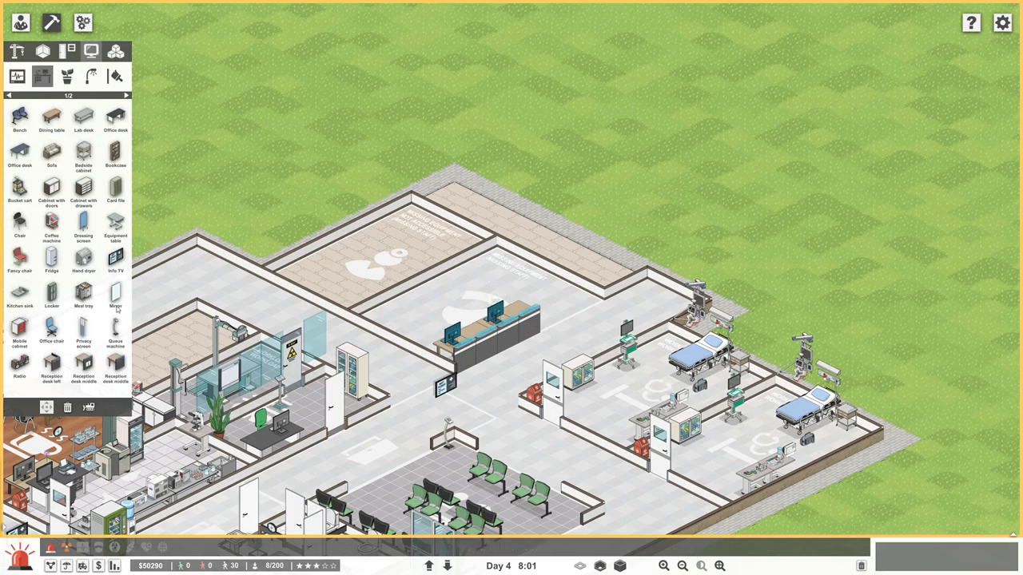
{"action": "left_click", "coordinate": [115, 380]}
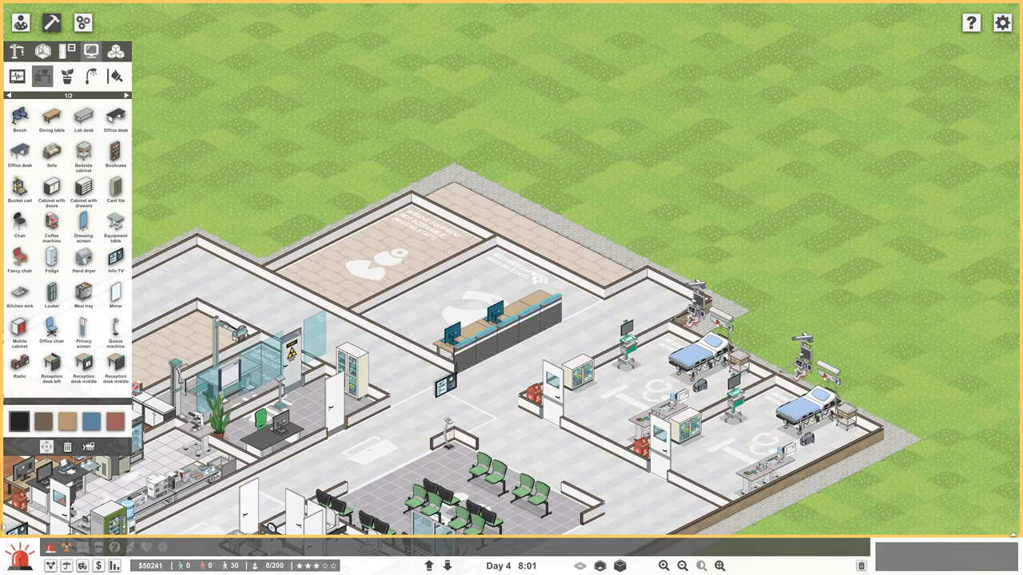
Check the department overview, then place a third PC on the nurses station counter.
{"action": "left_click", "coordinate": [16, 44]}
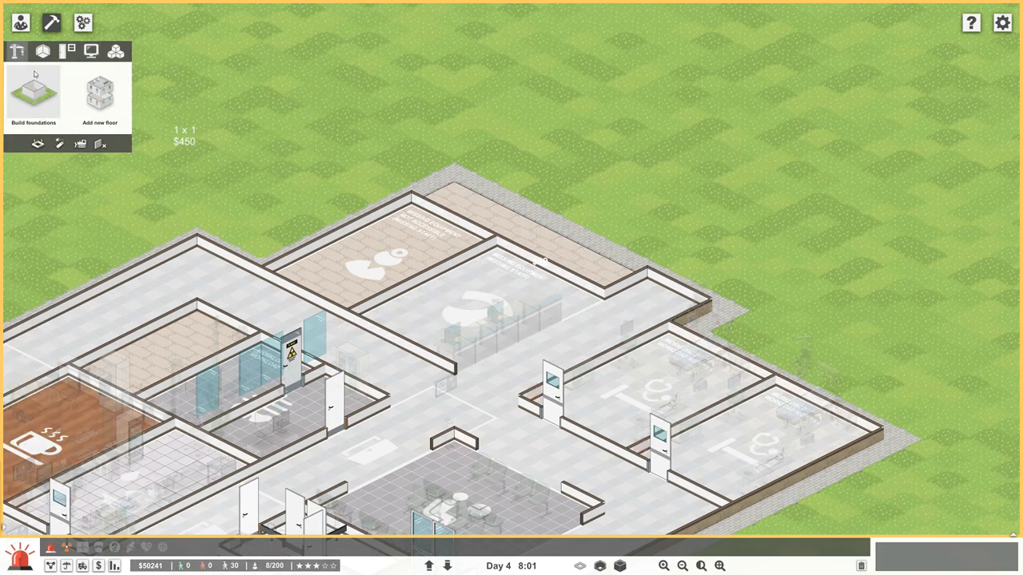
{"action": "left_click", "coordinate": [38, 51]}
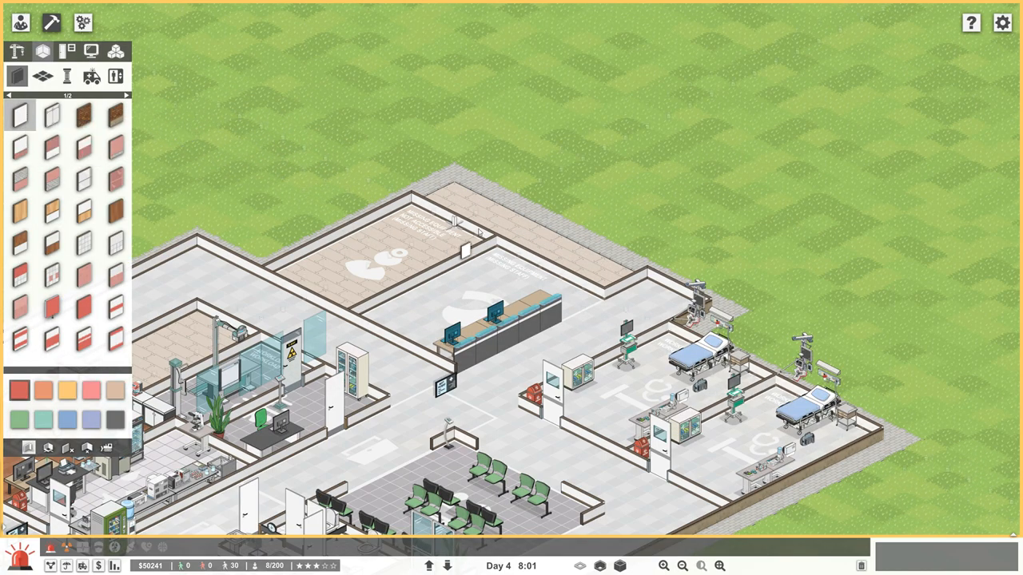
{"action": "left_click", "coordinate": [549, 236]}
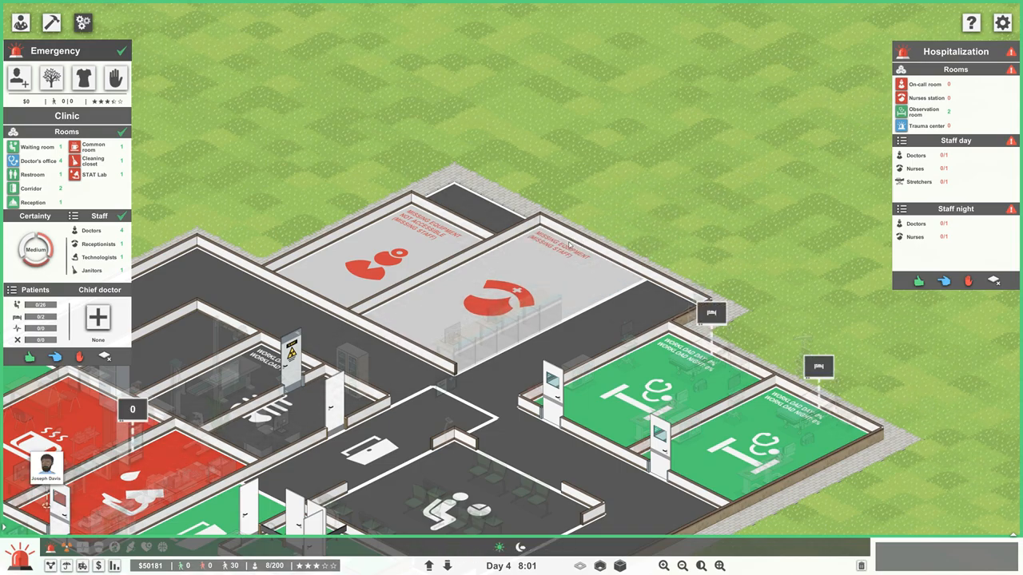
{"action": "left_click", "coordinate": [58, 19]}
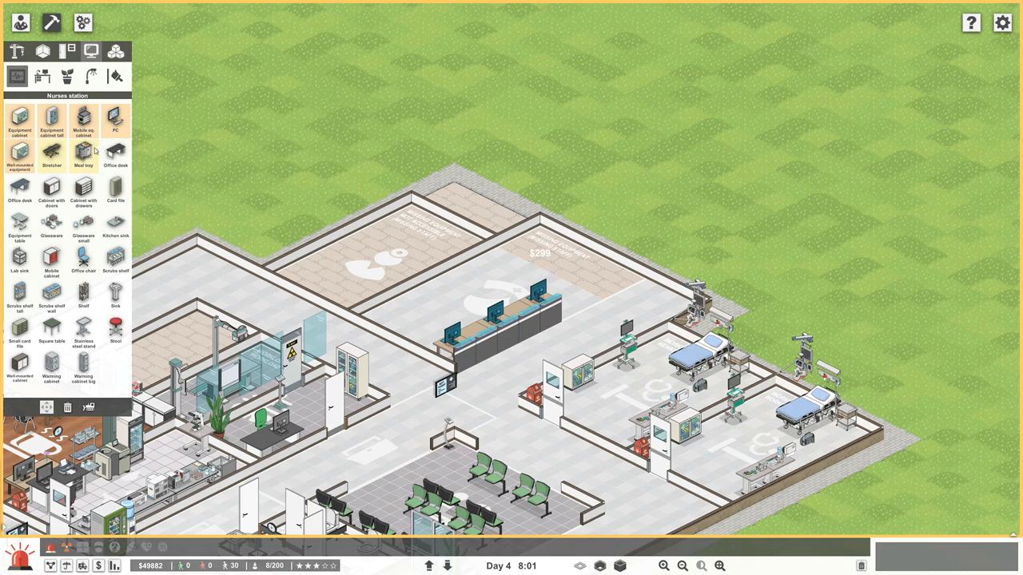
Place a meal tray cart, an office chair at the counter and a scrubs shelf beside the cabinet.
{"action": "left_click", "coordinate": [83, 152]}
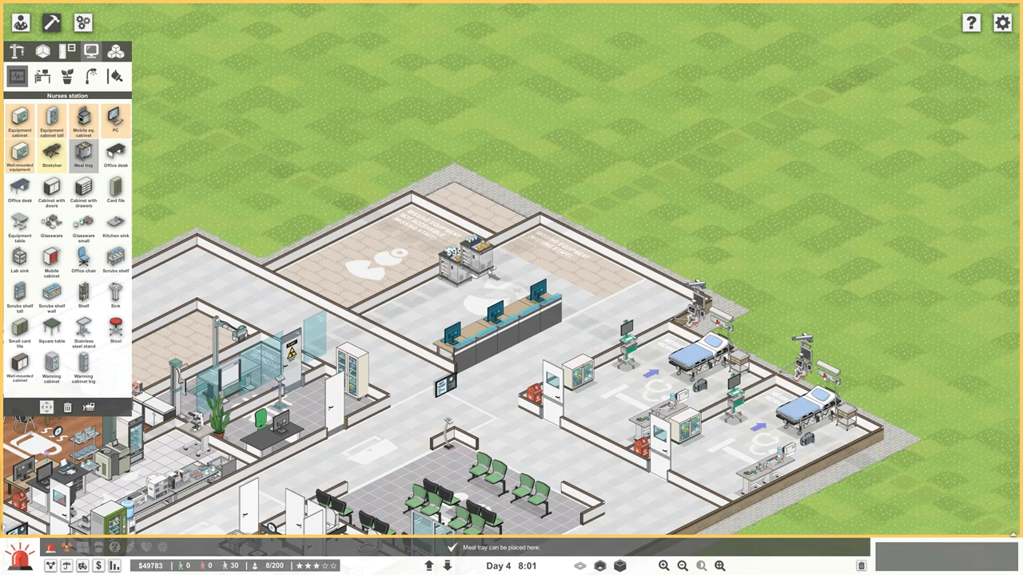
{"action": "left_click", "coordinate": [471, 256]}
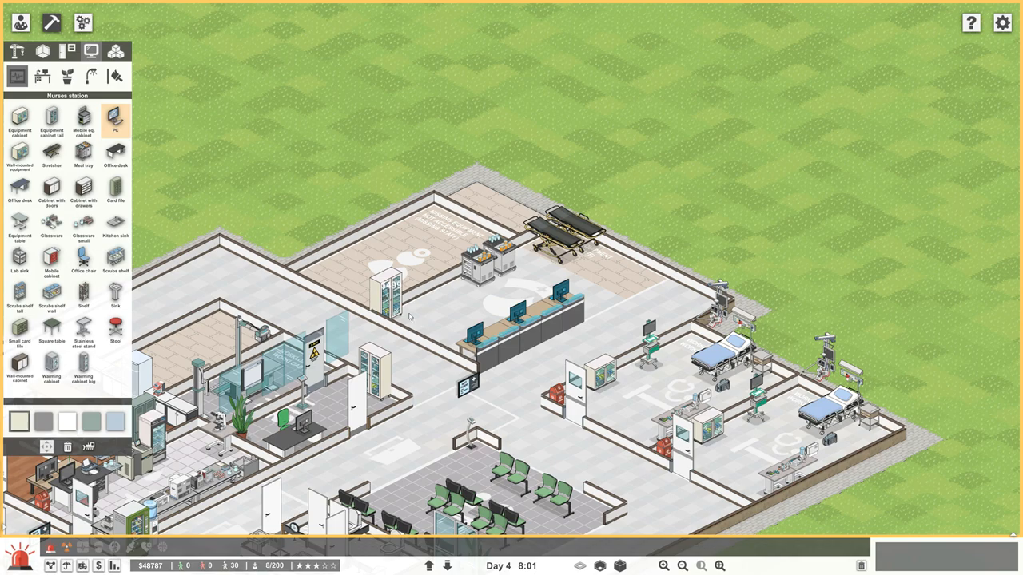
{"action": "mouse_move", "coordinate": [115, 120]}
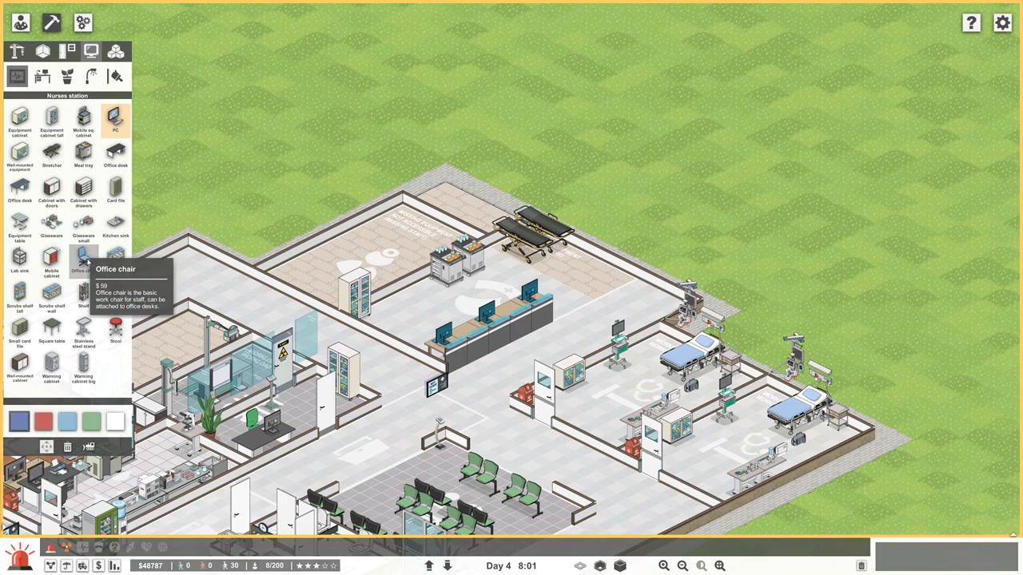
{"action": "left_click", "coordinate": [423, 348]}
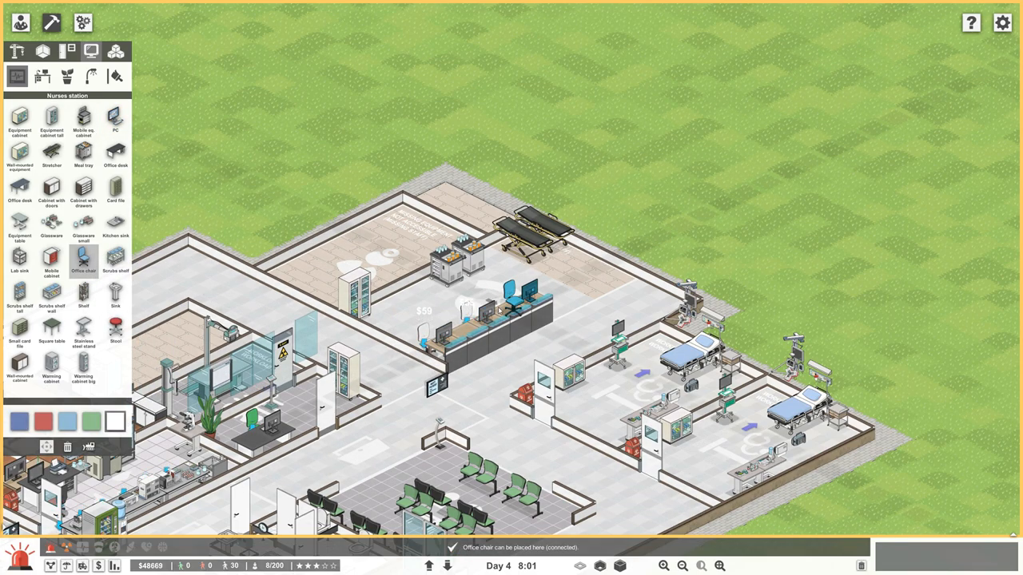
{"action": "left_click", "coordinate": [507, 299]}
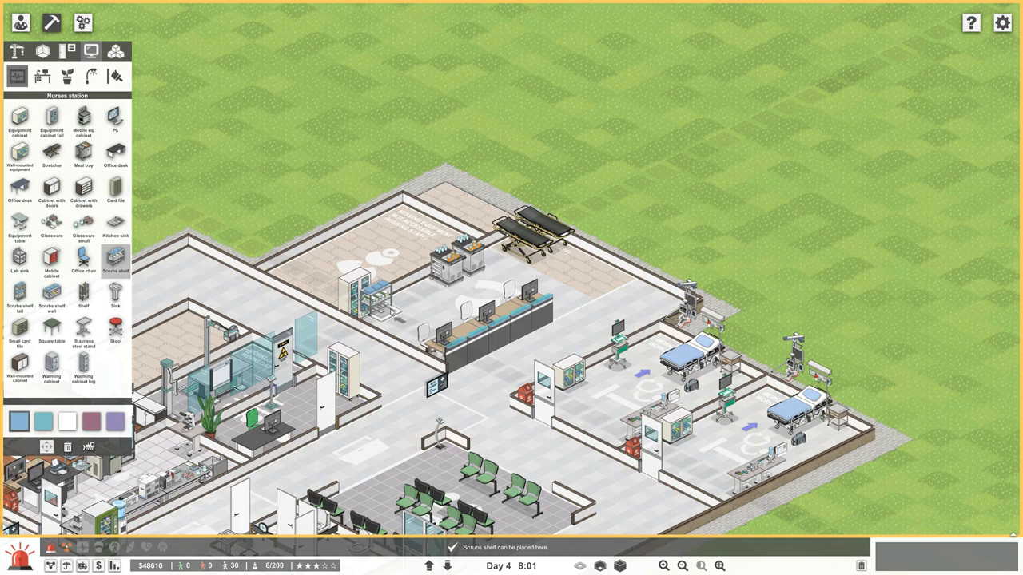
{"action": "left_click", "coordinate": [20, 302]}
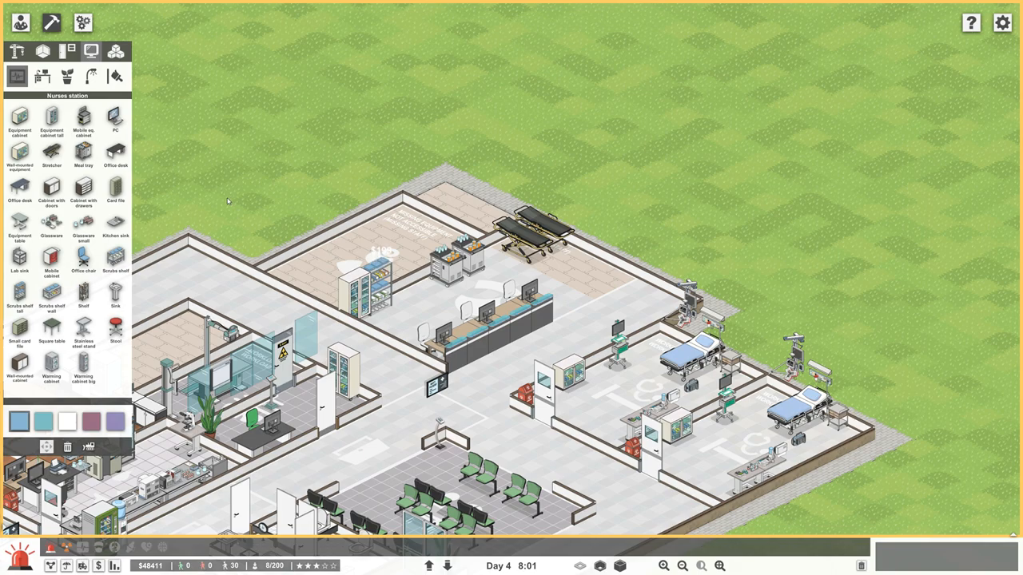
{"action": "left_click", "coordinate": [17, 51]}
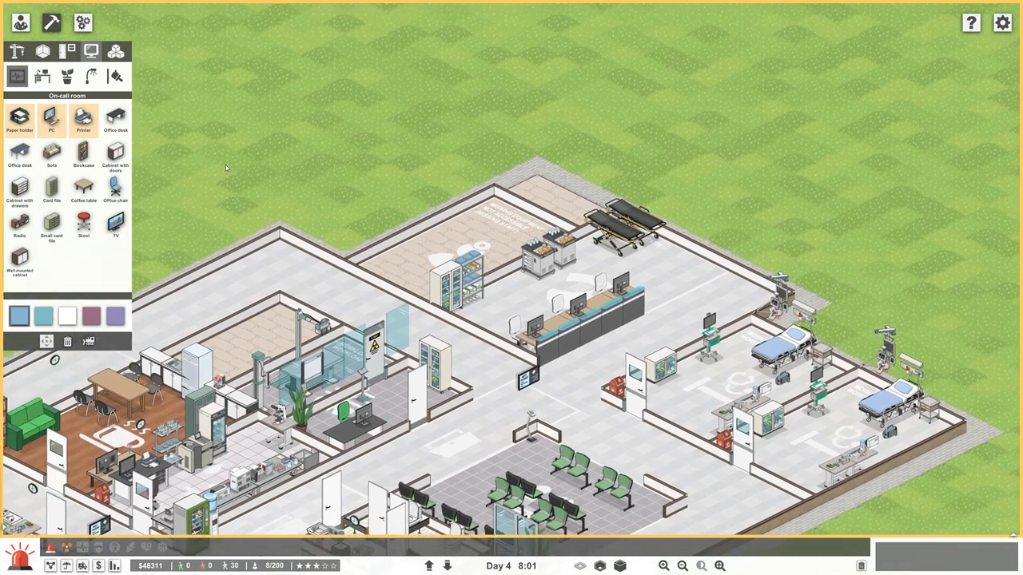
Select the Office desk from the On-call room list and scroll toward the back room.
{"action": "left_click", "coordinate": [114, 122]}
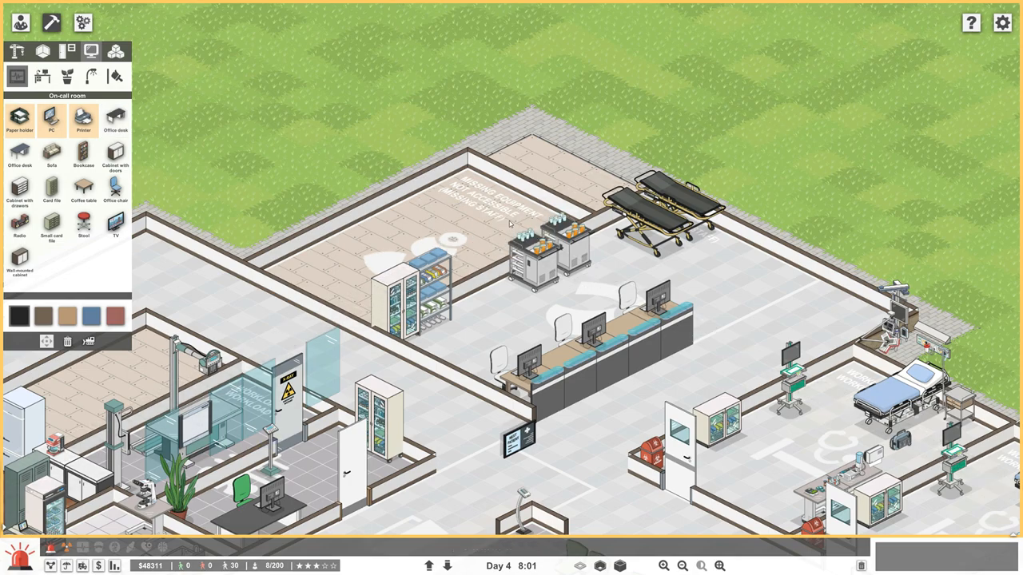
{"action": "scroll", "scroll_direction": "down", "scroll_amount": 3}
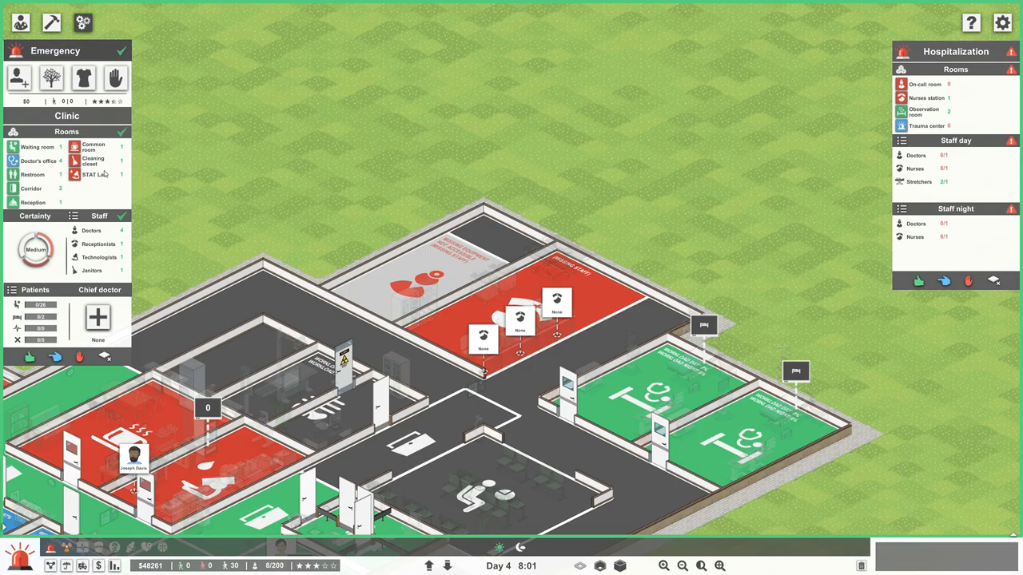
{"action": "mouse_move", "coordinate": [922, 84]}
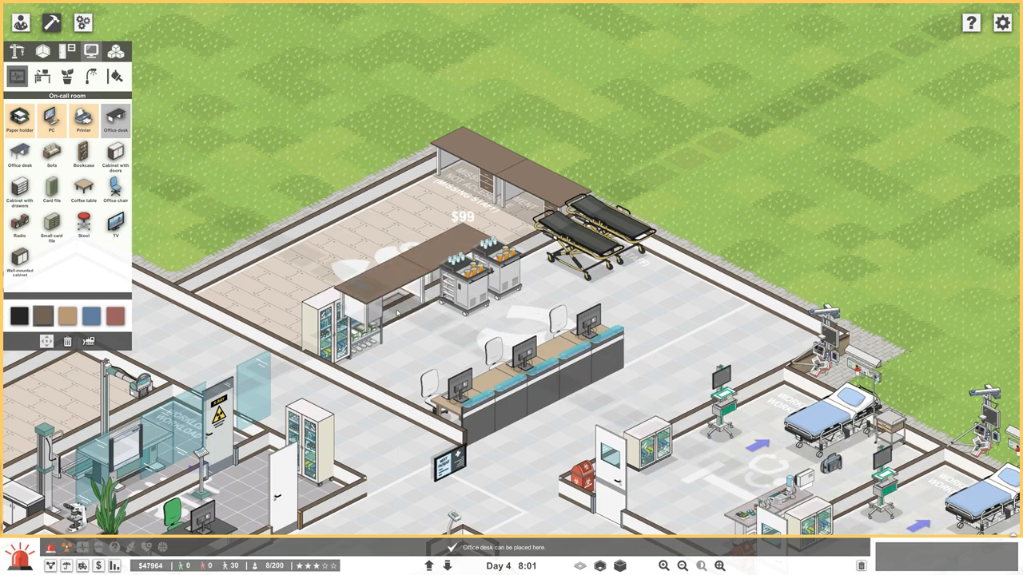
Place another office desk, then put PCs and office chairs at the desks.
{"action": "left_click", "coordinate": [341, 337]}
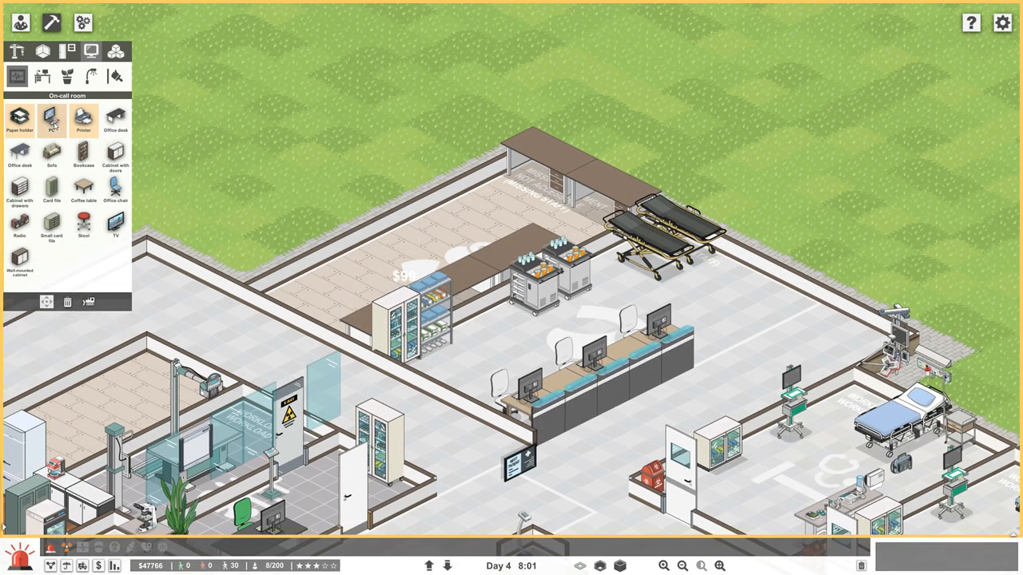
{"action": "left_click", "coordinate": [51, 125]}
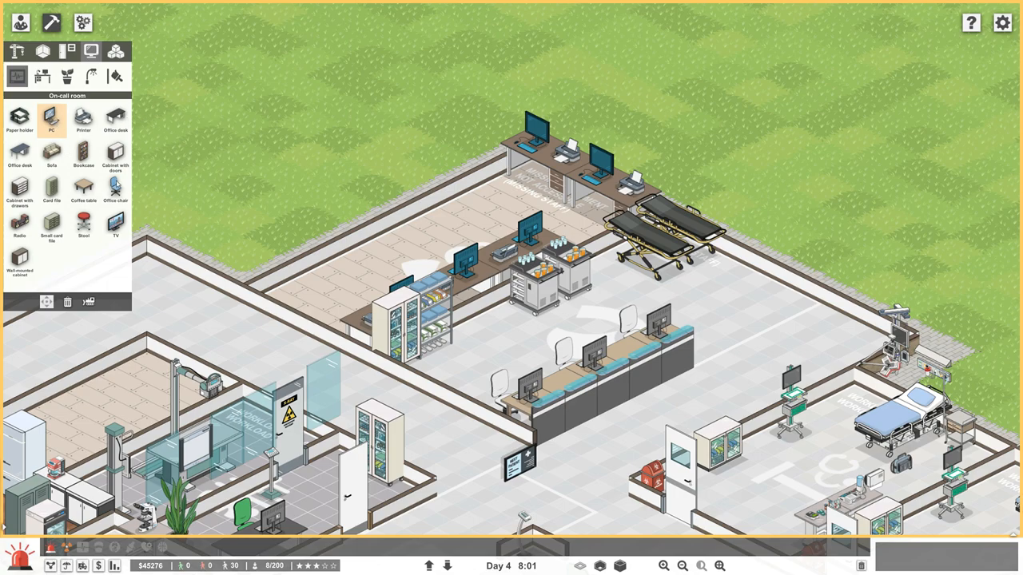
{"action": "left_click", "coordinate": [115, 203]}
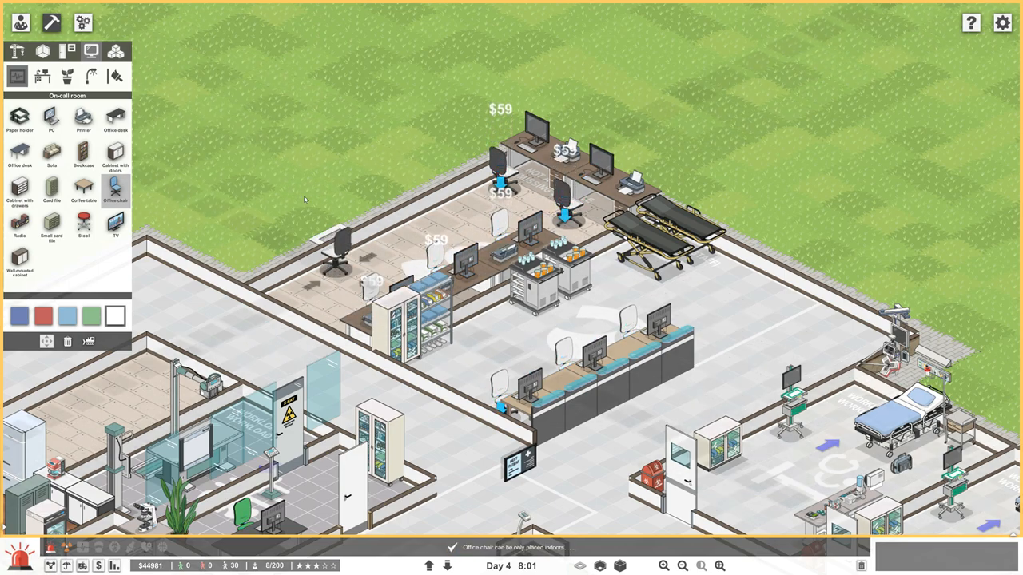
Add a sofa, a bookcase beside it and a coffee table to the on-call room.
{"action": "left_click", "coordinate": [52, 156]}
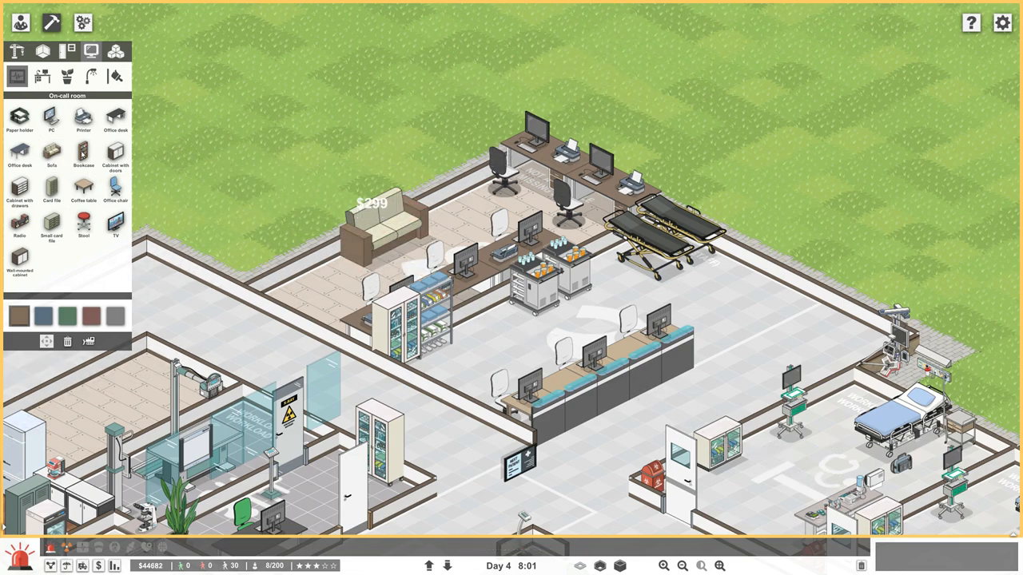
{"action": "left_click", "coordinate": [83, 156]}
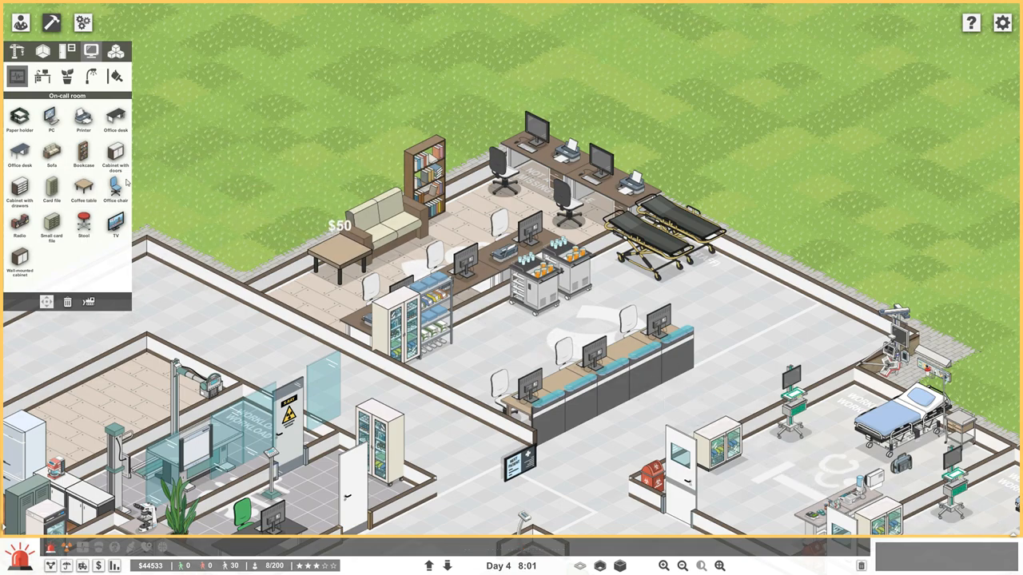
{"action": "left_click", "coordinate": [19, 223]}
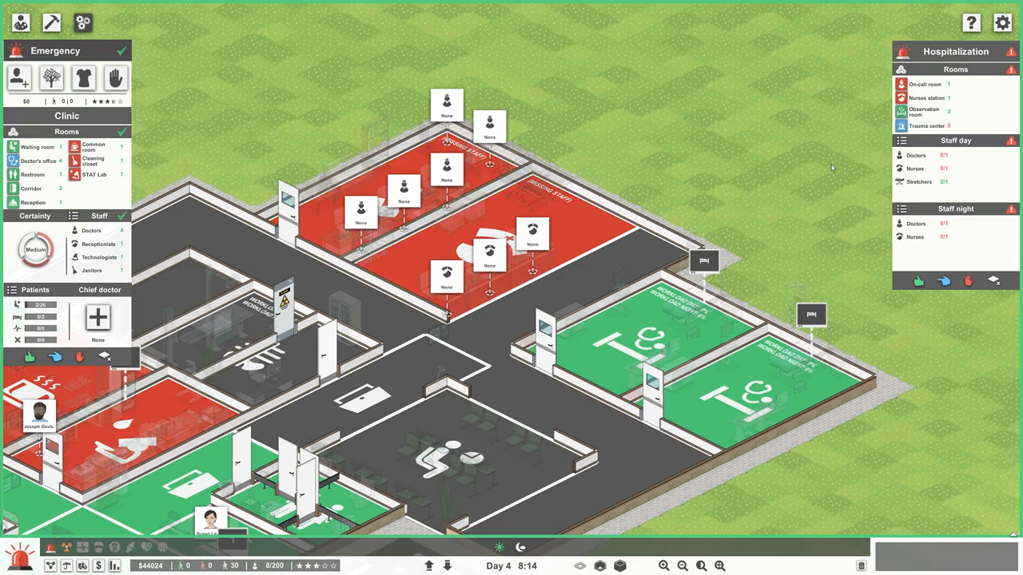
{"action": "mouse_move", "coordinate": [931, 173]}
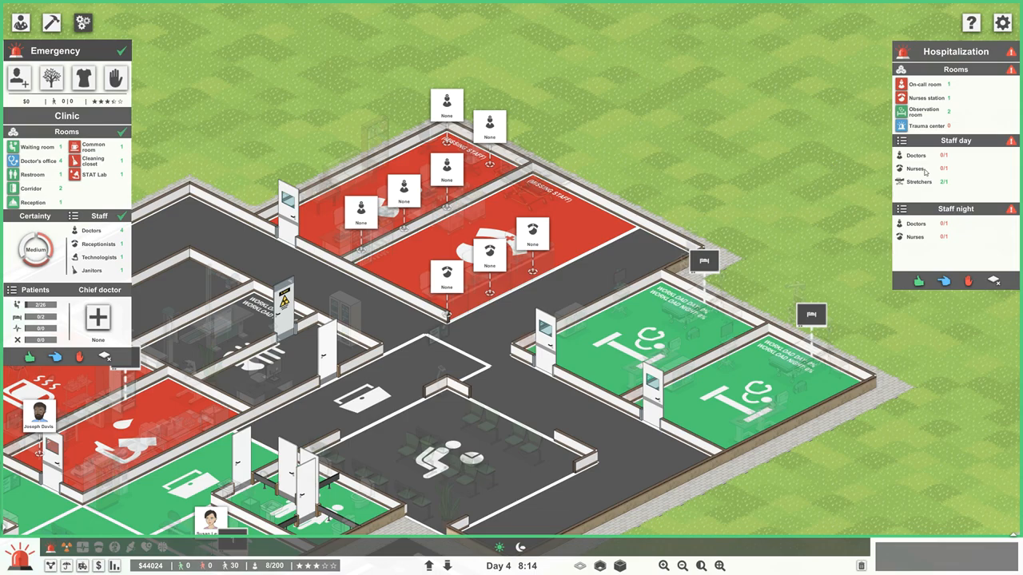
{"action": "mouse_move", "coordinate": [965, 154]}
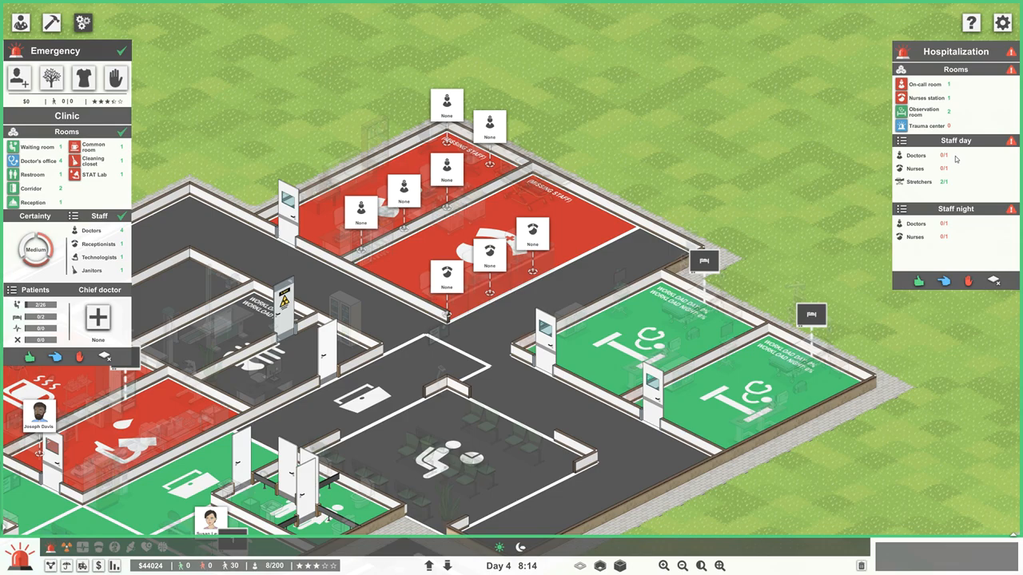
{"action": "mouse_move", "coordinate": [112, 115]}
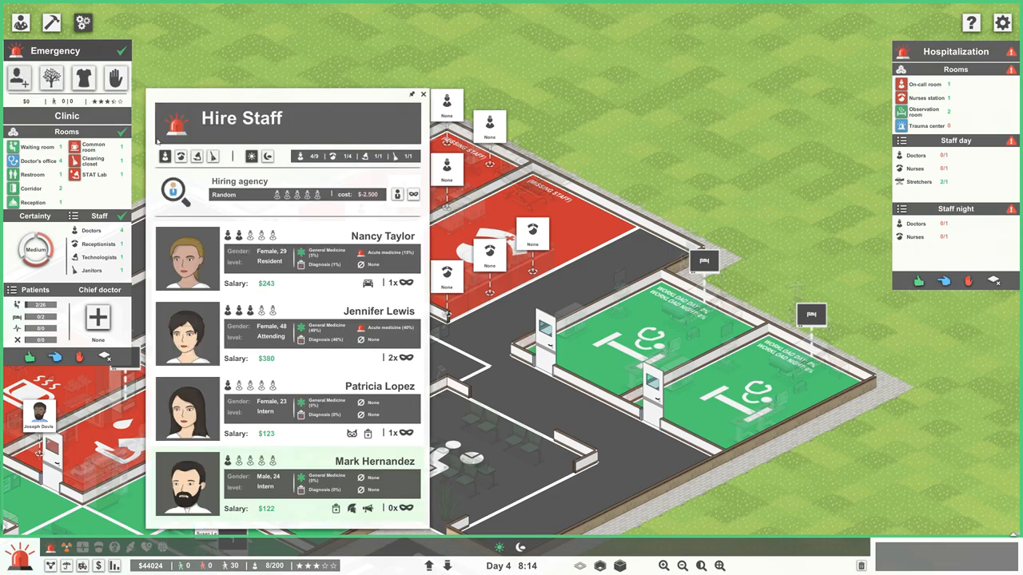
{"action": "mouse_move", "coordinate": [199, 174]}
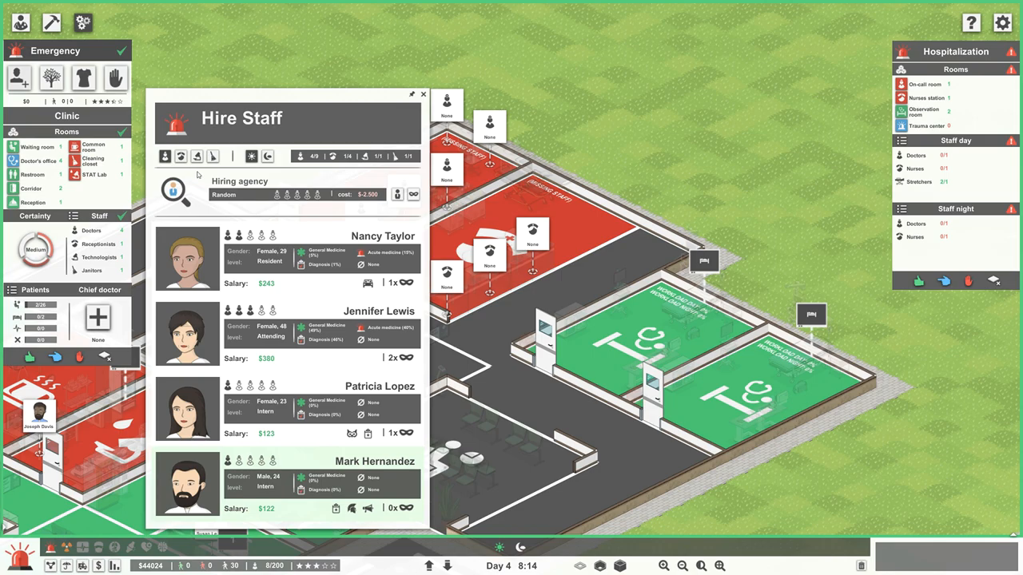
{"action": "mouse_move", "coordinate": [423, 94]}
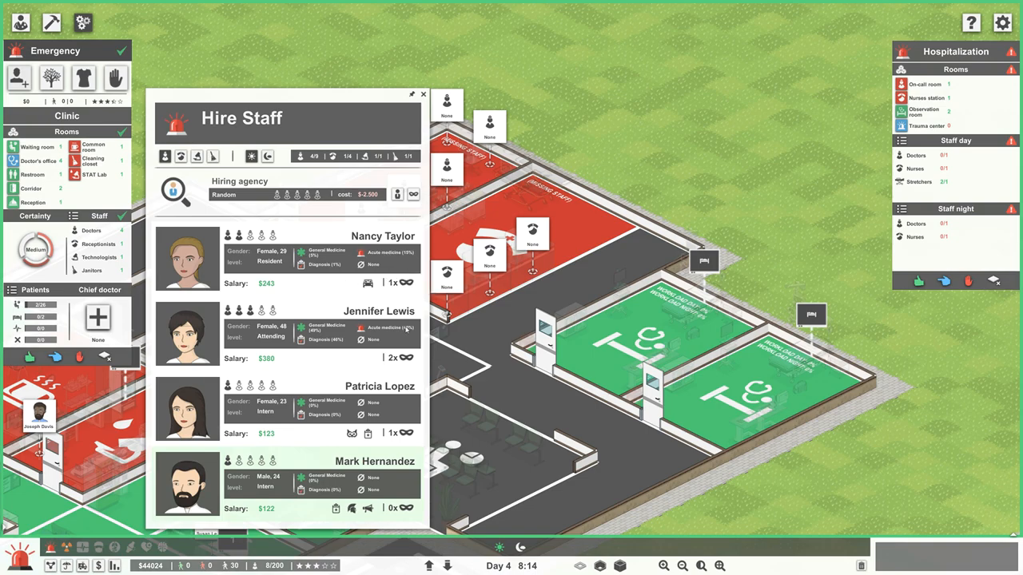
{"action": "mouse_move", "coordinate": [384, 329]}
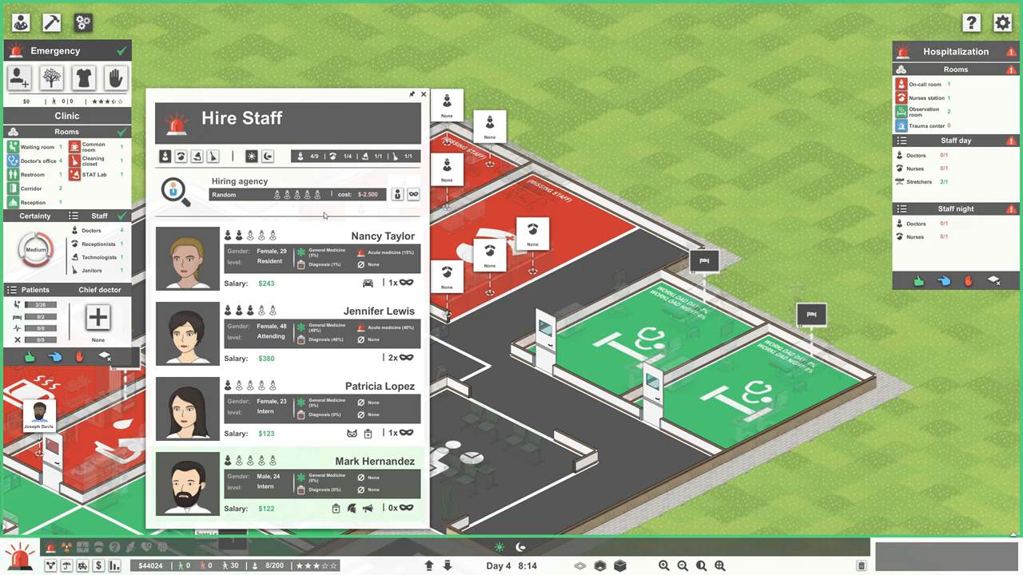
{"action": "mouse_move", "coordinate": [396, 195]}
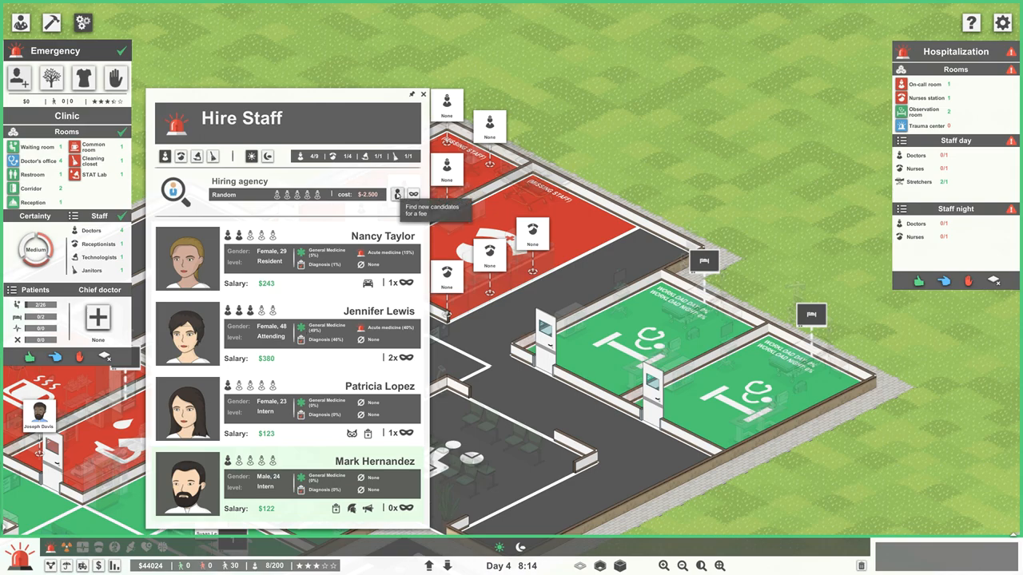
Pay for new candidates and hire specialist doctors Paul Green and Charles Davis.
{"action": "left_click", "coordinate": [397, 195]}
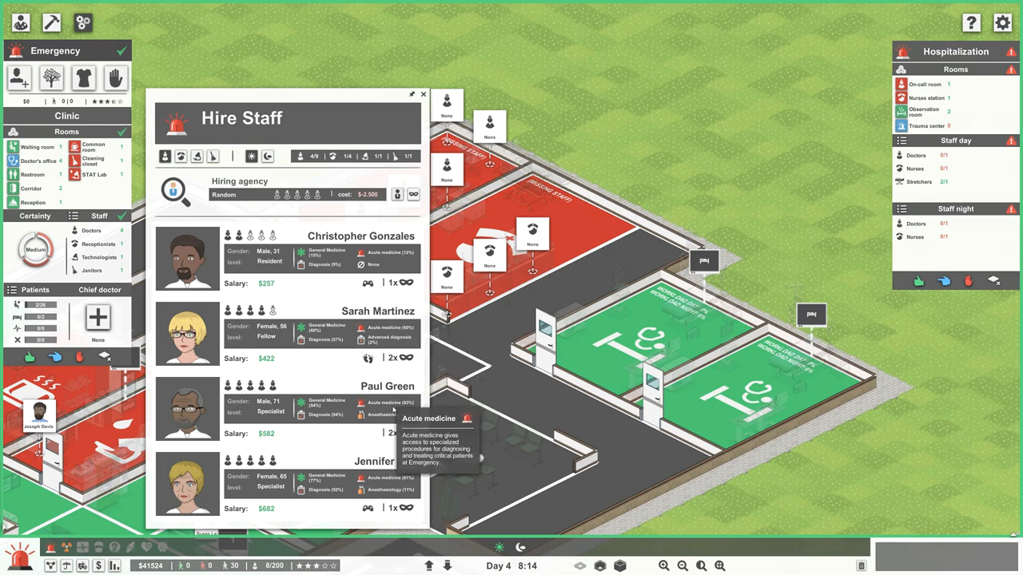
{"action": "left_click", "coordinate": [422, 95]}
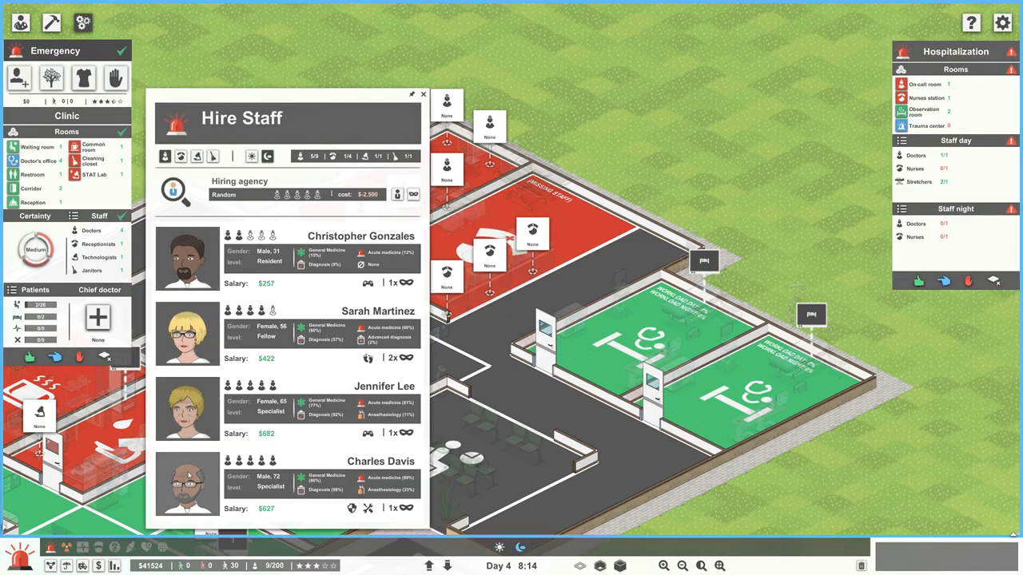
{"action": "left_click", "coordinate": [422, 94]}
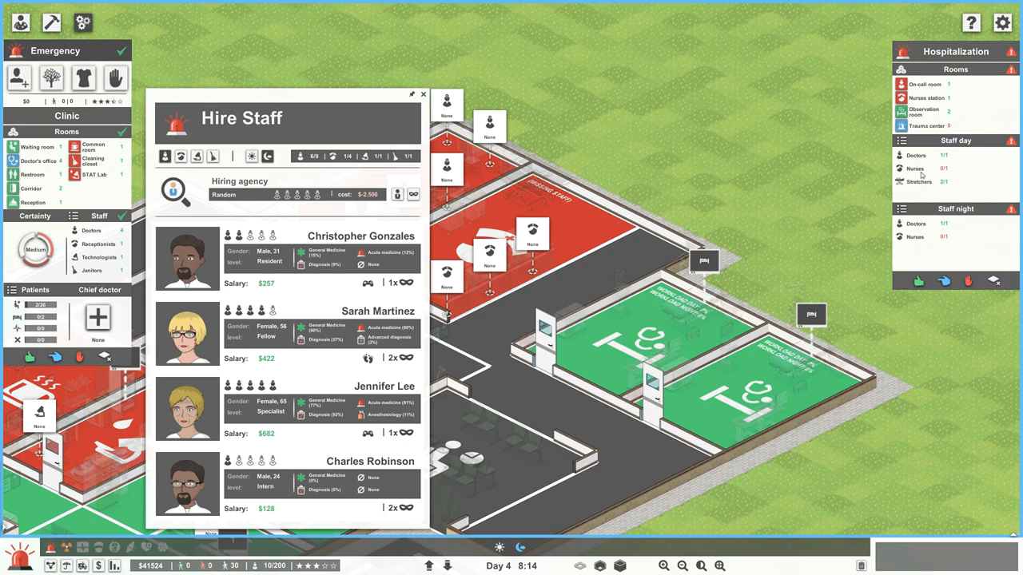
{"action": "mouse_move", "coordinate": [927, 171]}
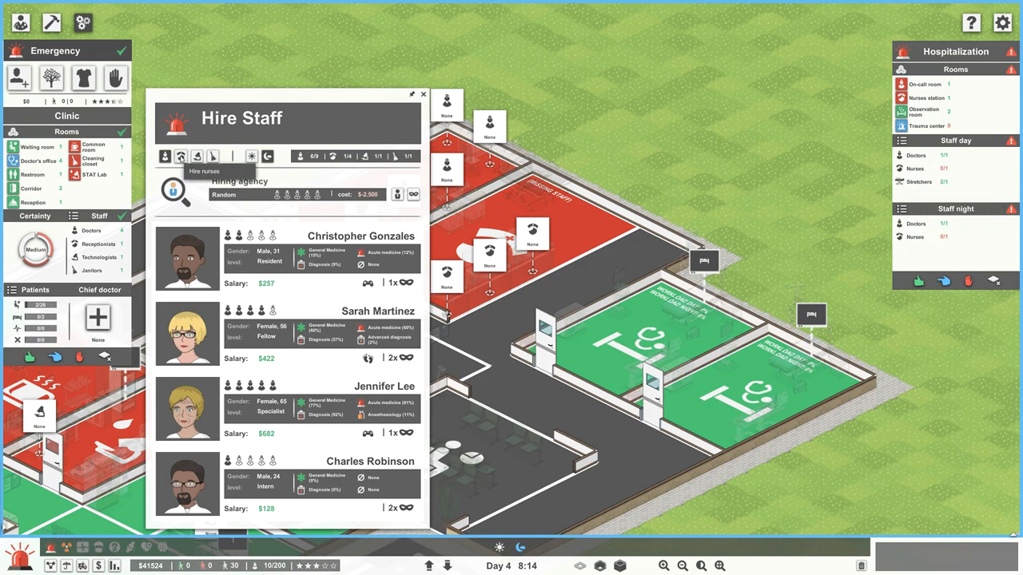
Switch to nurse candidates and hire nurse specialists Rachel Williams and Linda Davis.
{"action": "left_click", "coordinate": [179, 156]}
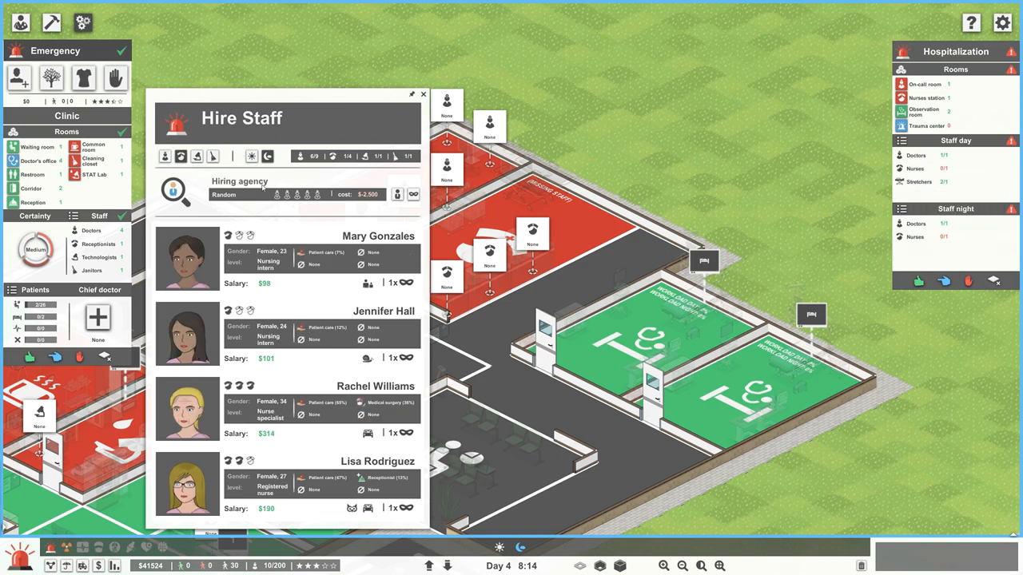
{"action": "mouse_move", "coordinate": [342, 250]}
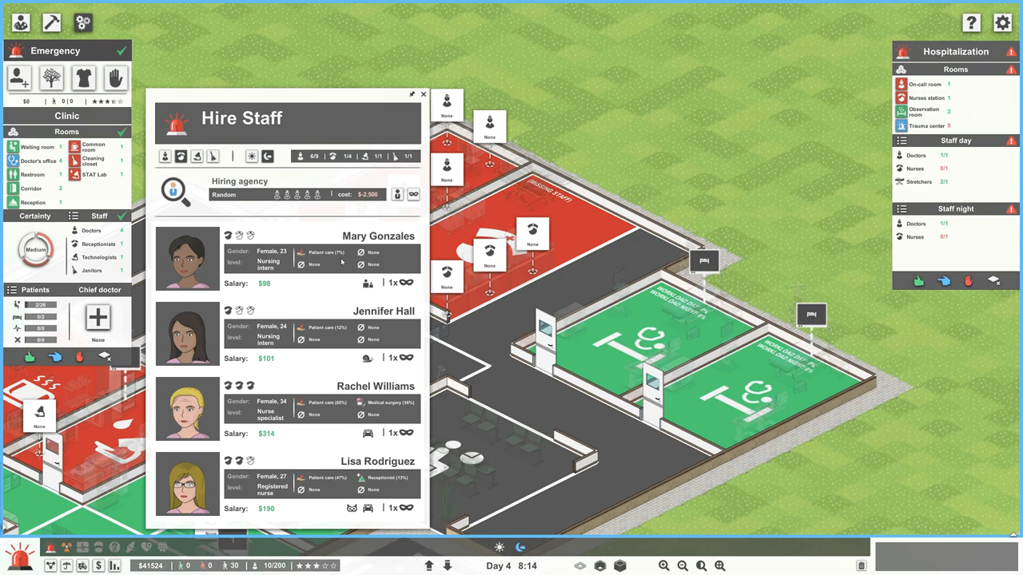
{"action": "mouse_move", "coordinate": [312, 404]}
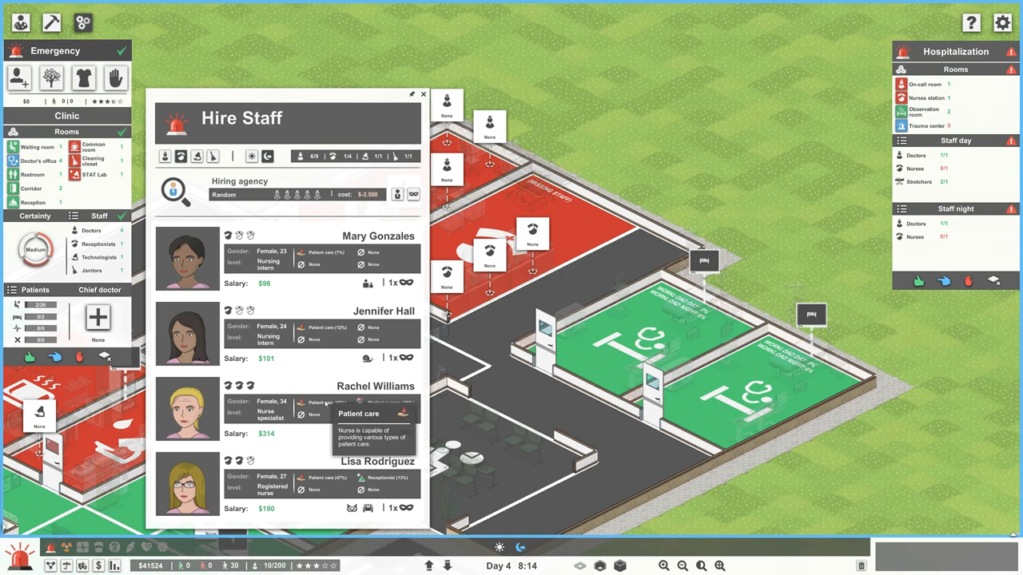
{"action": "left_click", "coordinate": [423, 94]}
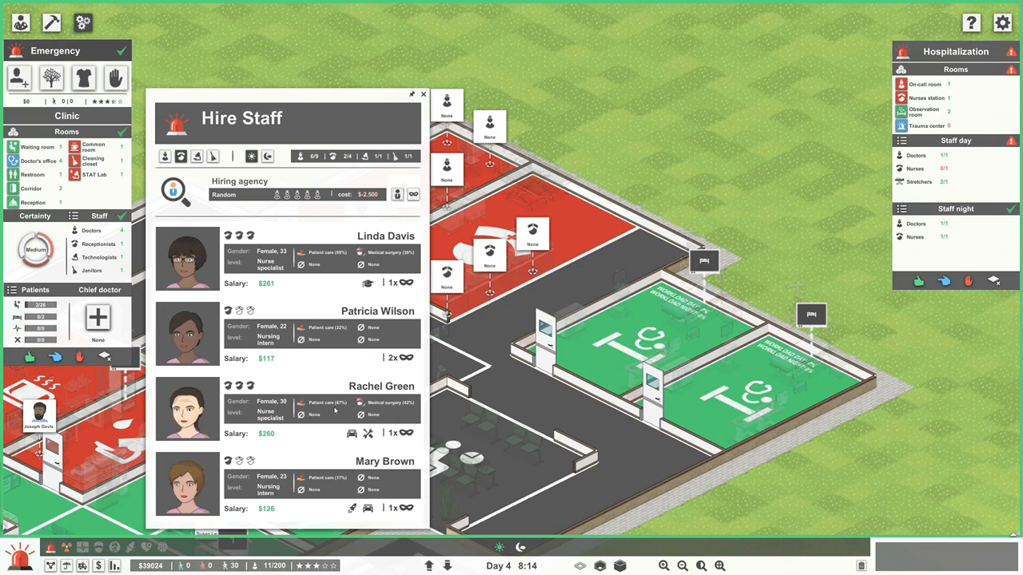
{"action": "mouse_move", "coordinate": [337, 403]}
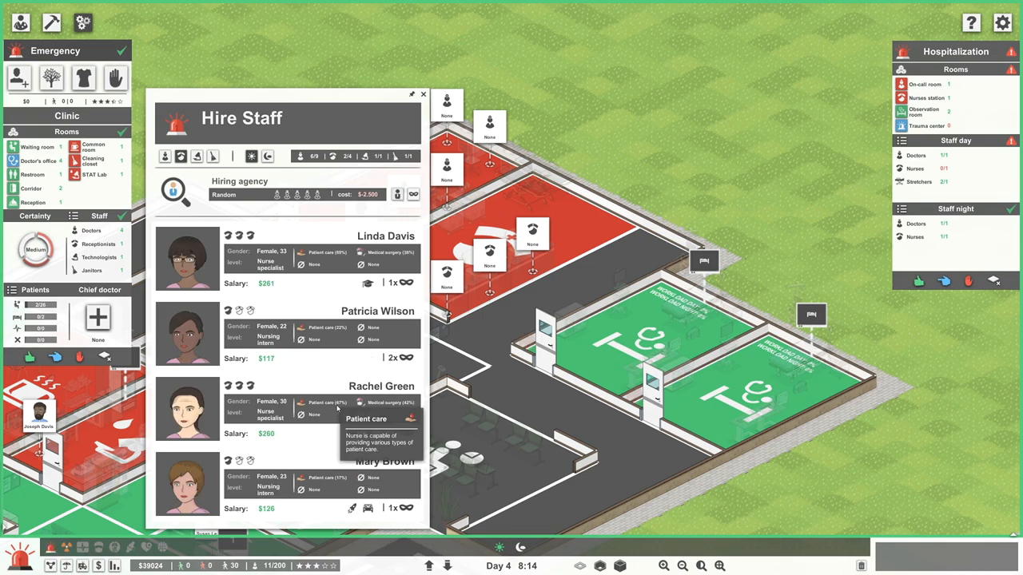
{"action": "mouse_move", "coordinate": [335, 252]}
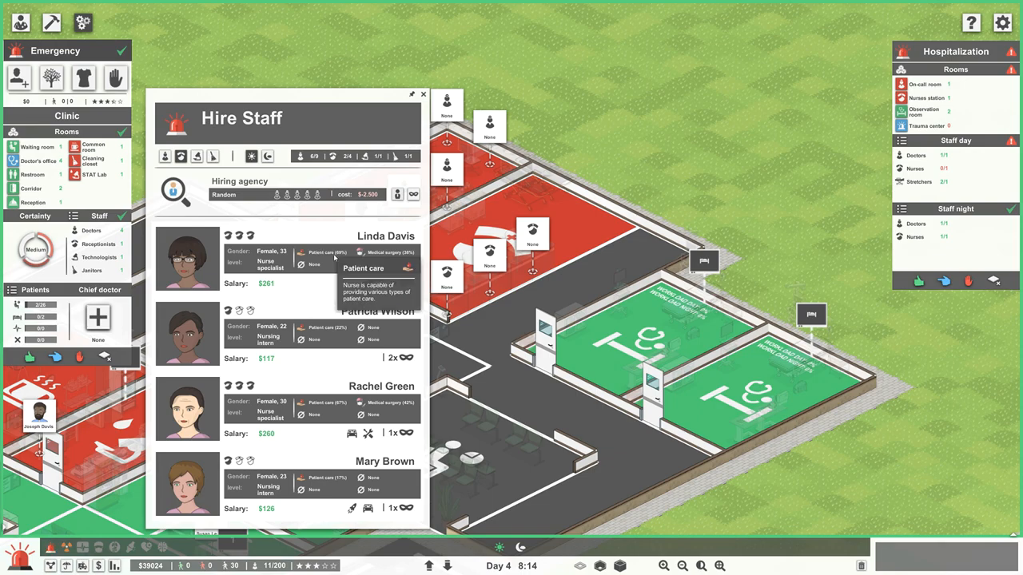
{"action": "left_click", "coordinate": [422, 94]}
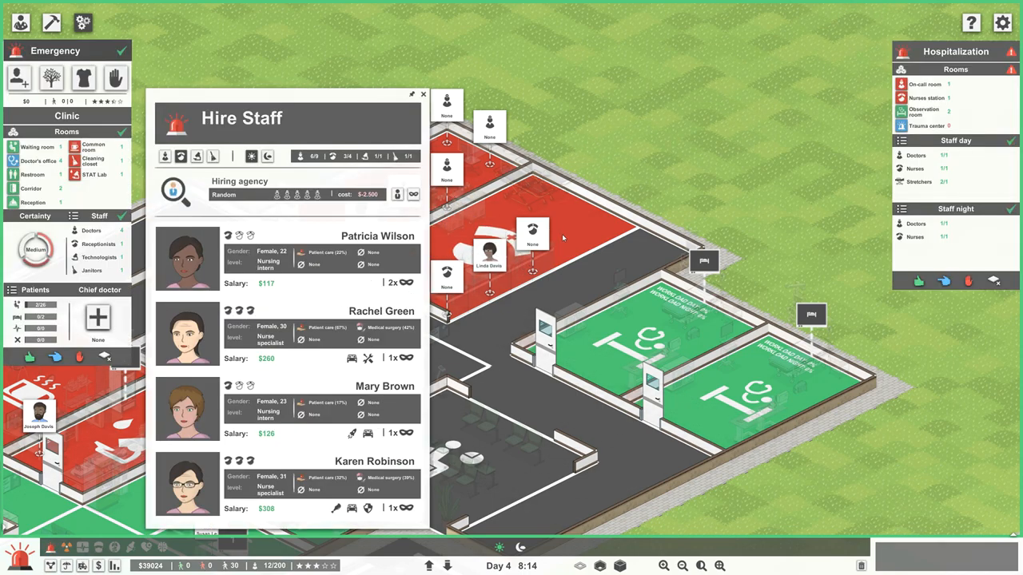
{"action": "left_click", "coordinate": [423, 93]}
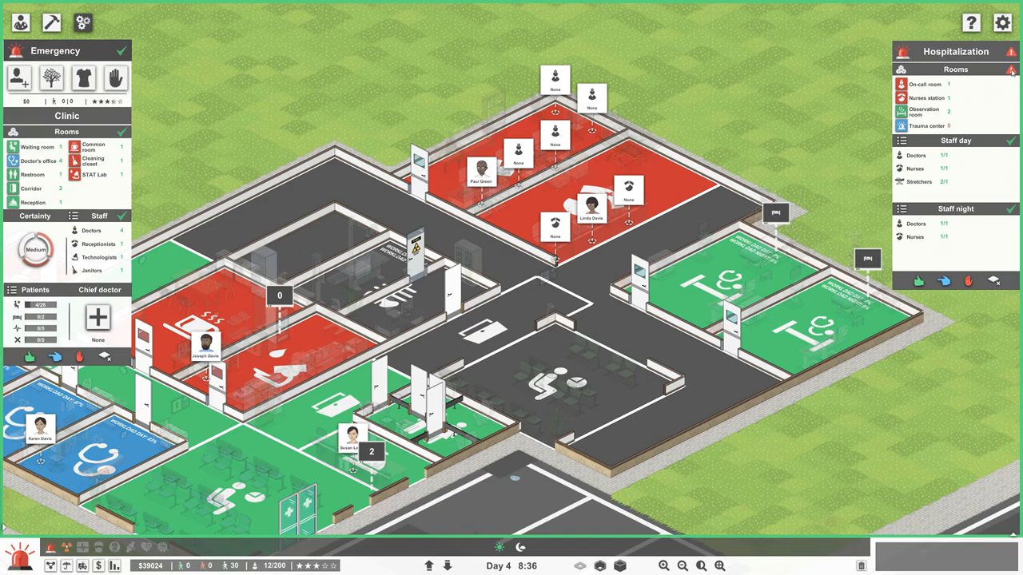
{"action": "mouse_move", "coordinate": [1011, 72]}
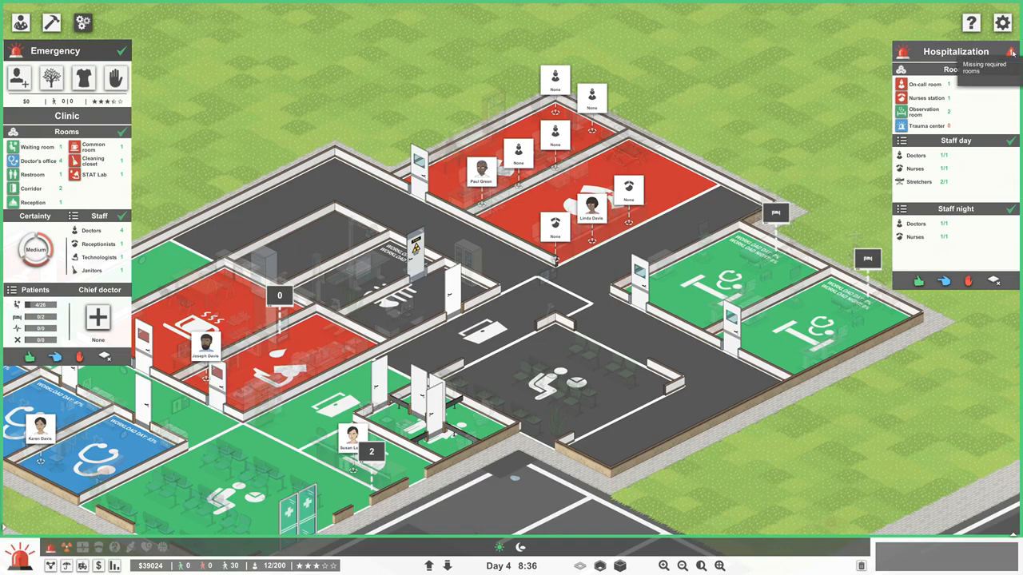
{"action": "mouse_move", "coordinate": [923, 131]}
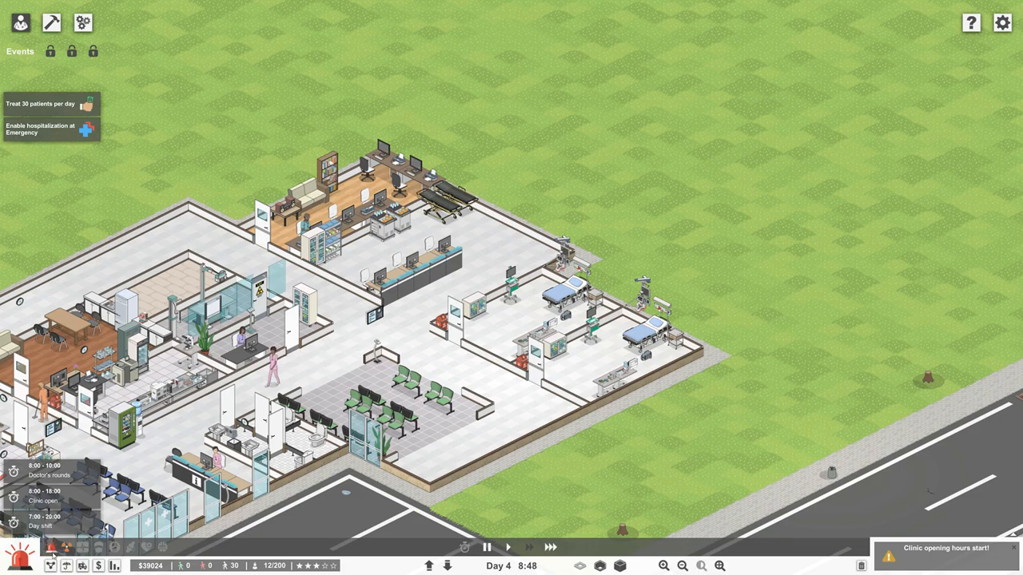
Drag out a 5 by 6 foundation block east of the observation rooms and fill the rest.
{"action": "left_click", "coordinate": [50, 19]}
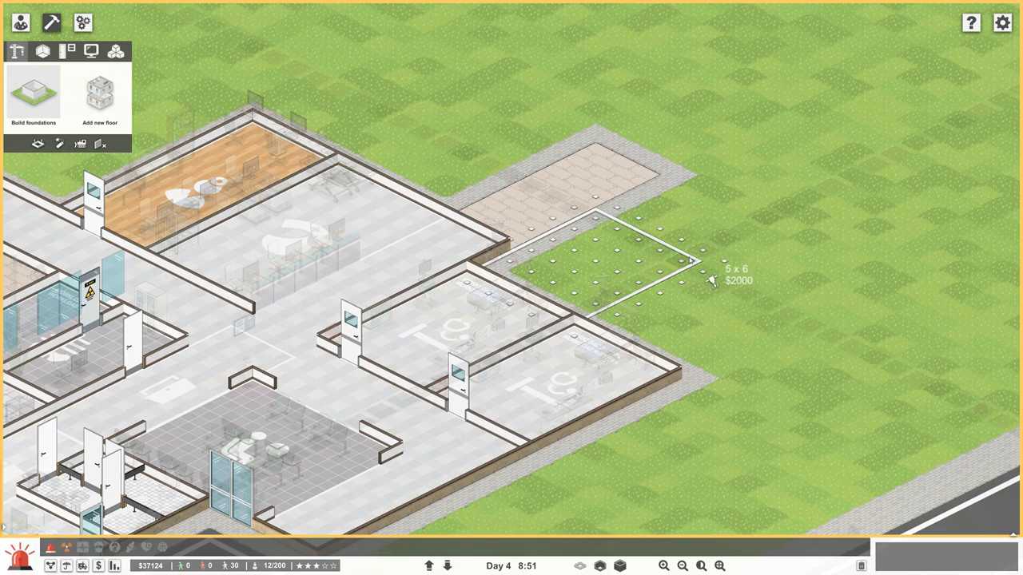
{"action": "left_click", "coordinate": [693, 264]}
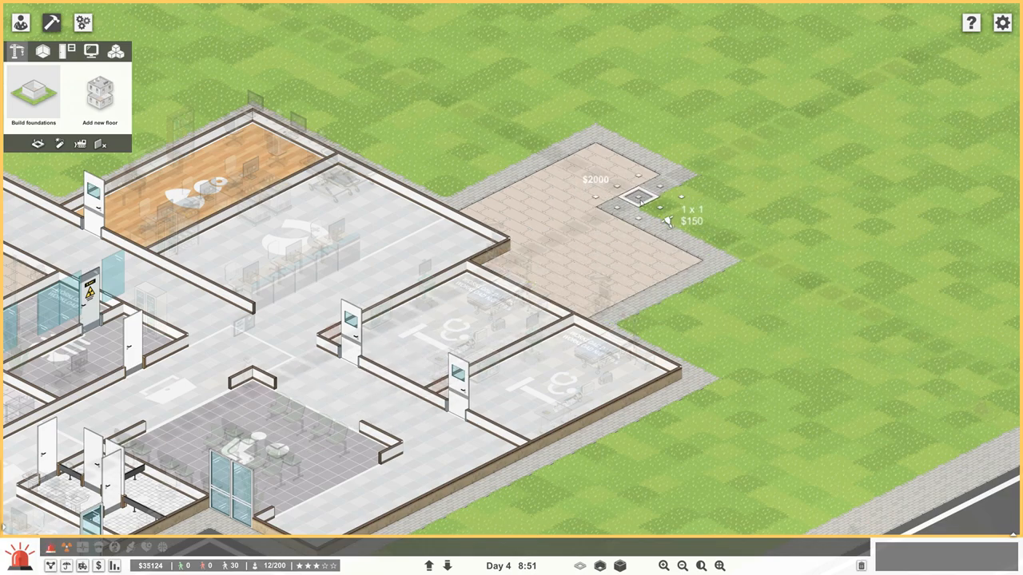
{"action": "left_click_drag", "start_coordinate": [639, 199], "coordinate": [735, 240]}
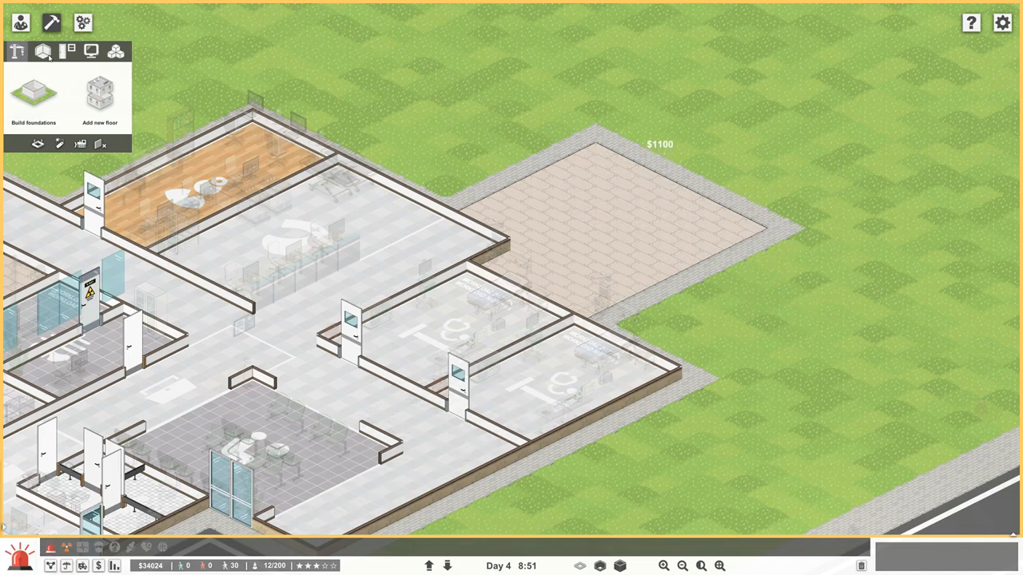
{"action": "left_click", "coordinate": [37, 52]}
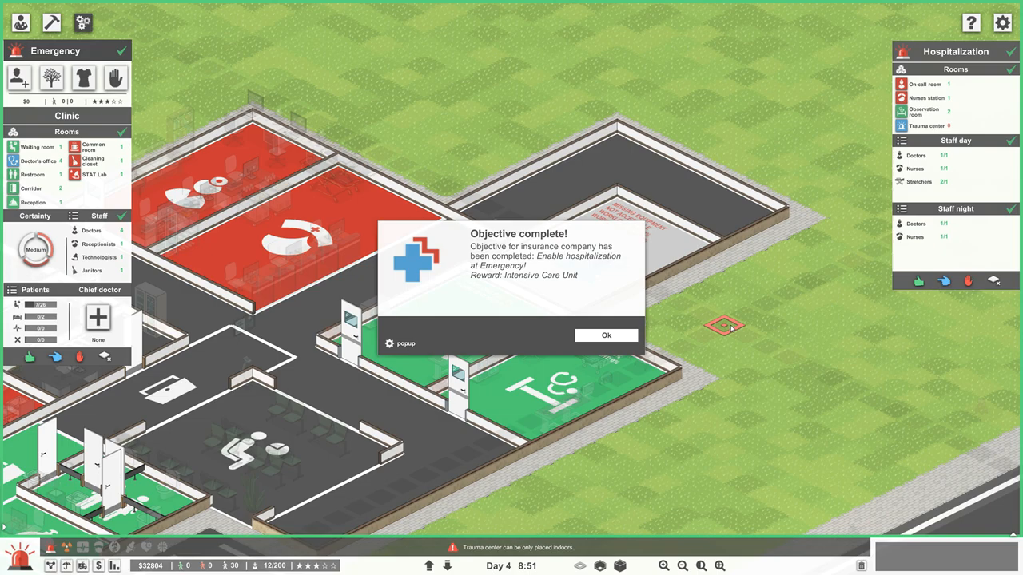
{"action": "mouse_move", "coordinate": [700, 314]}
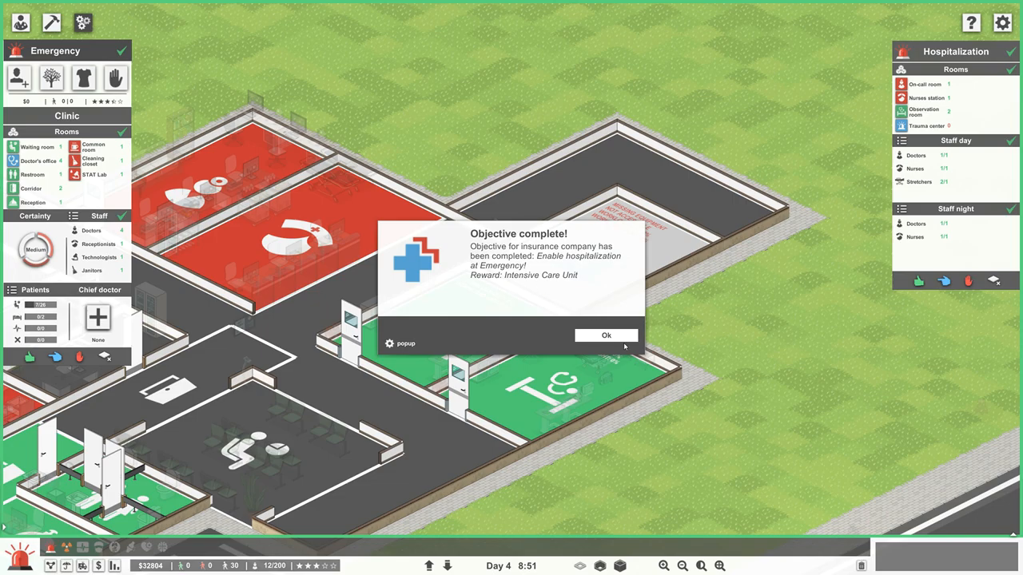
Acknowledge the 'Enable hospitalization at Emergency' objective-complete notice.
{"action": "left_click", "coordinate": [605, 335]}
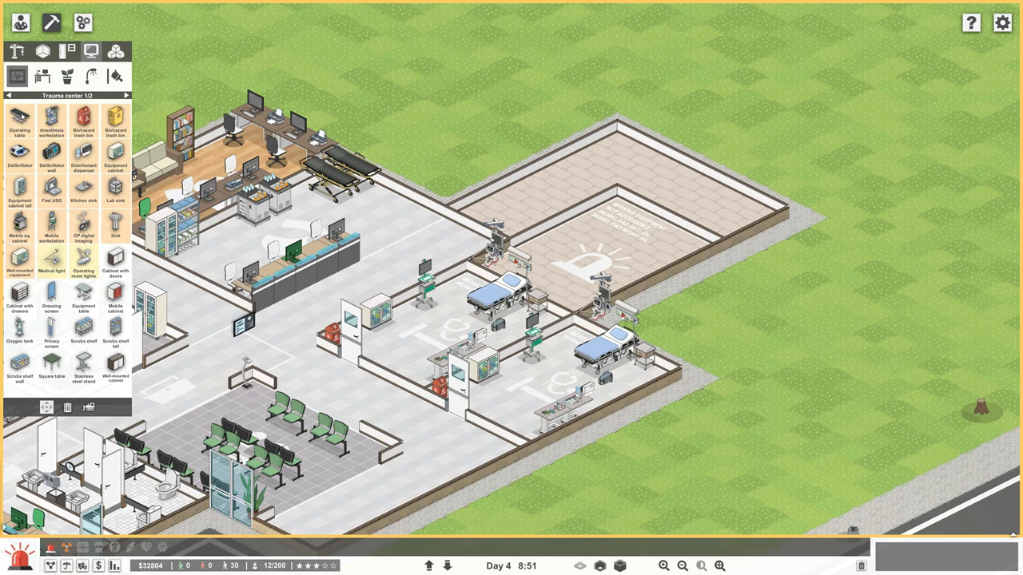
{"action": "mouse_move", "coordinate": [19, 132]}
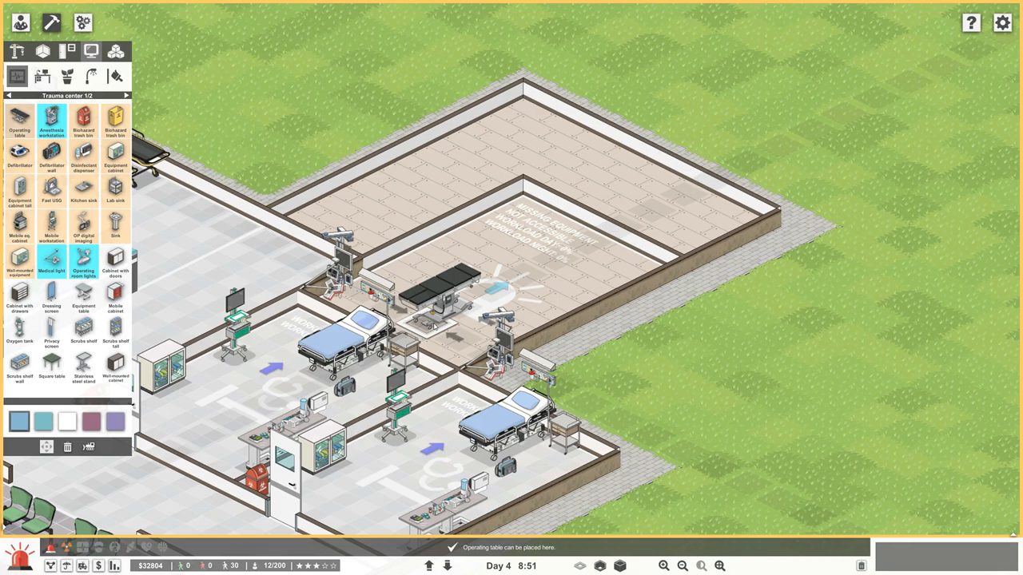
Place the operating table at the room's centre with a mobile workstation and biohazard bin behind it.
{"action": "left_click", "coordinate": [439, 295]}
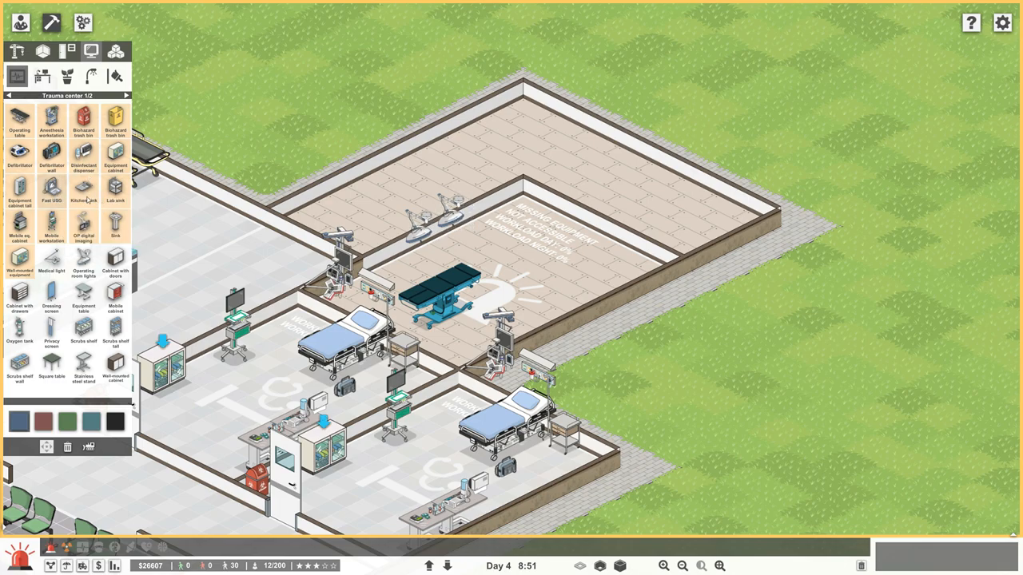
{"action": "left_click", "coordinate": [83, 232]}
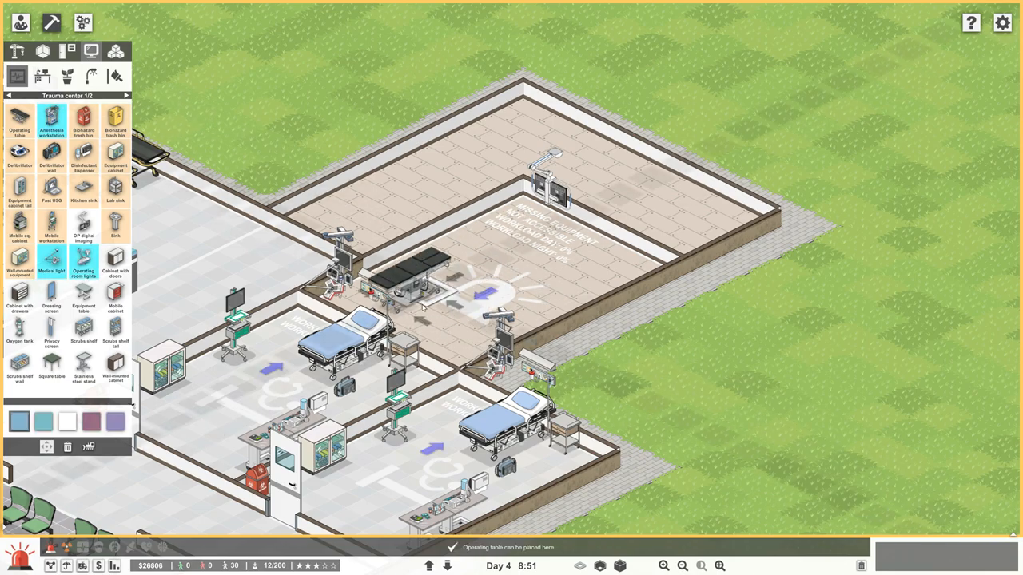
{"action": "left_click", "coordinate": [427, 283]}
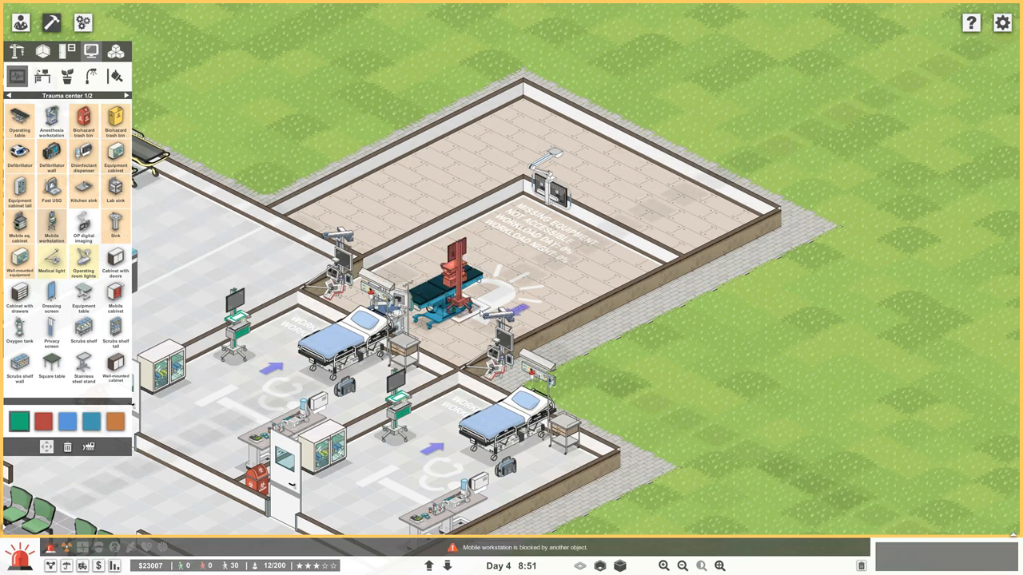
{"action": "left_click", "coordinate": [429, 248]}
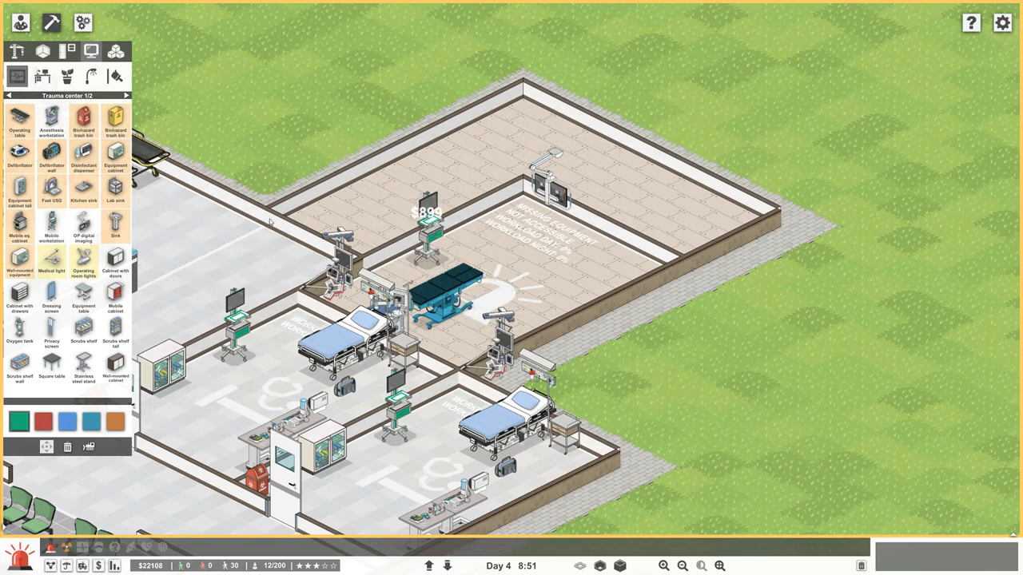
{"action": "mouse_move", "coordinate": [83, 264]}
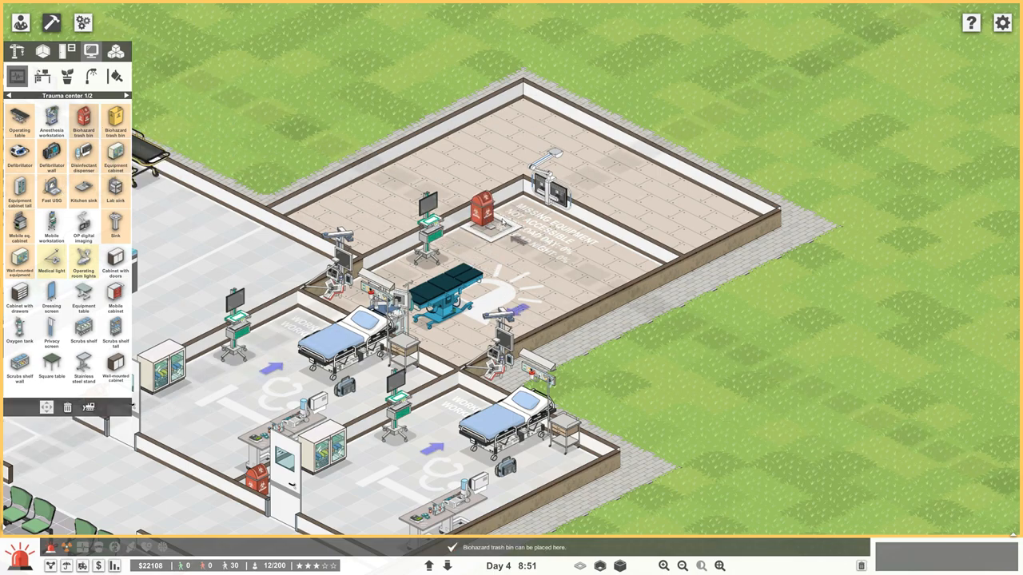
{"action": "left_click", "coordinate": [487, 224]}
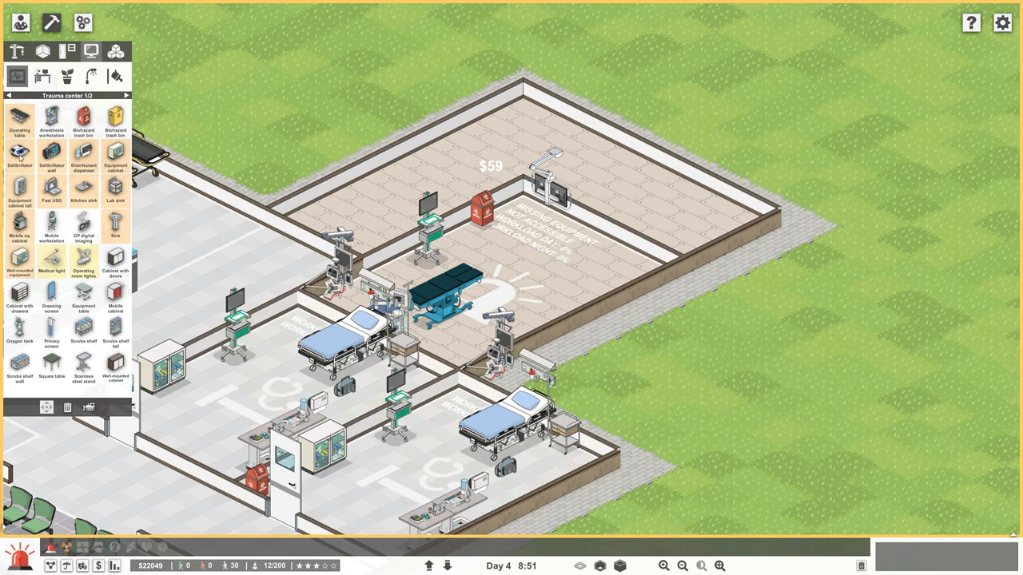
Add a wall-mounted defibrillator, the Fast USG ultrasound unit and a disinfectant dispenser on the right wall.
{"action": "left_click", "coordinate": [51, 160]}
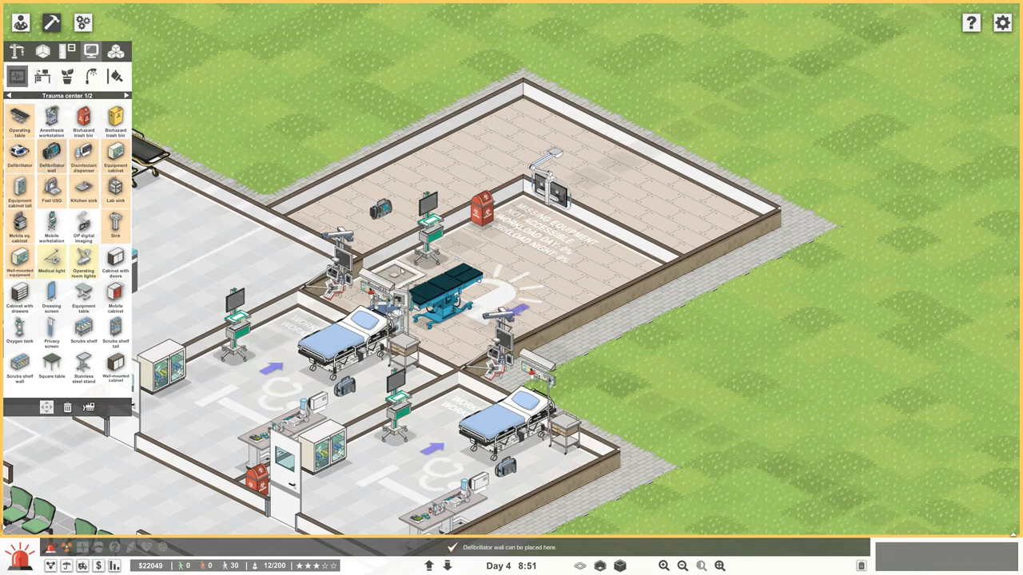
{"action": "left_click", "coordinate": [381, 218]}
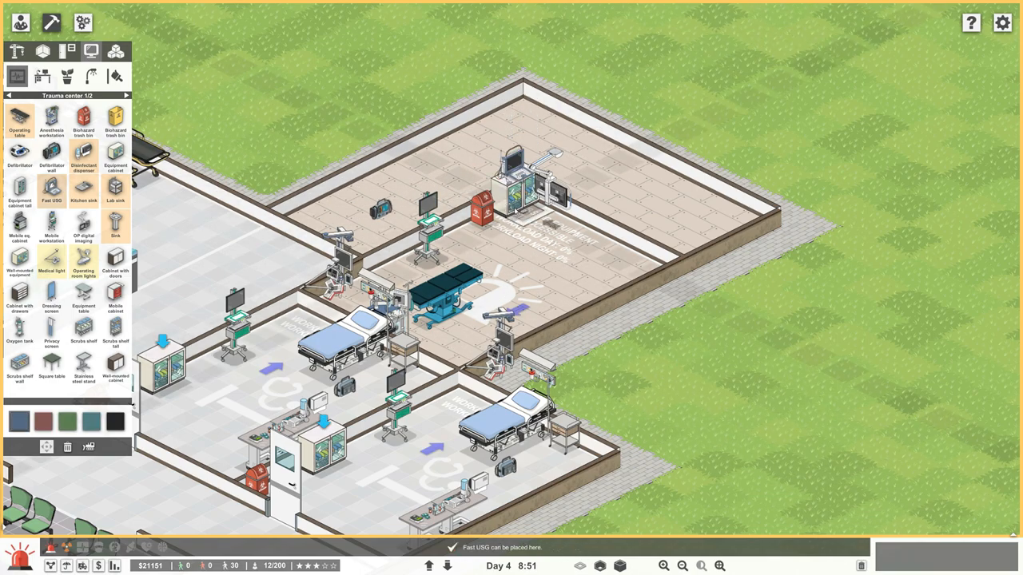
{"action": "left_click", "coordinate": [521, 168]}
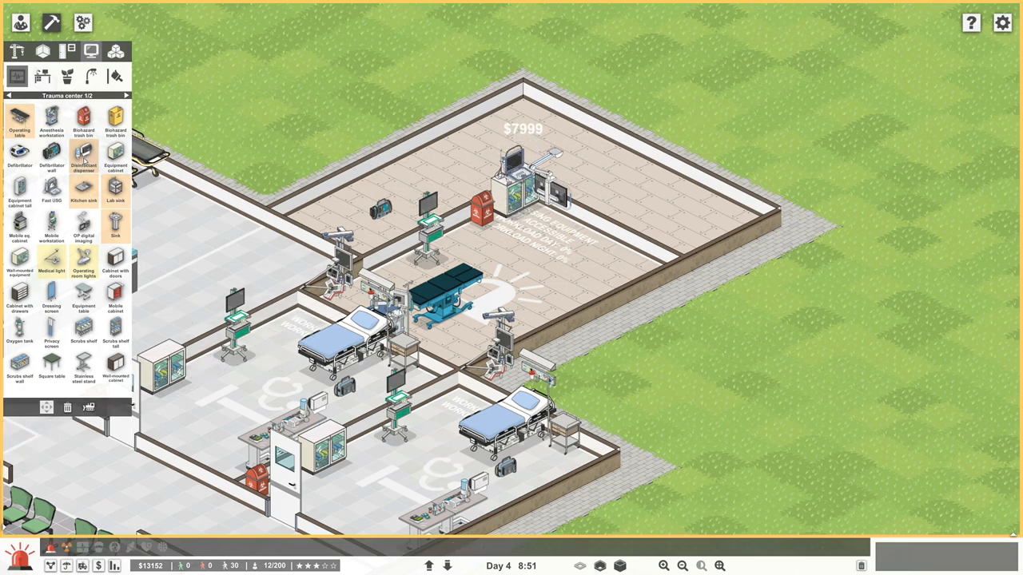
{"action": "left_click", "coordinate": [82, 162]}
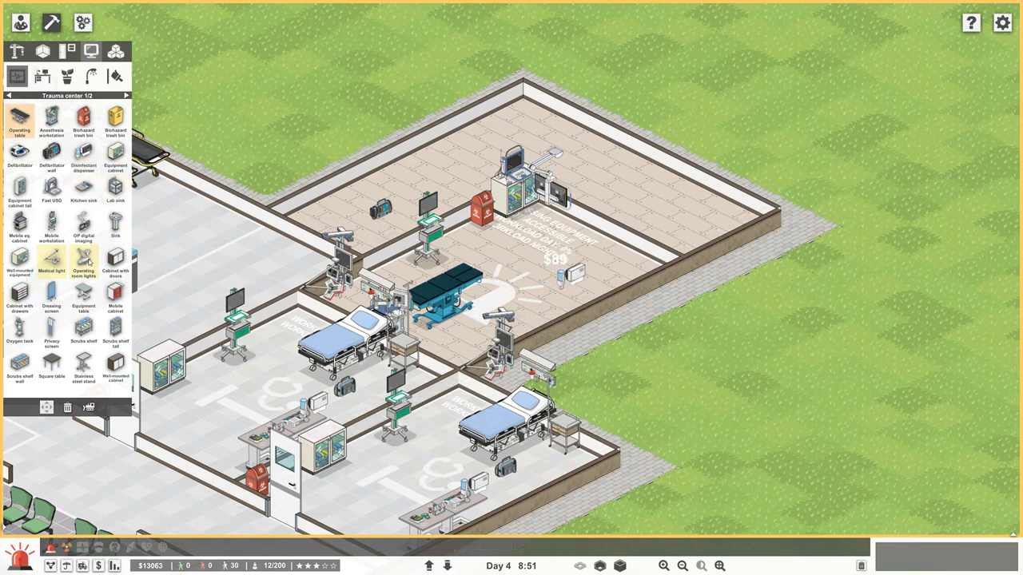
{"action": "left_click", "coordinate": [84, 267]}
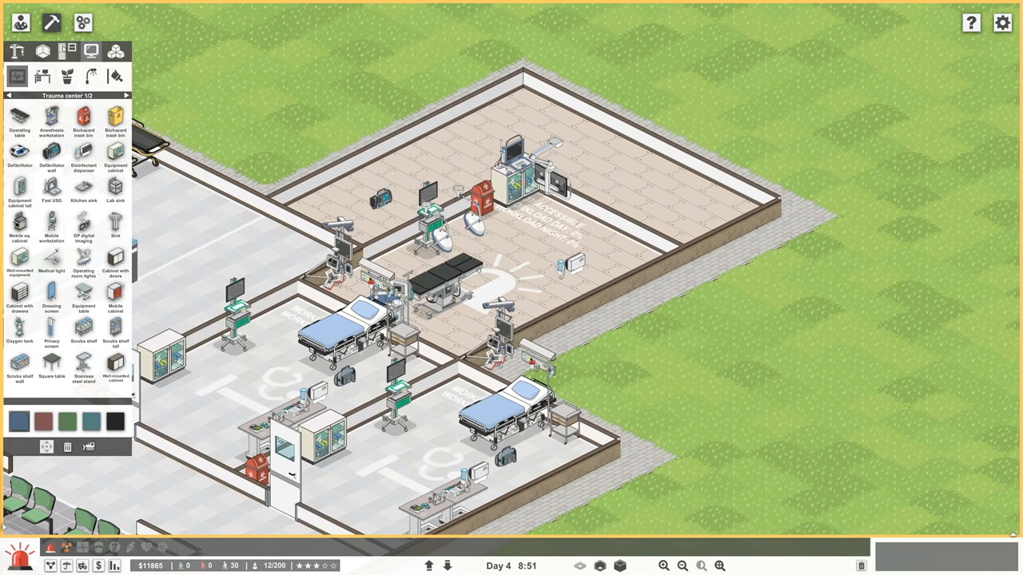
Fit a double door with windows on the trauma center wall and tile the new wing's floor.
{"action": "left_click", "coordinate": [67, 49]}
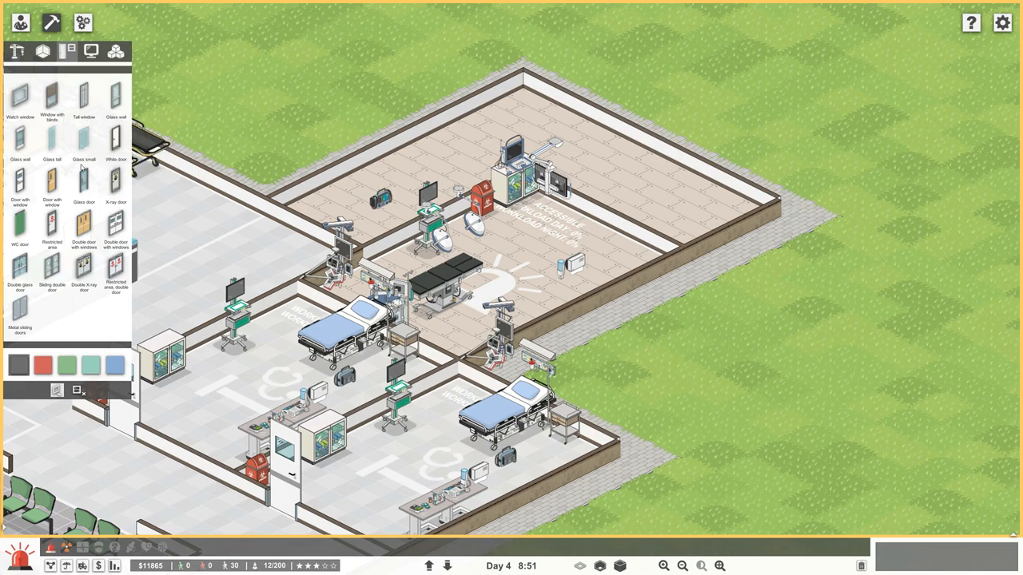
{"action": "mouse_move", "coordinate": [84, 226]}
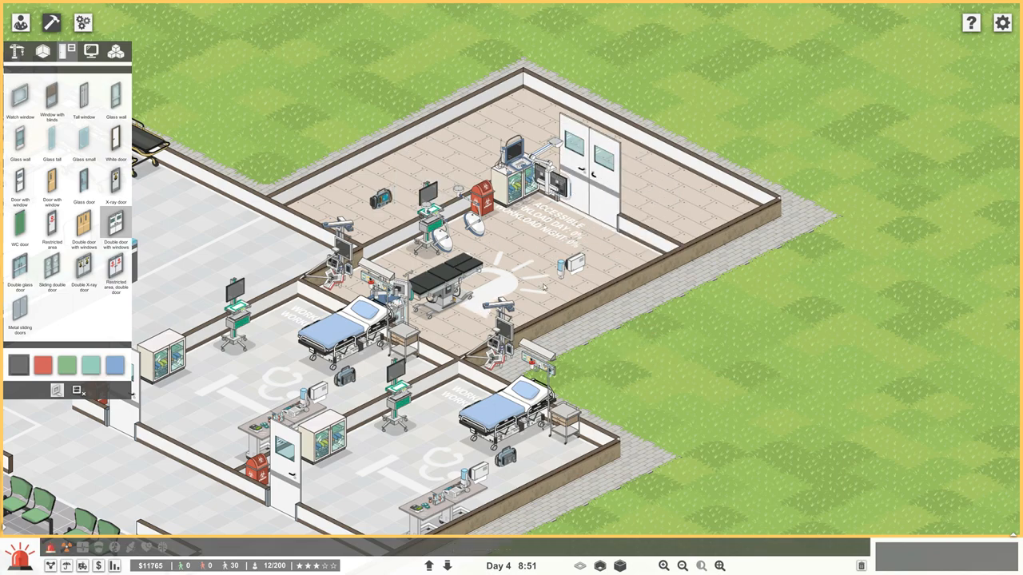
{"action": "left_click", "coordinate": [38, 51]}
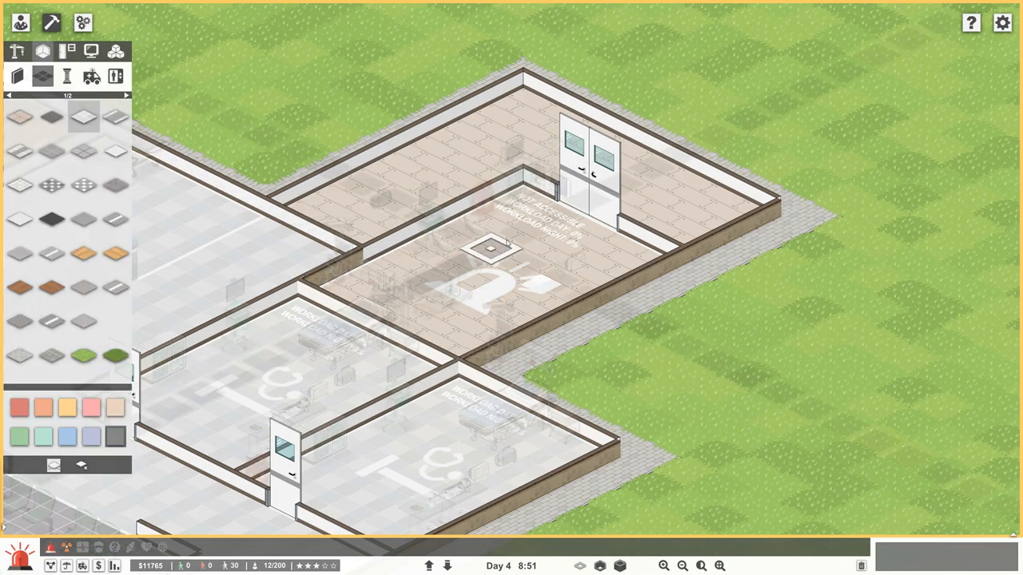
{"action": "left_click", "coordinate": [489, 249]}
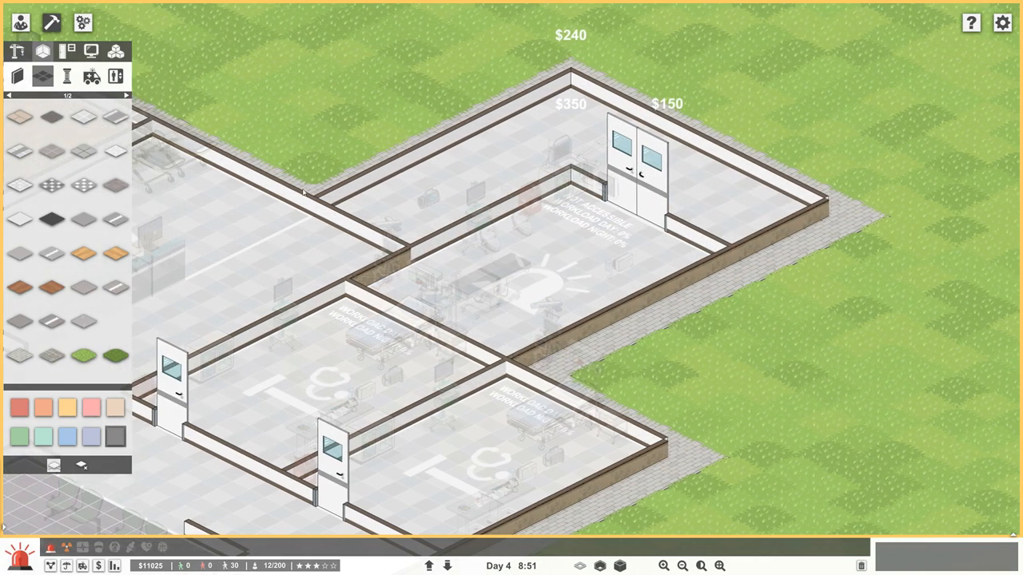
{"action": "left_click", "coordinate": [16, 50]}
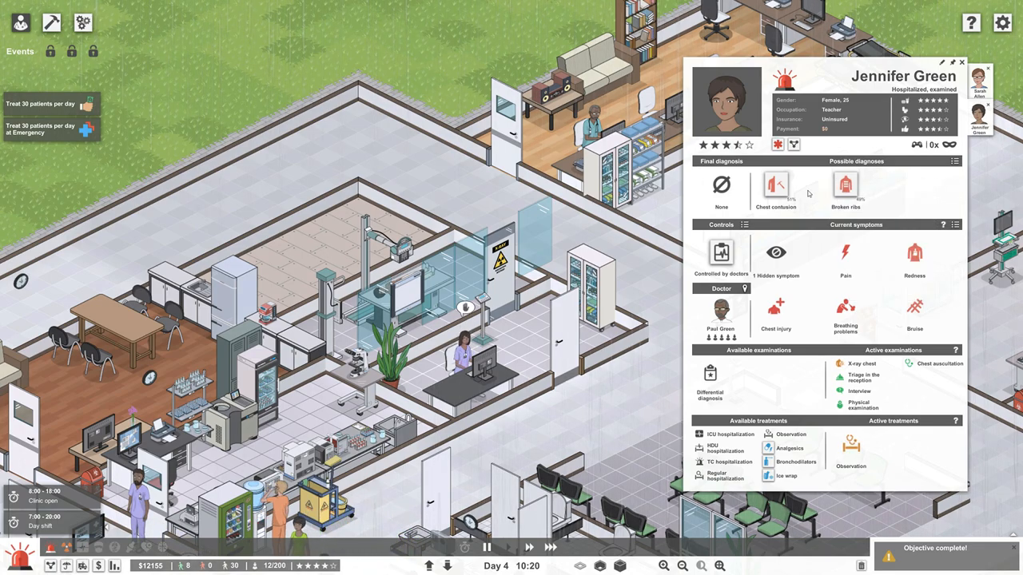
{"action": "mouse_move", "coordinate": [775, 188]}
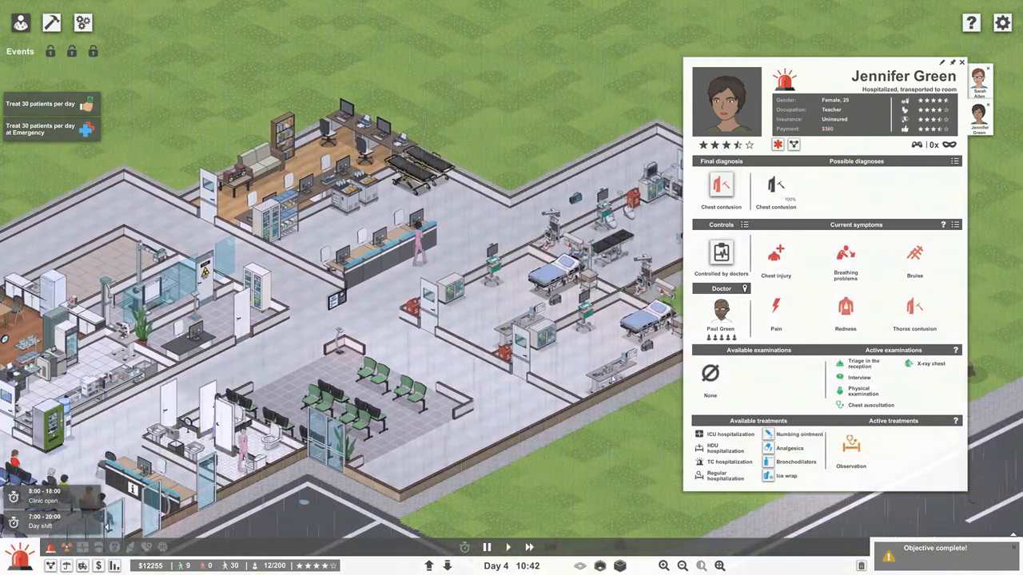
{"action": "left_click", "coordinate": [993, 61]}
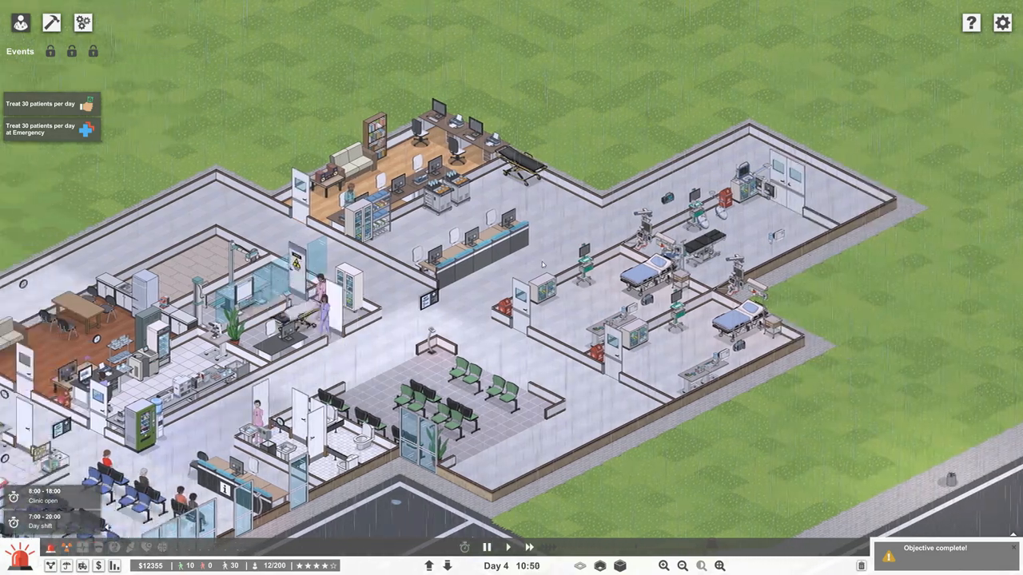